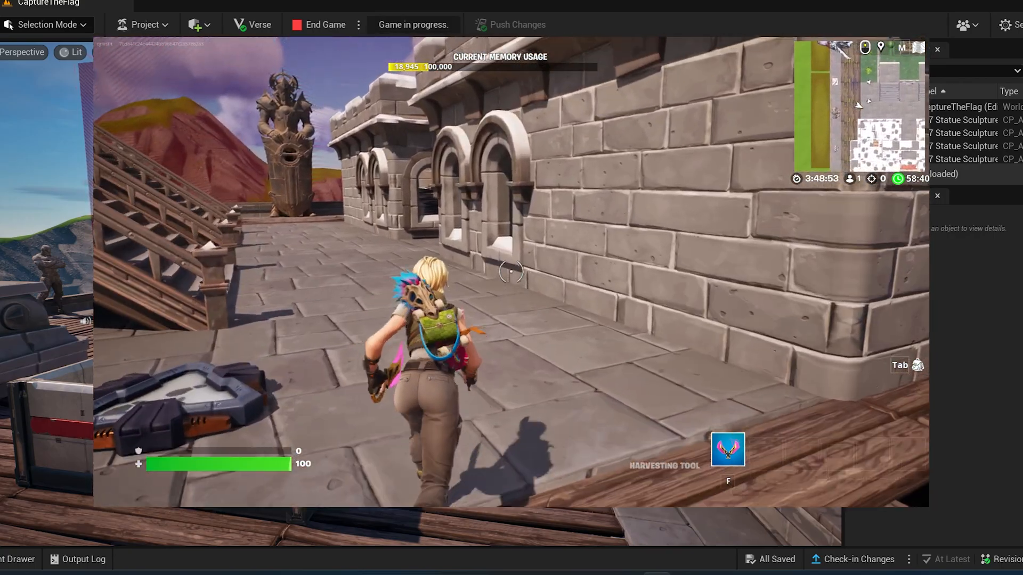
- Run the character forward along the castle wall toward the deck and statues
key("w")
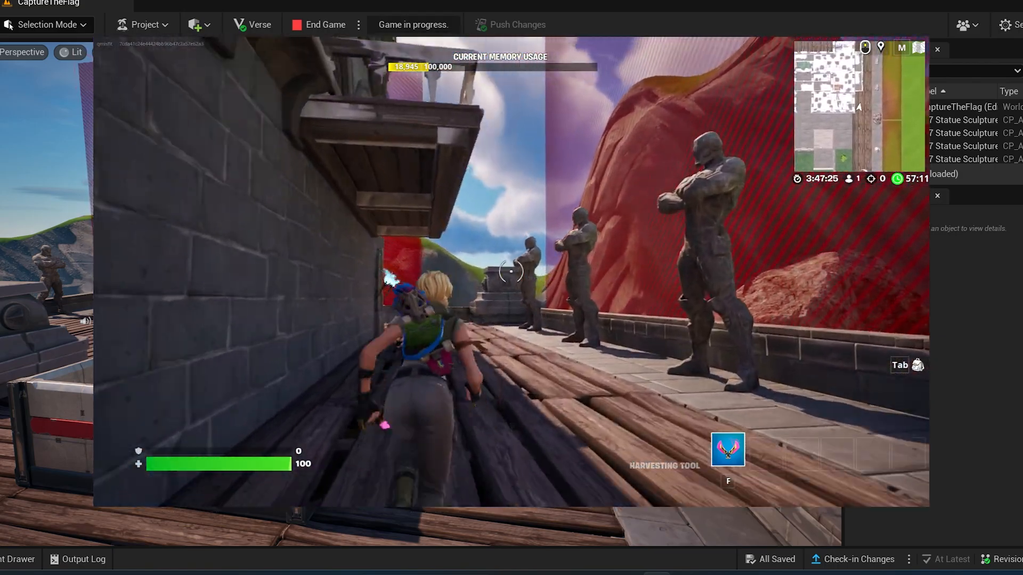
- End the play session and create a new Material asset named transparent in the Content folder
left_click(324, 24)
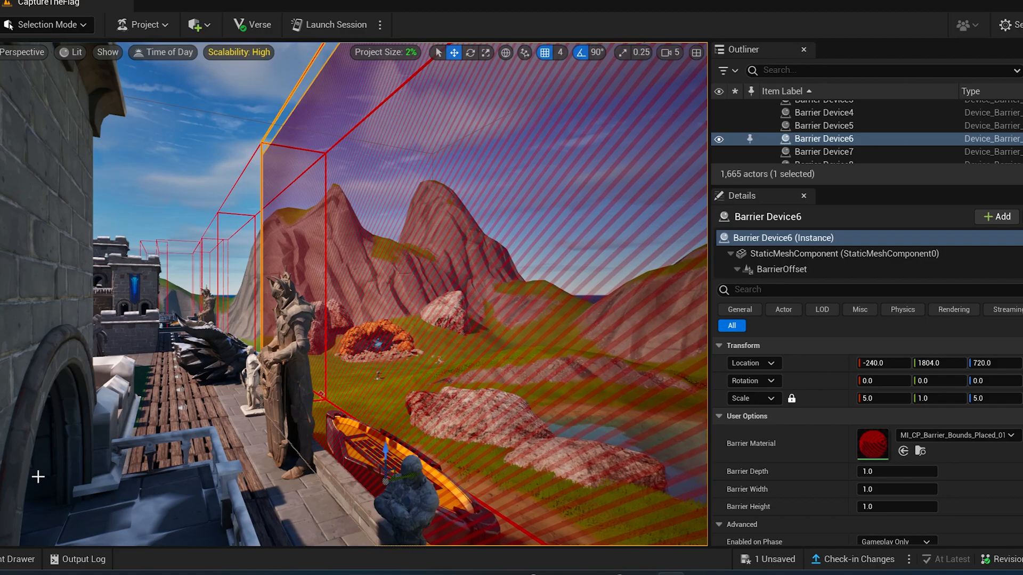
left_click(18, 560)
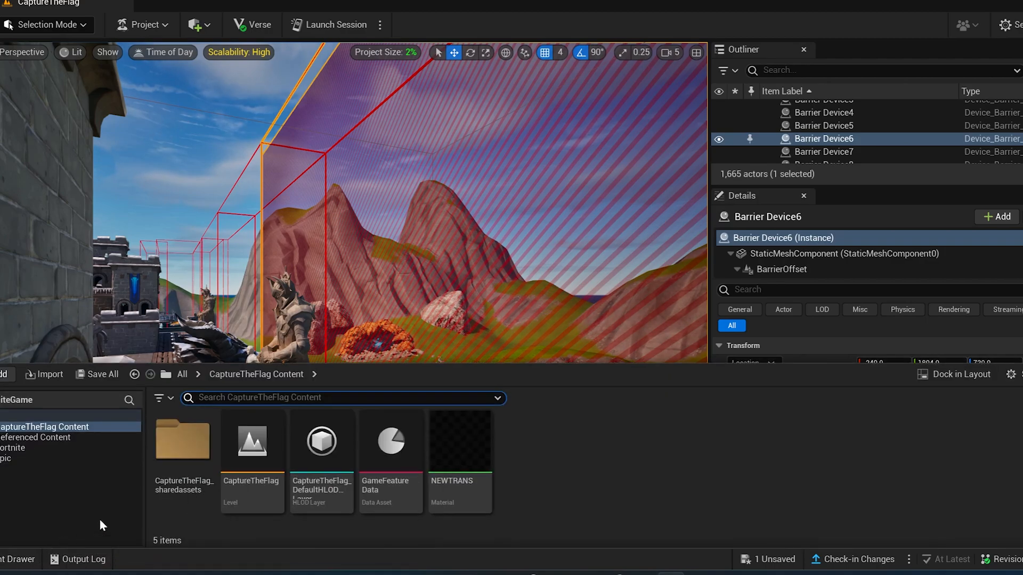
mouse_move(459, 441)
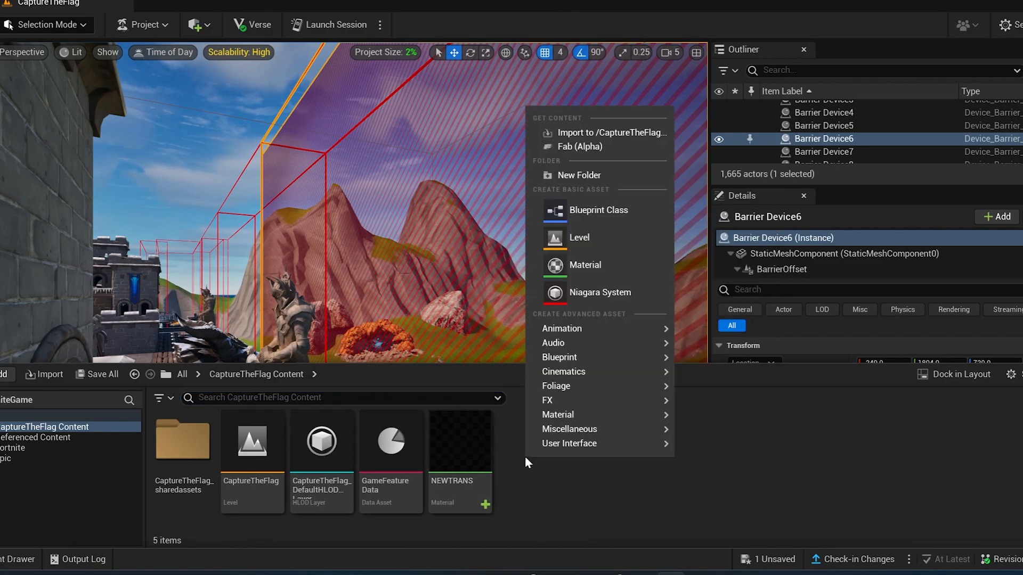
mouse_move(578, 175)
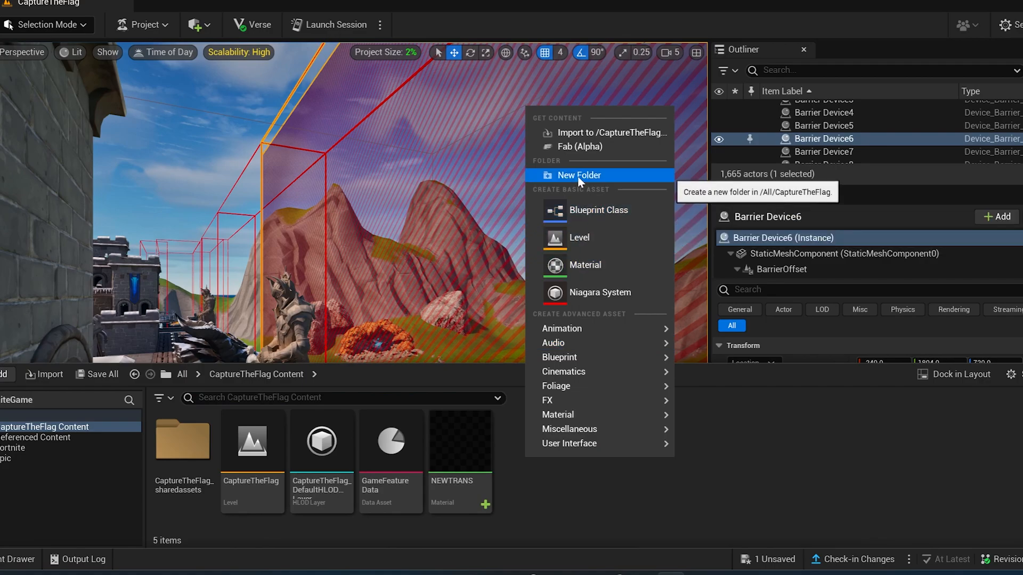
mouse_move(569, 428)
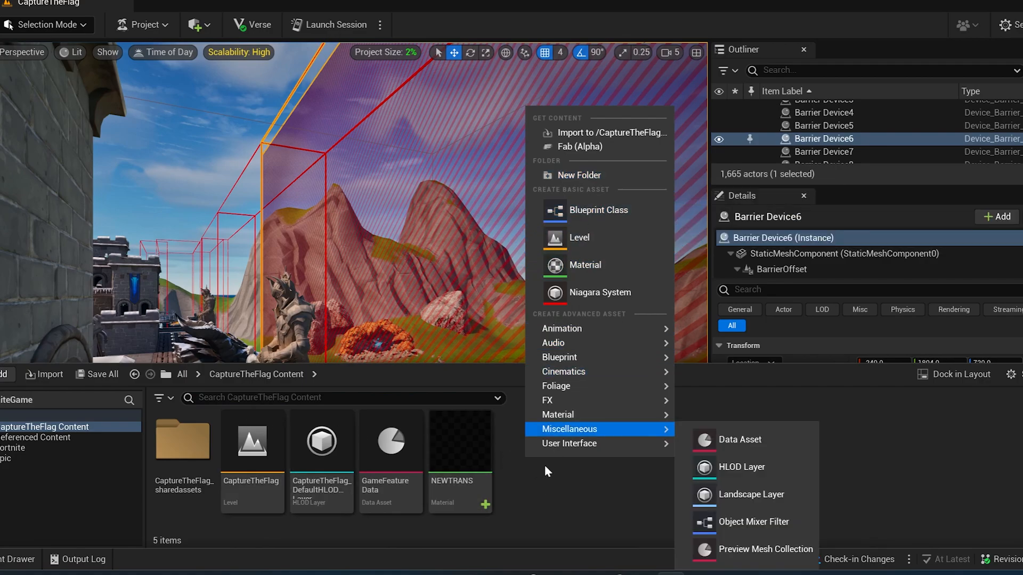
mouse_move(557, 415)
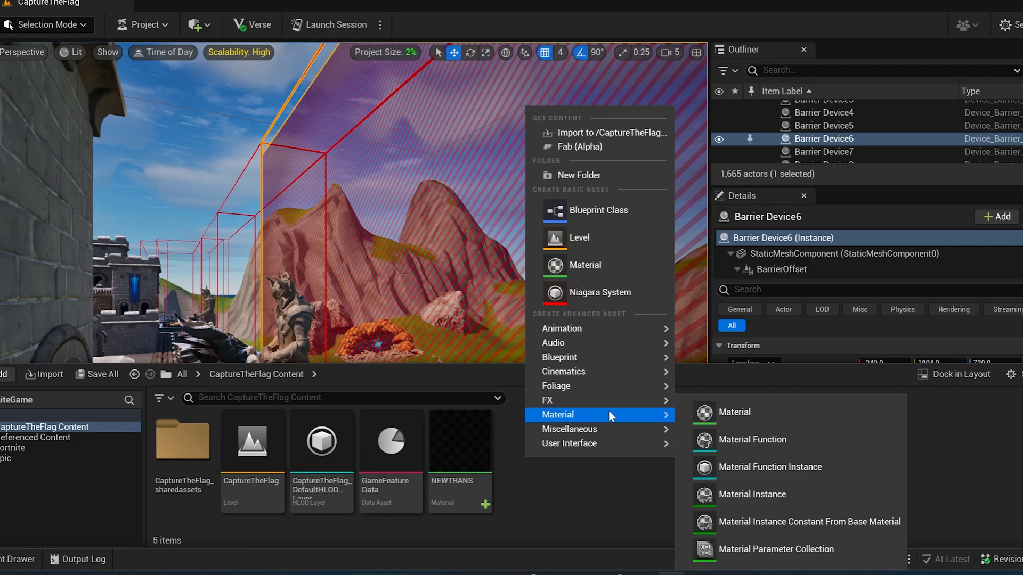
left_click(733, 411)
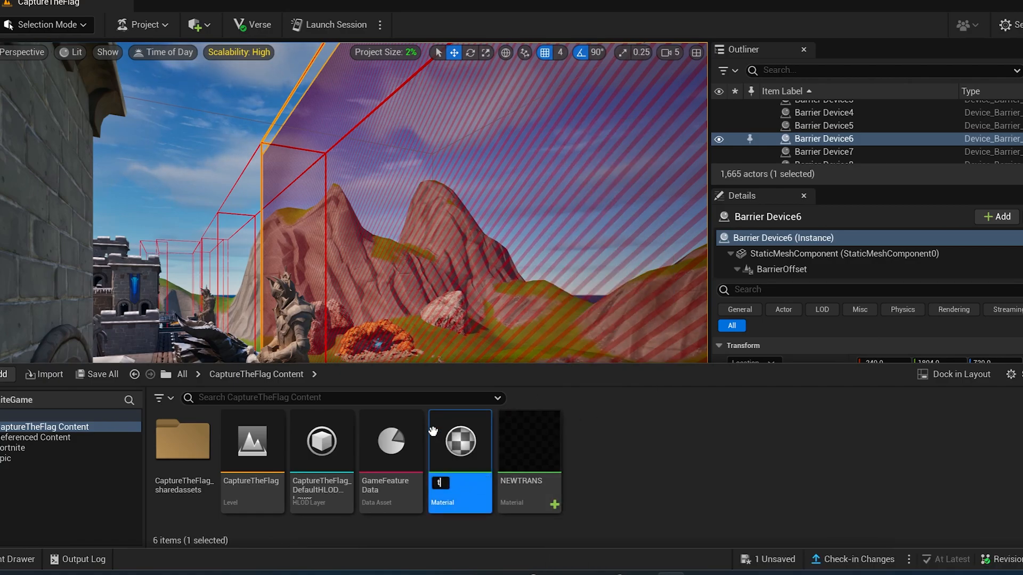
type("transparent")
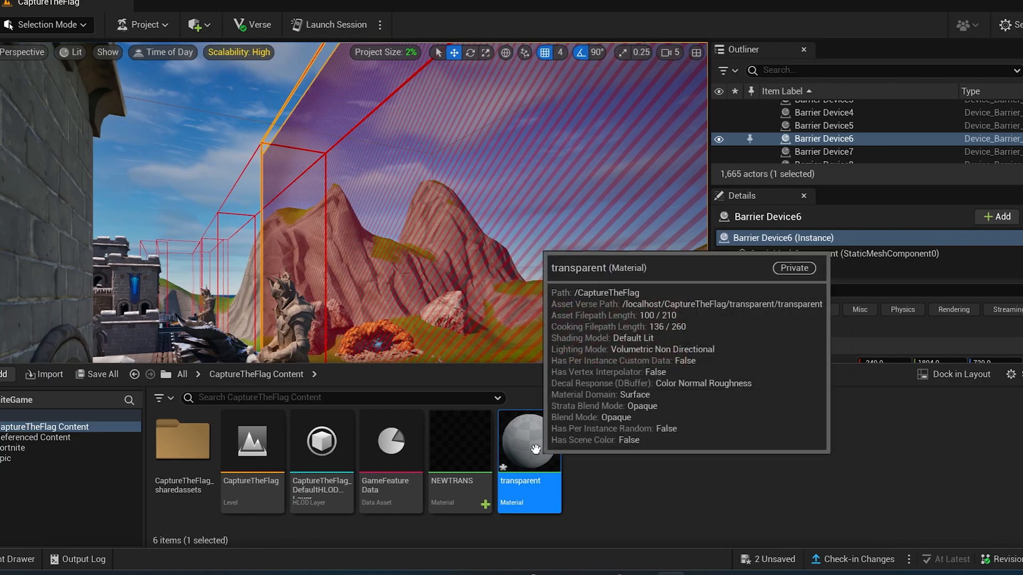
- Make the transparent material Translucent with white base colour and zero opacity, then save it
double_click(528, 439)
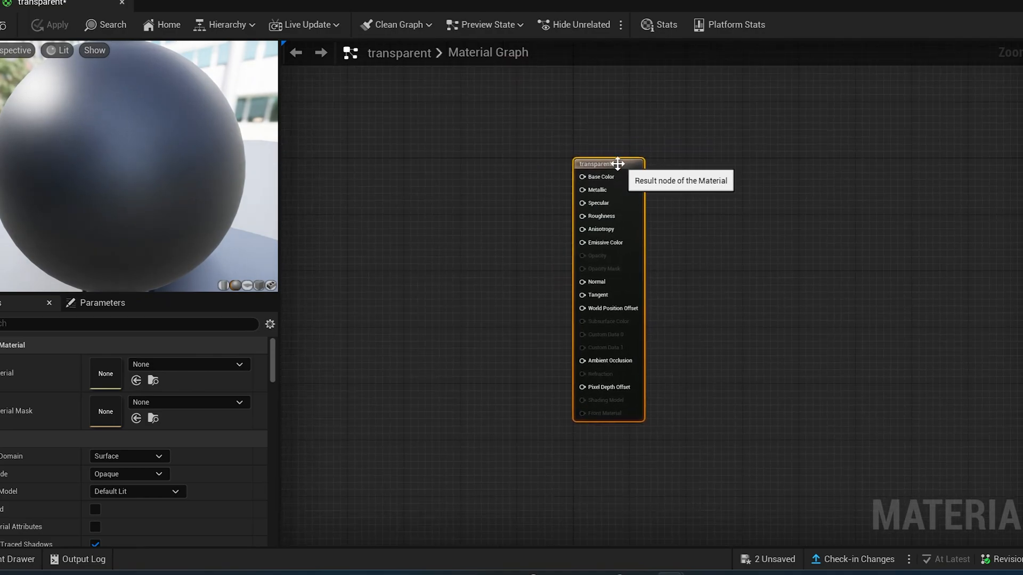
mouse_move(74, 408)
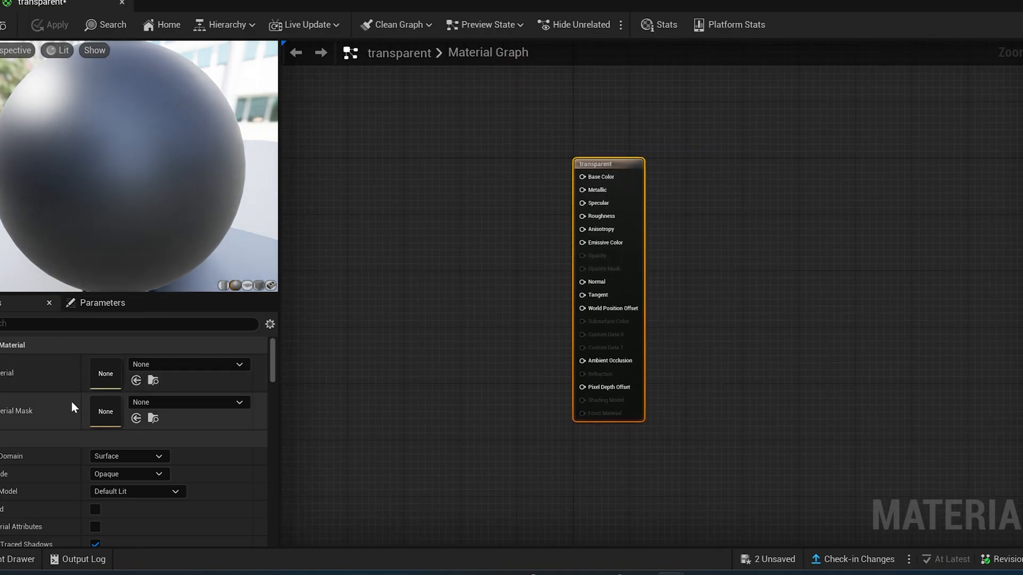
mouse_move(129, 456)
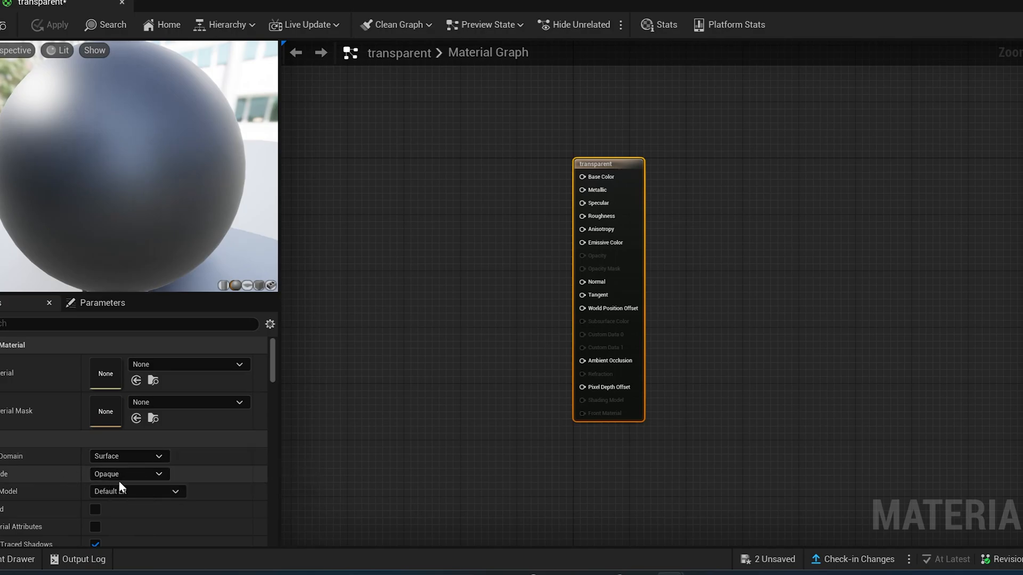
left_click(129, 473)
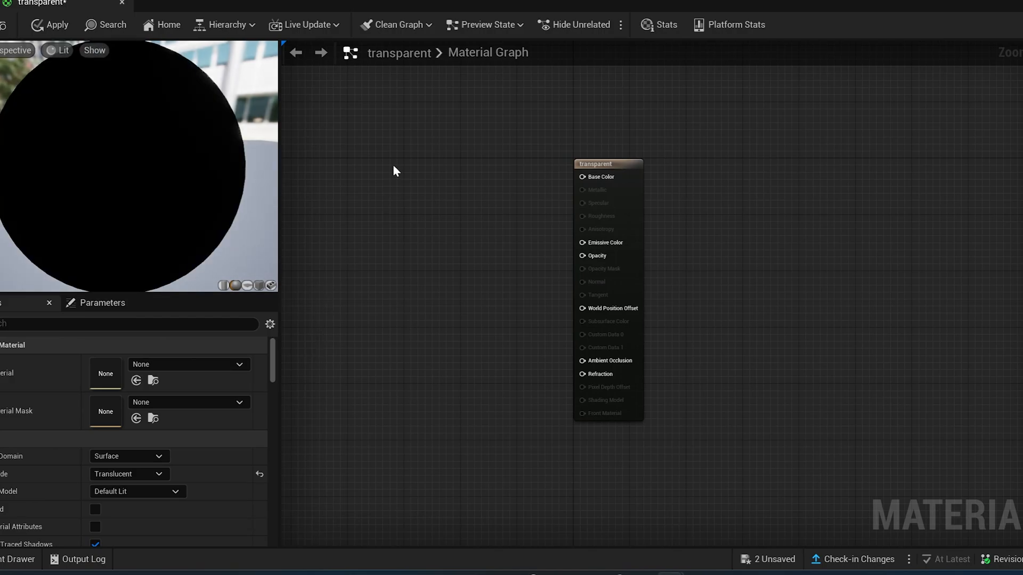
mouse_move(361, 200)
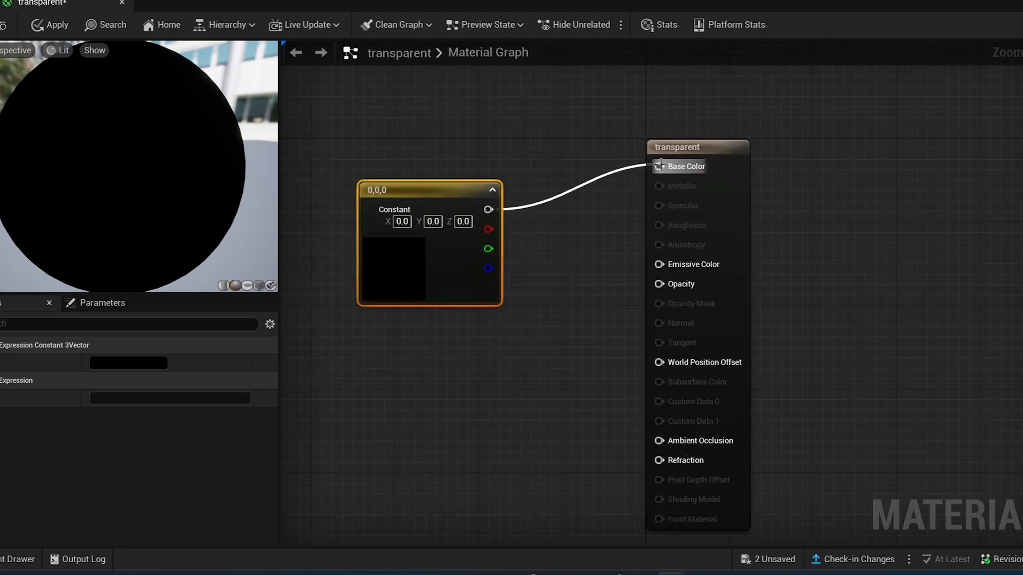
mouse_move(396, 264)
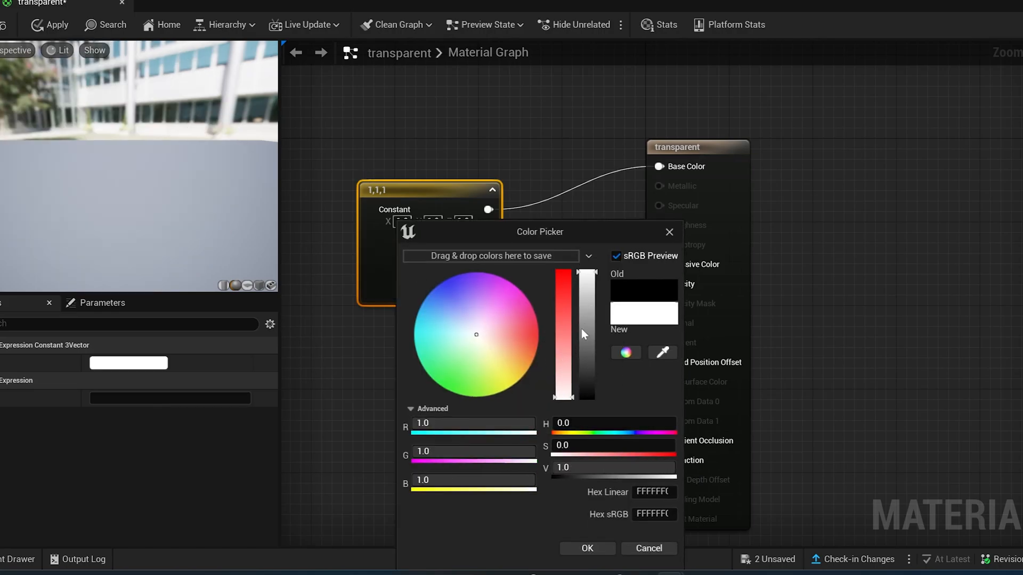
left_click(585, 548)
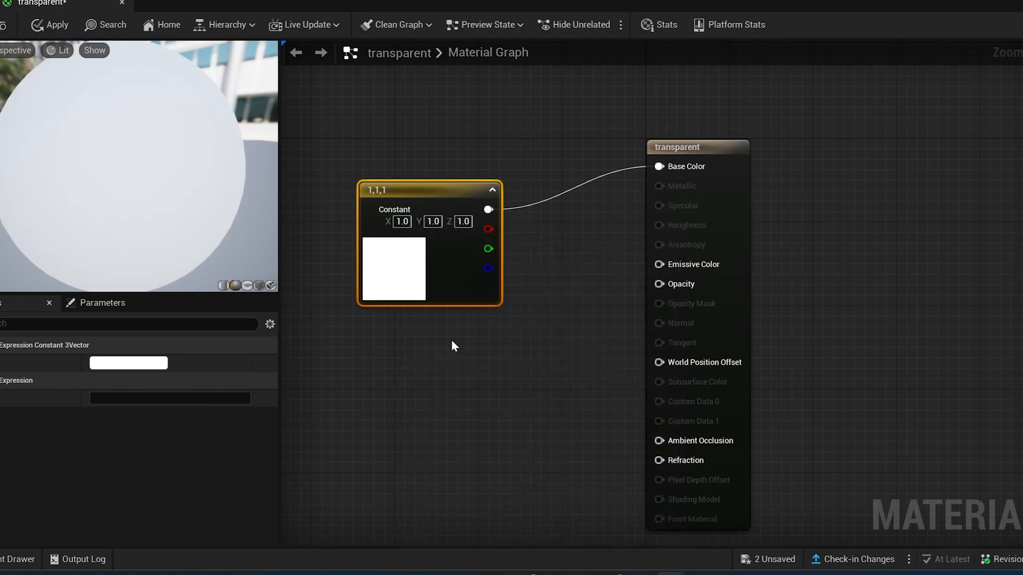
mouse_move(387, 346)
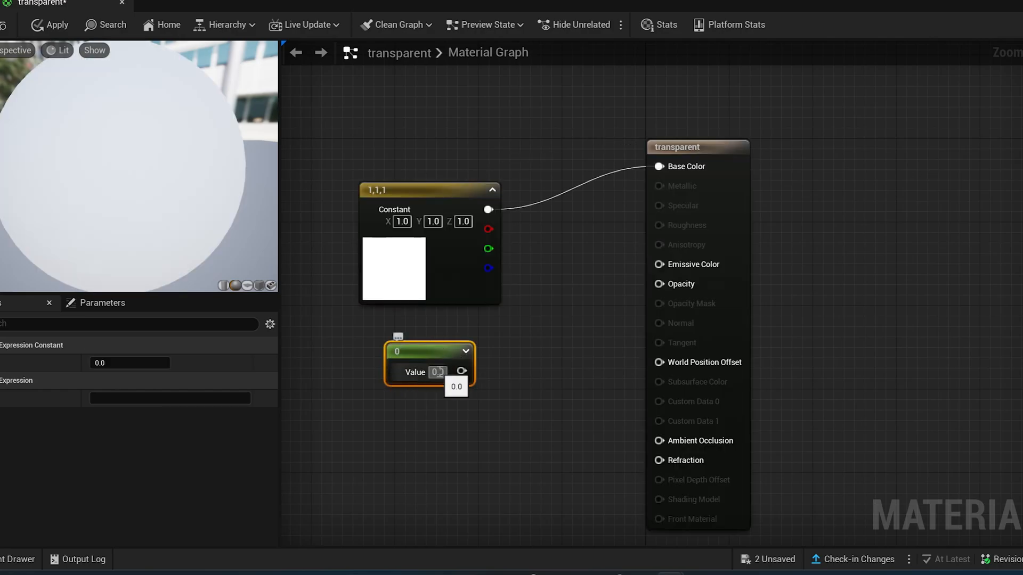
mouse_move(472, 372)
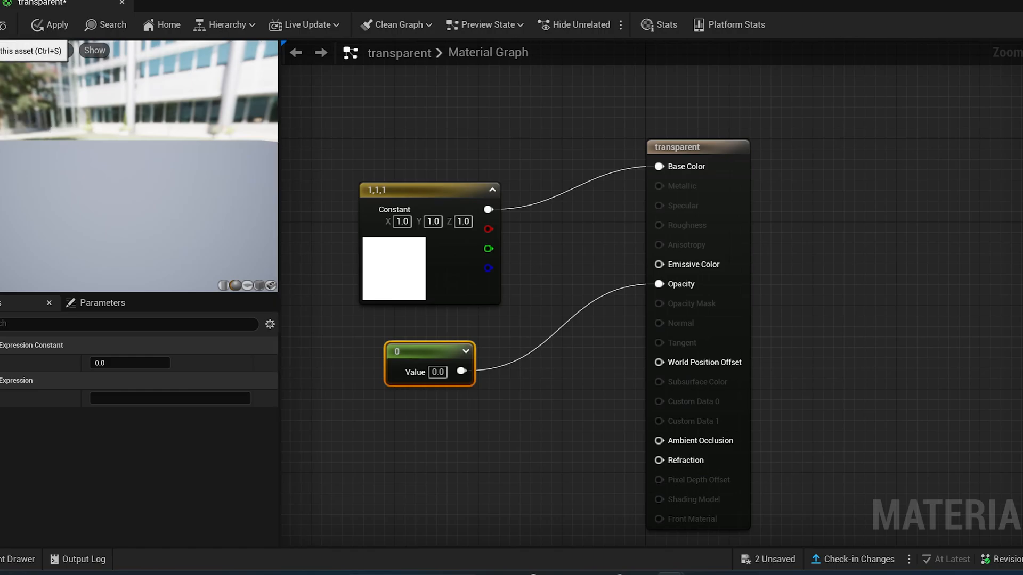
left_click(49, 24)
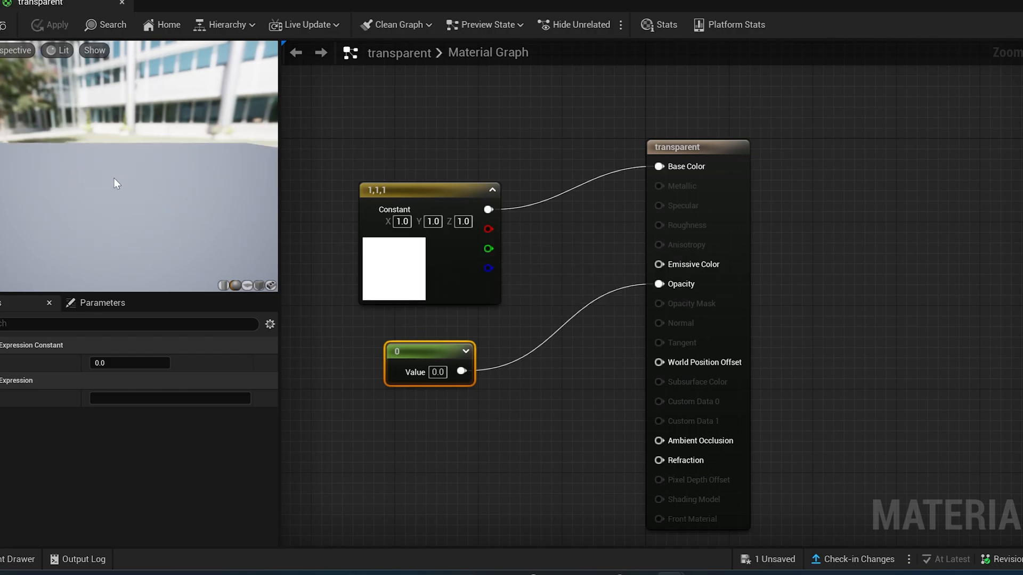
mouse_move(117, 3)
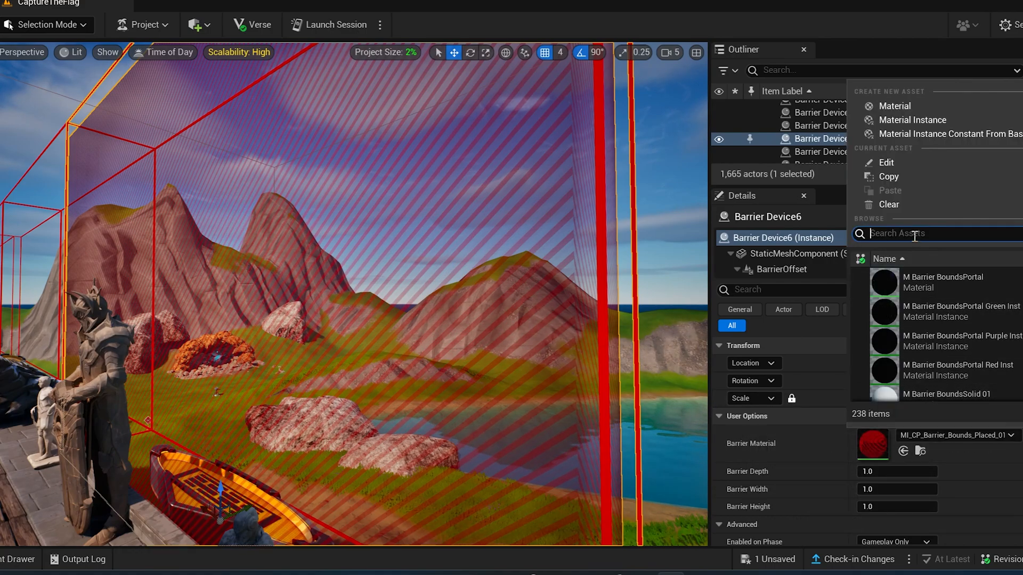
- Set the barrier's Barrier Material to the transparent material
type("trans")
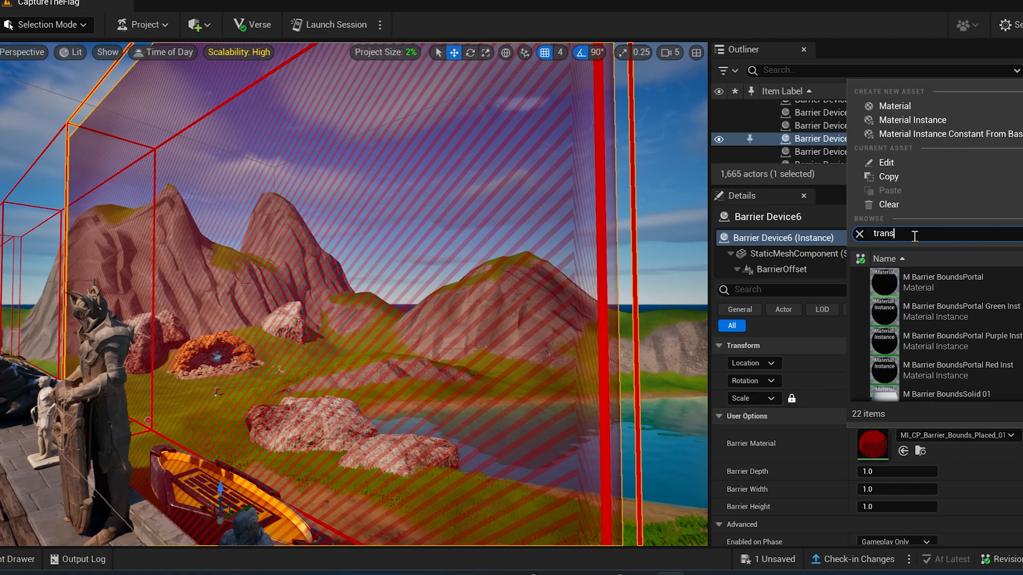
type("pa")
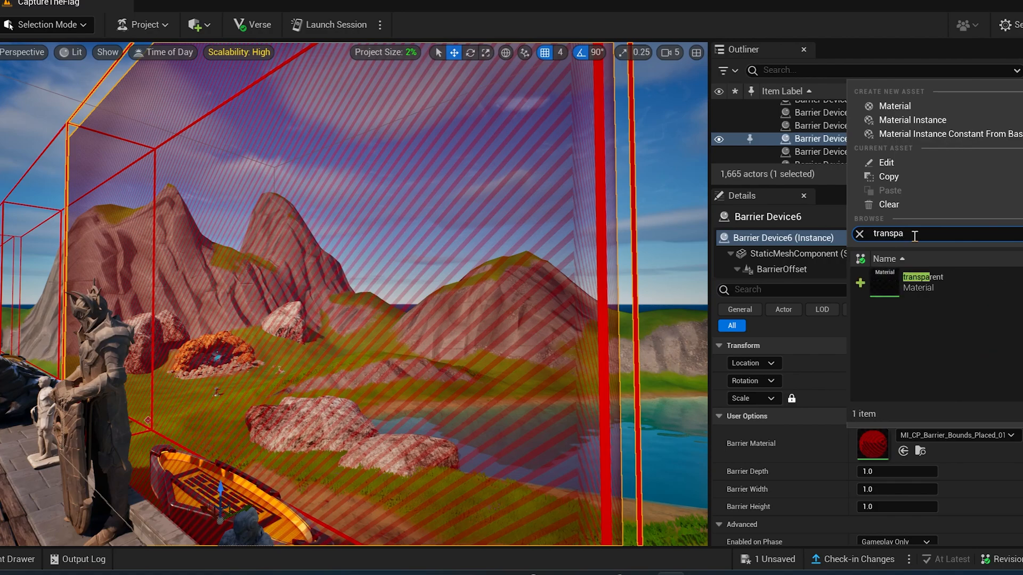
left_click(922, 283)
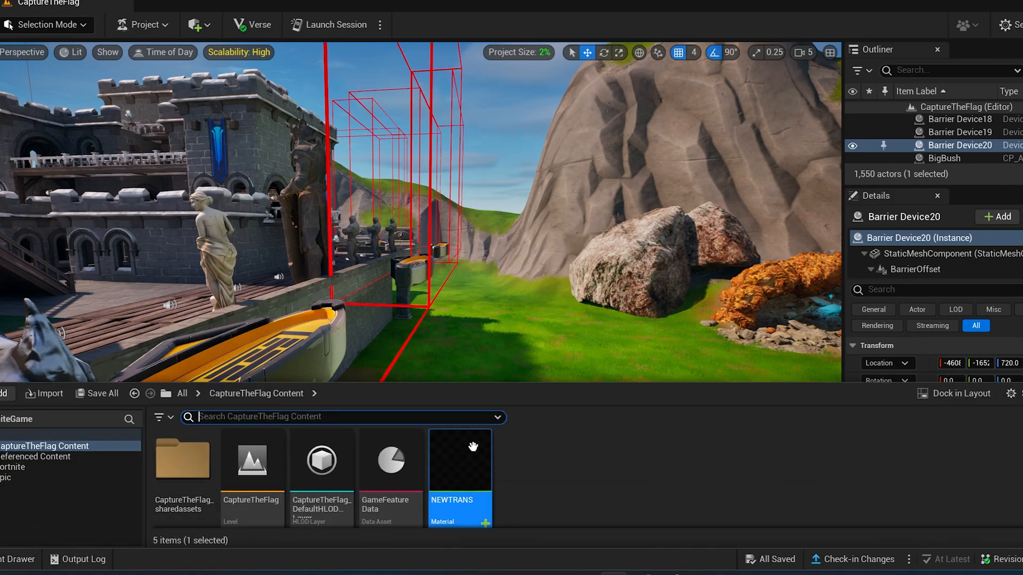
mouse_move(459, 460)
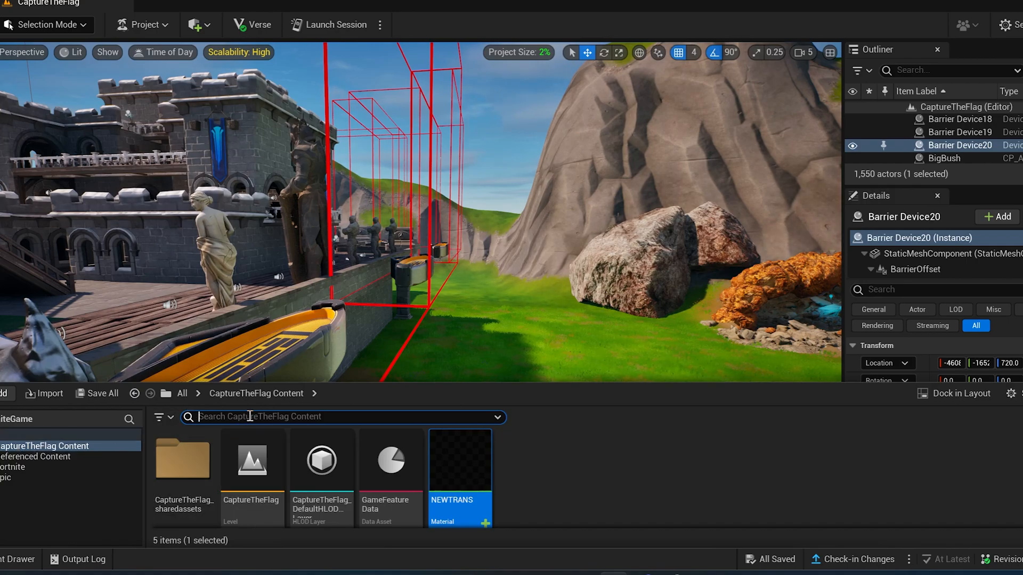
- Search the Fortnite content for class and place Class Designer devices on the grass
type("class")
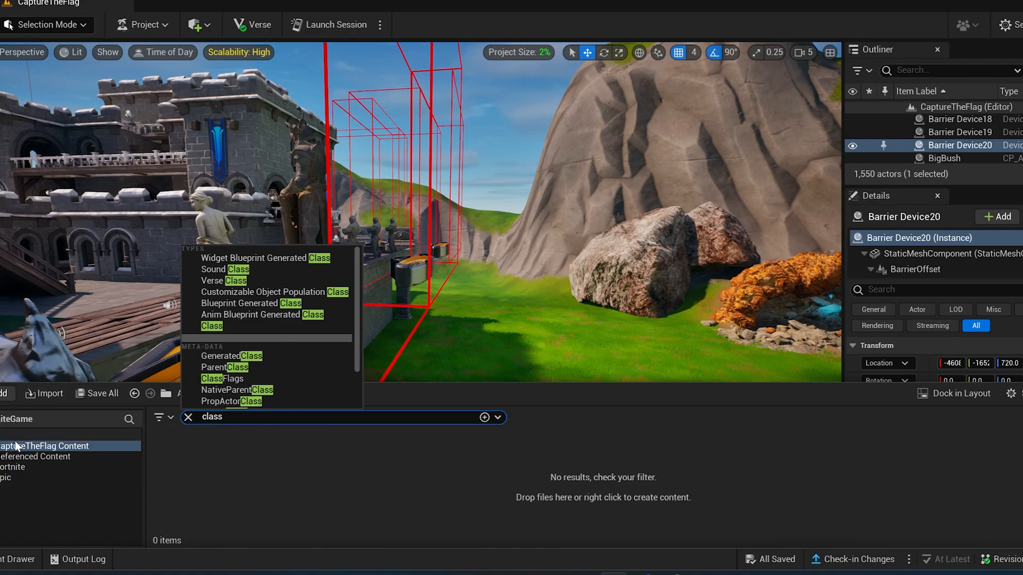
left_click(13, 467)
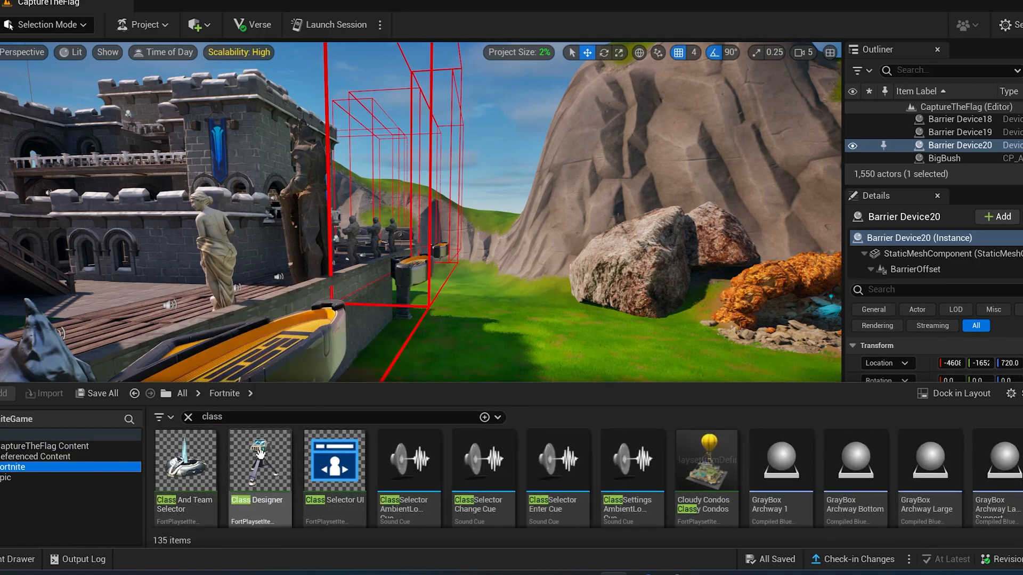
mouse_move(258, 460)
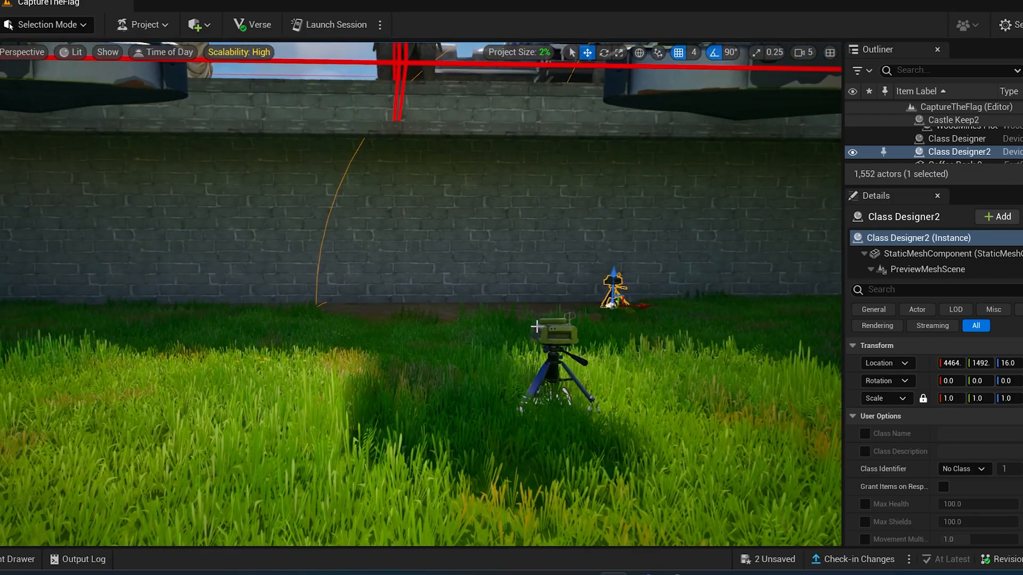
left_click(957, 138)
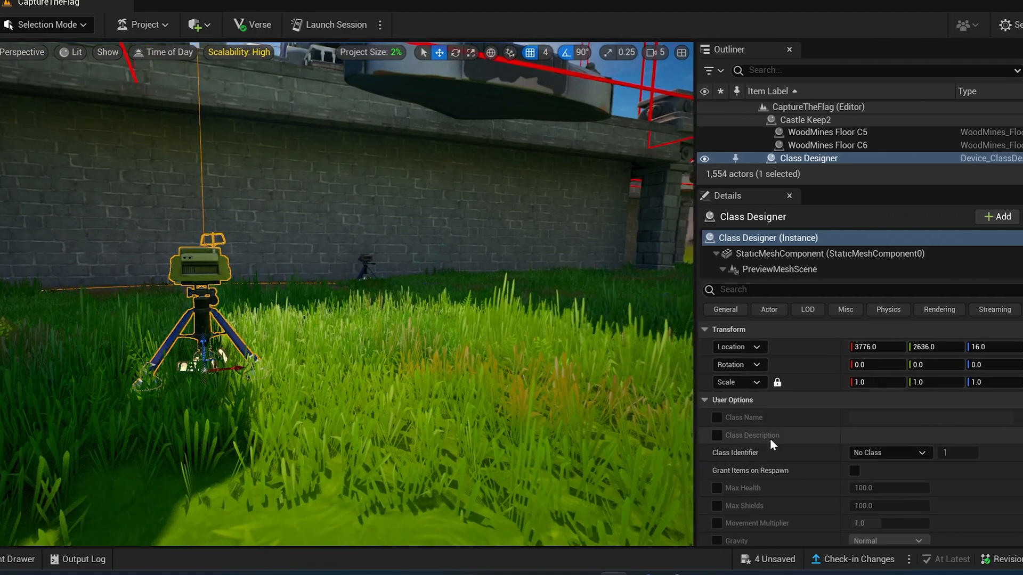
- Name the first class Sapper and identify it by Class Slot
scroll("down", 3)
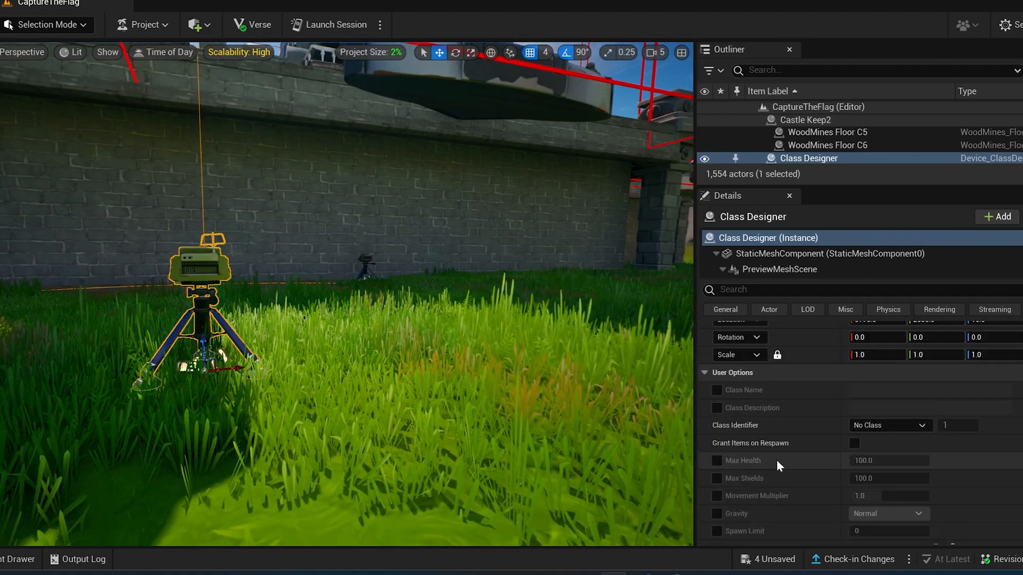
mouse_move(744, 479)
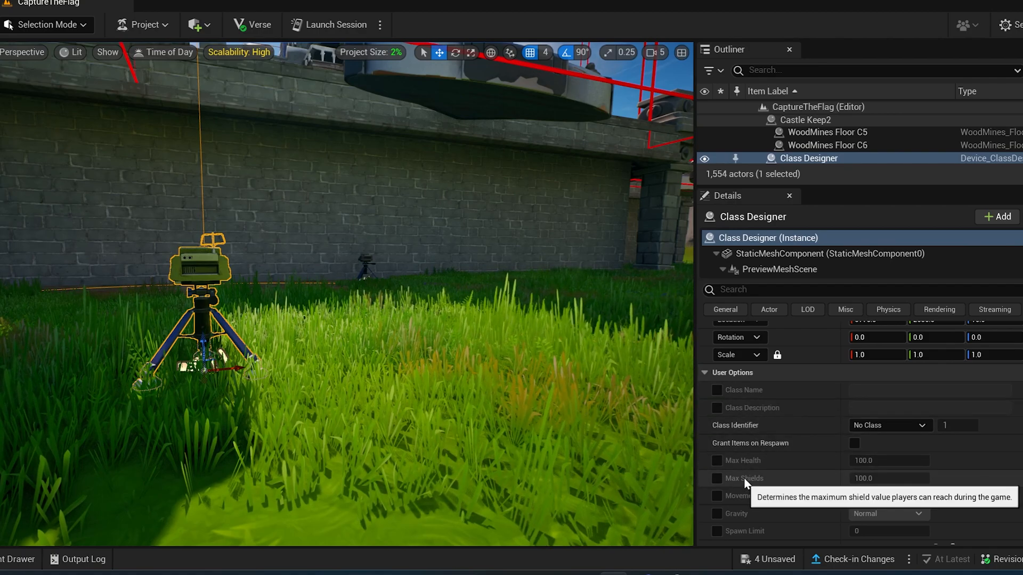
mouse_move(696, 543)
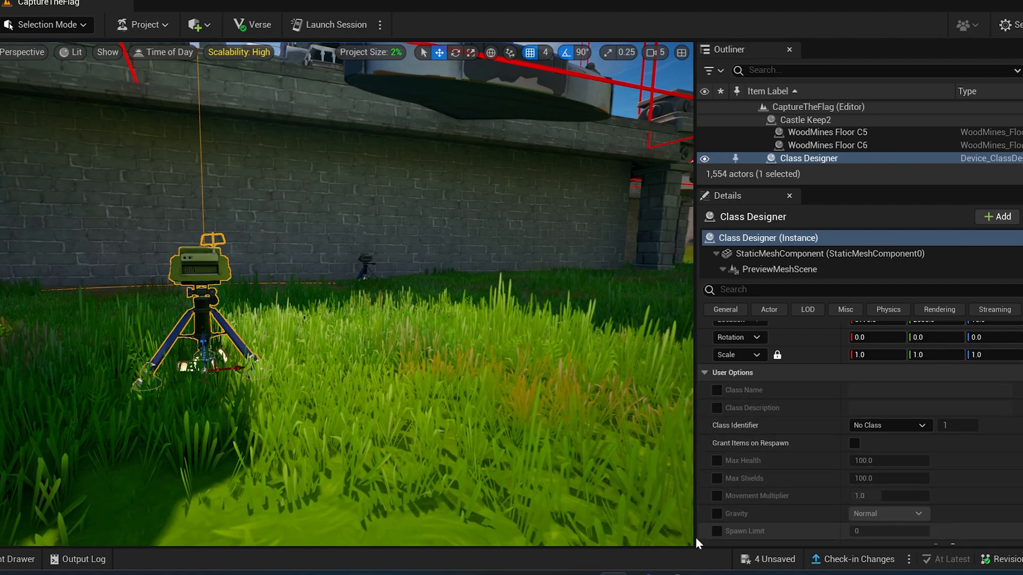
scroll("up", 3)
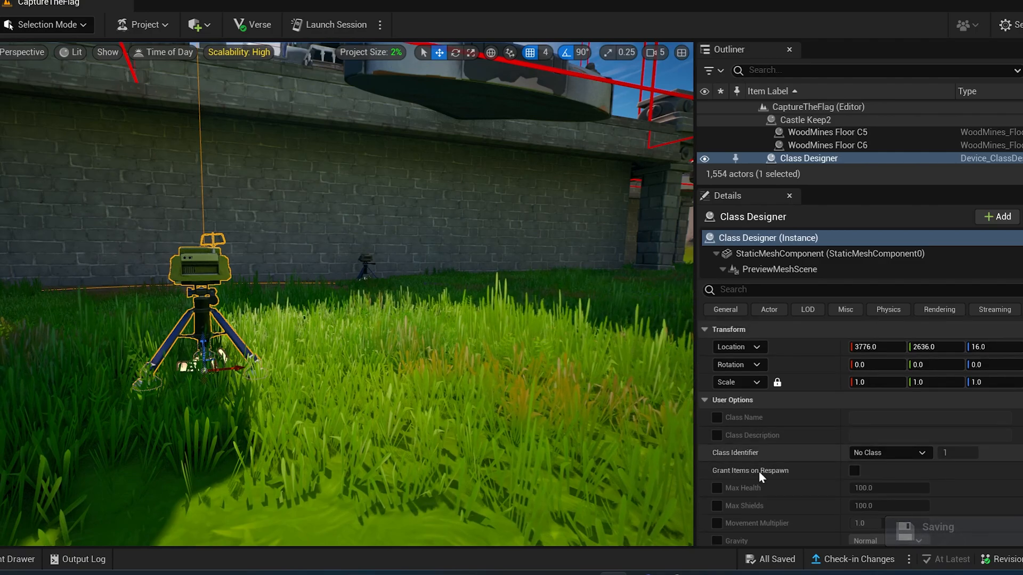
left_click(717, 417)
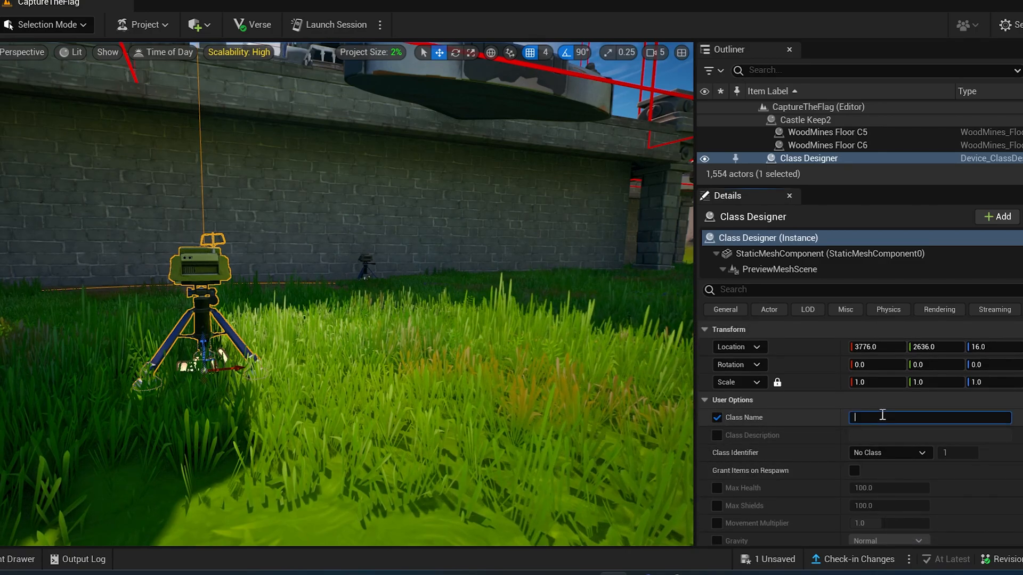
type("Sa")
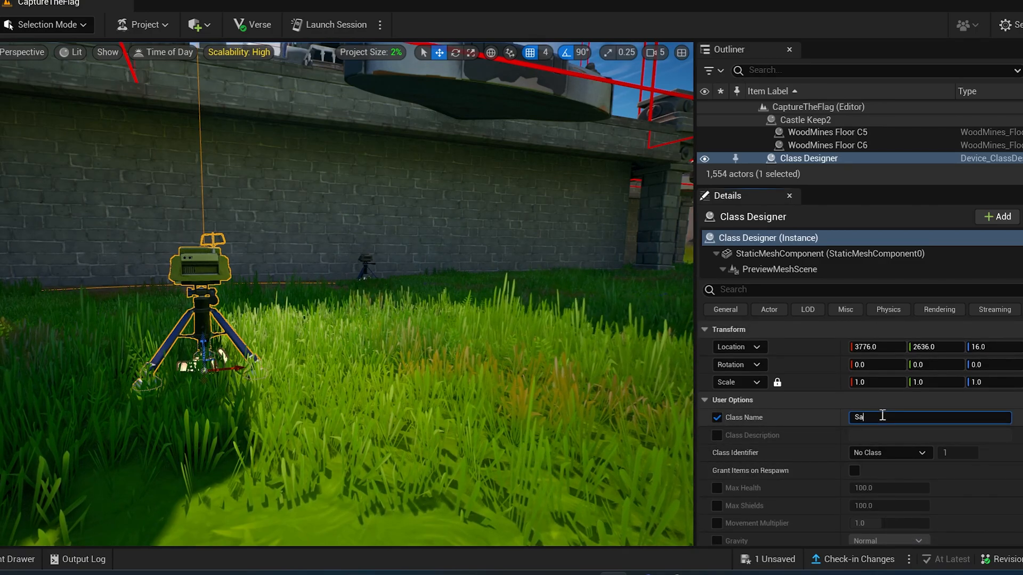
type("pper")
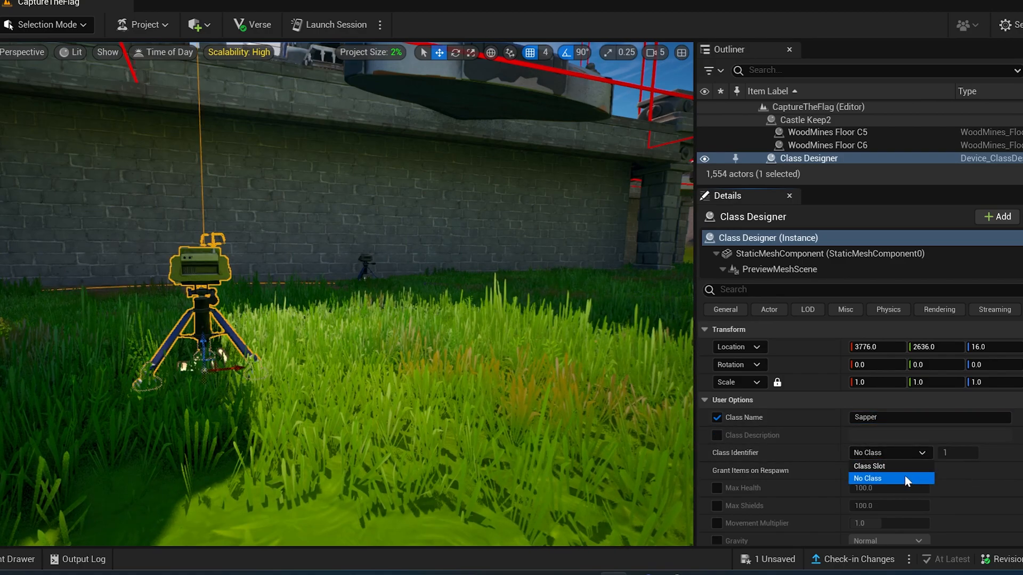
left_click(888, 478)
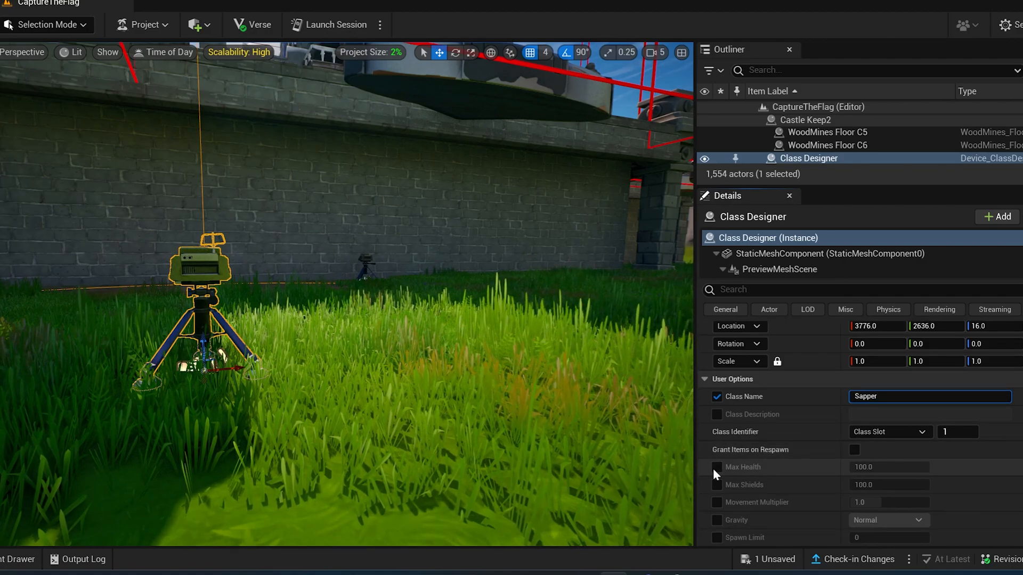
- Enable Max Health and Max Shields overrides and set Gravity to Very High
left_click(716, 467)
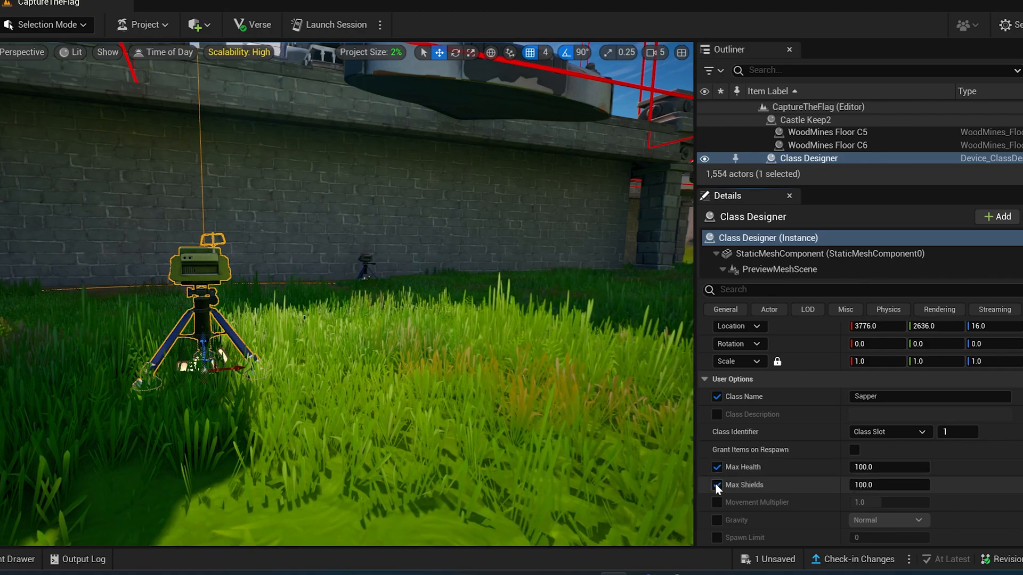
scroll("down", 3)
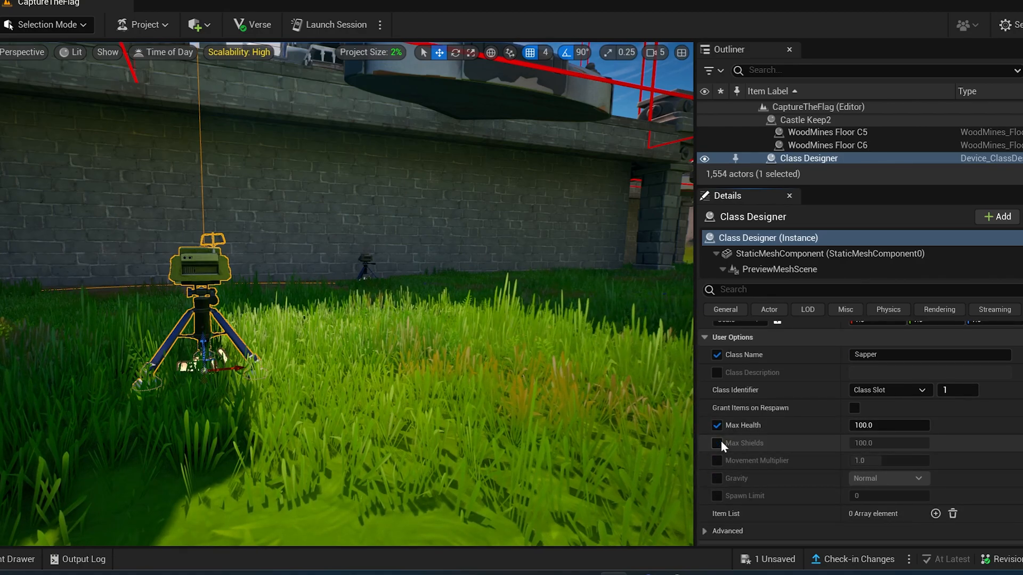
left_click(717, 443)
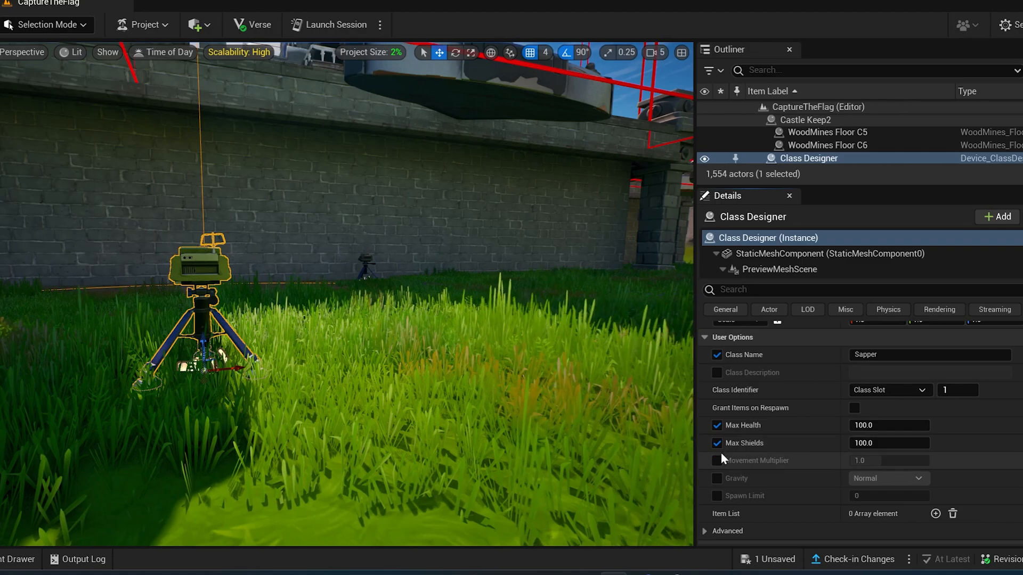
left_click(925, 354)
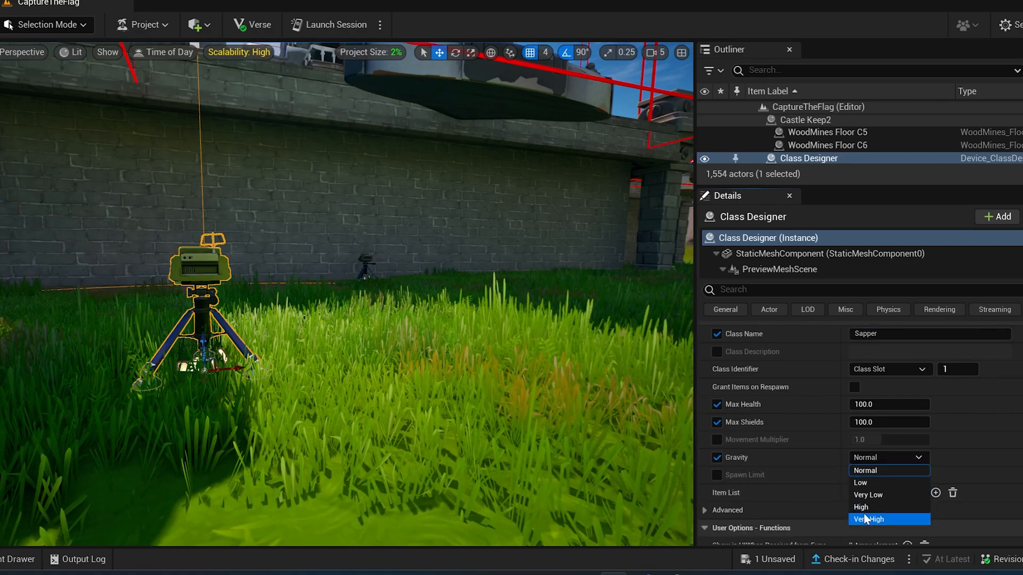
left_click(871, 519)
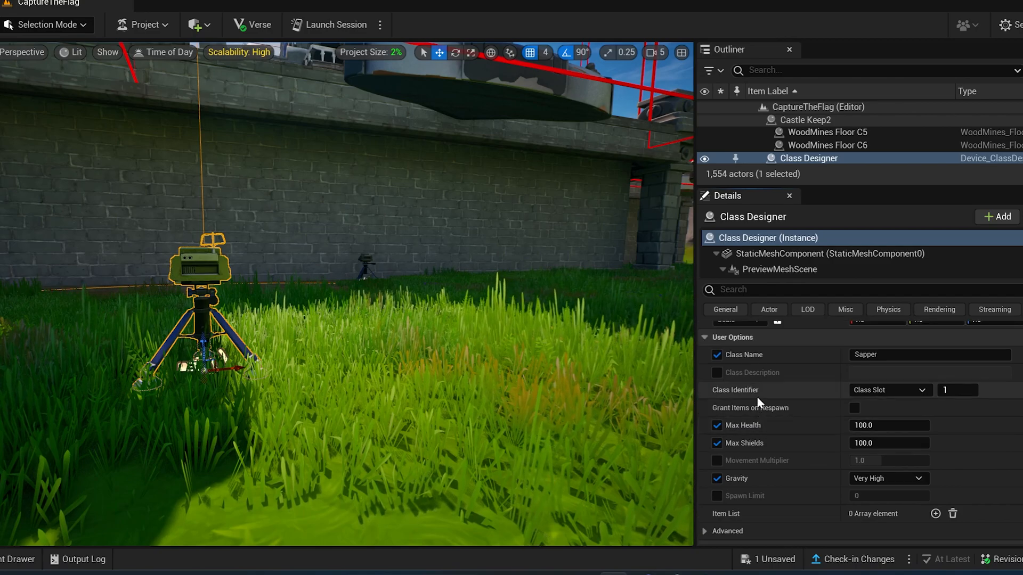
scroll("up", 3)
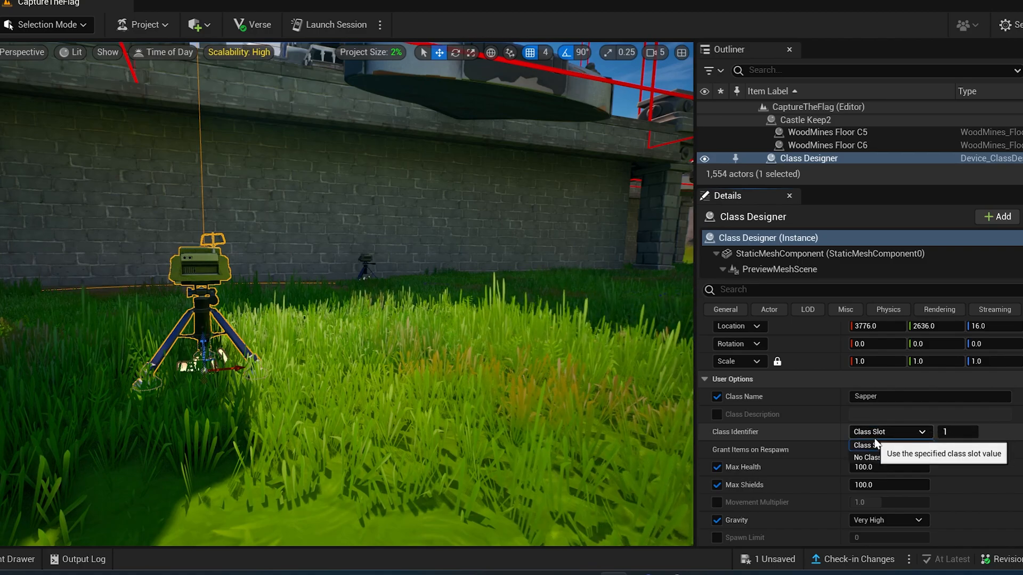
left_click(888, 431)
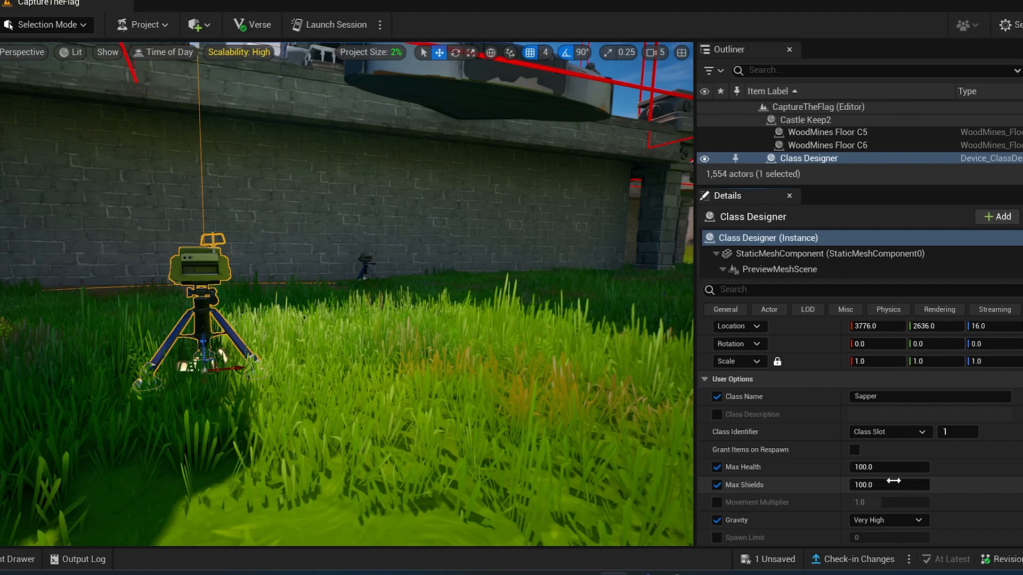
- Grant items on respawn and set Eliminated Player's Items to Delete
scroll("down", 3)
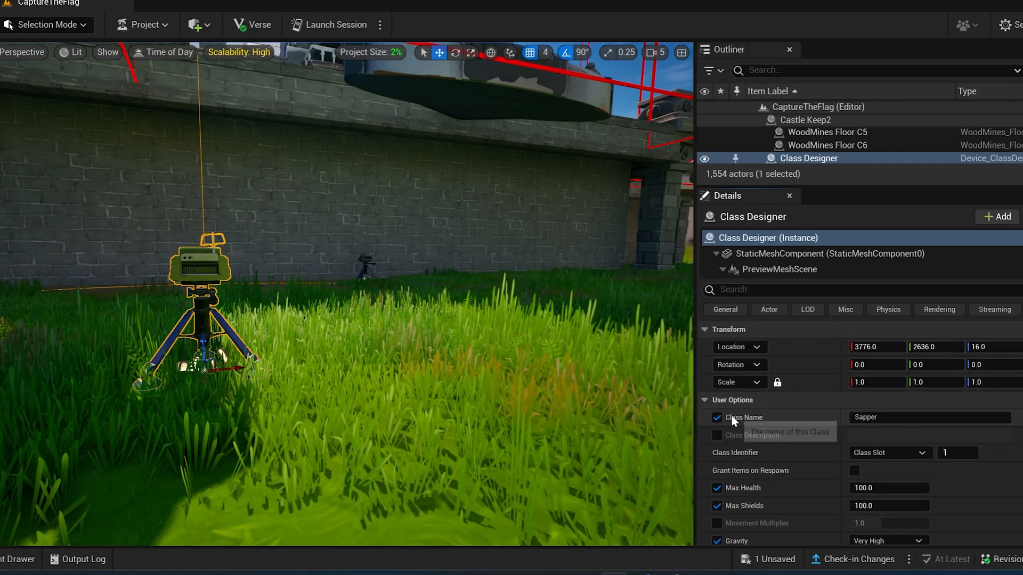
mouse_move(728, 471)
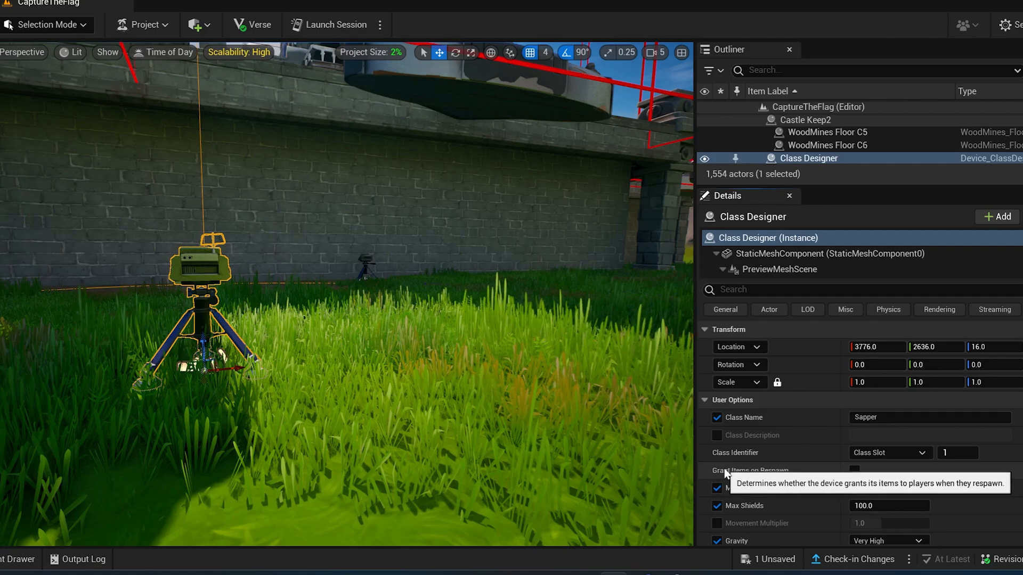
left_click(854, 470)
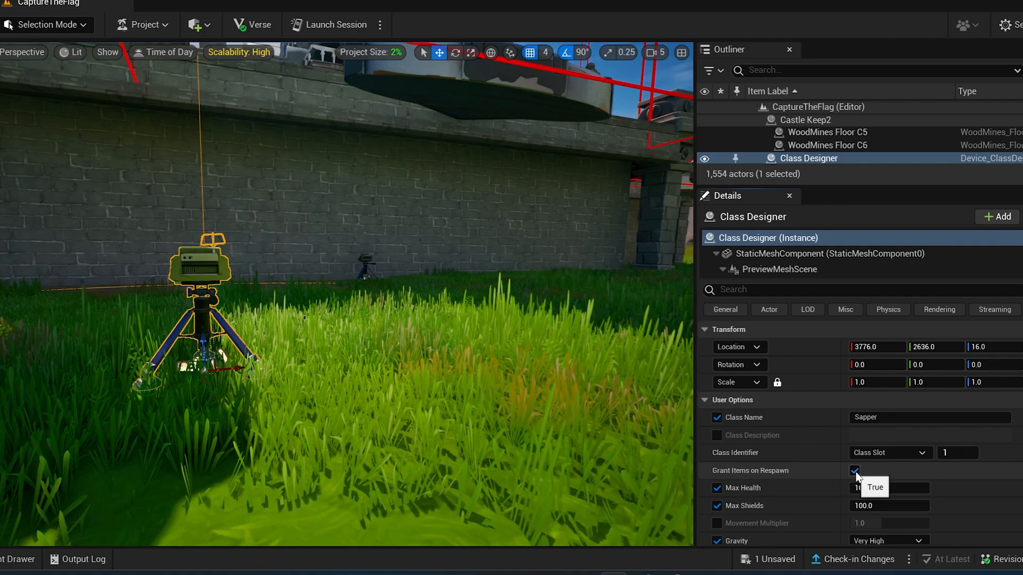
scroll("down", 3)
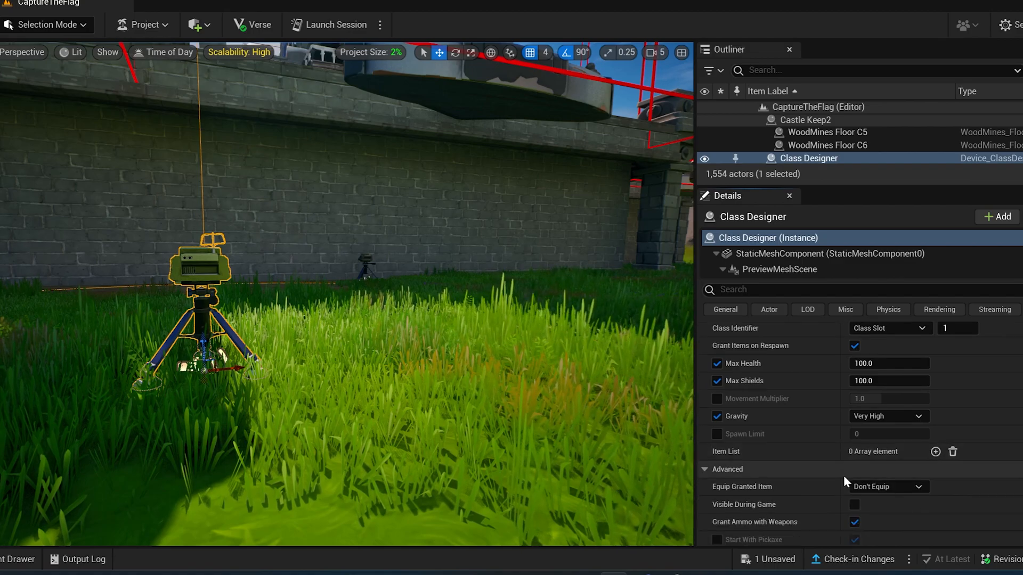
scroll("down", 3)
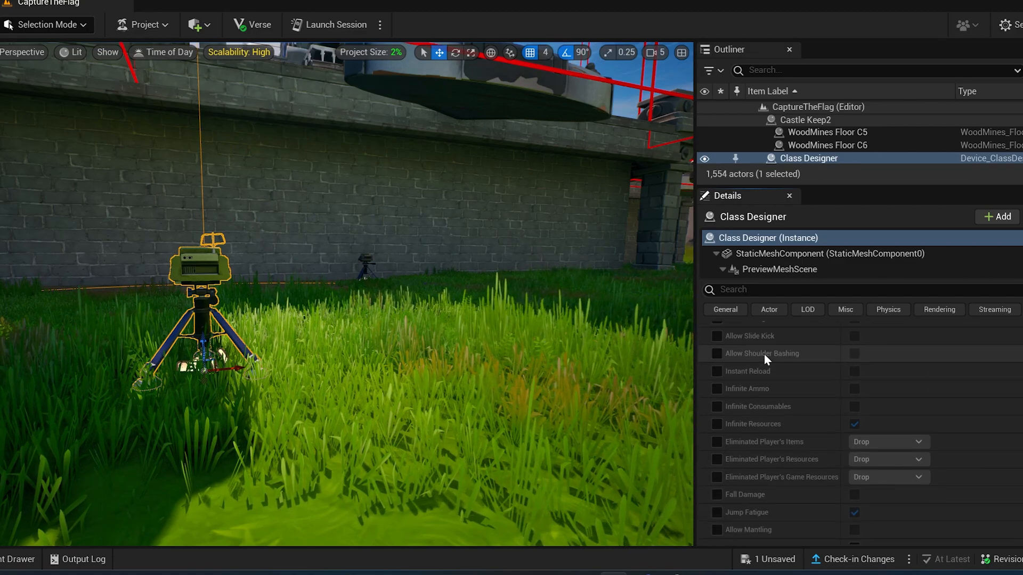
scroll("down", 3)
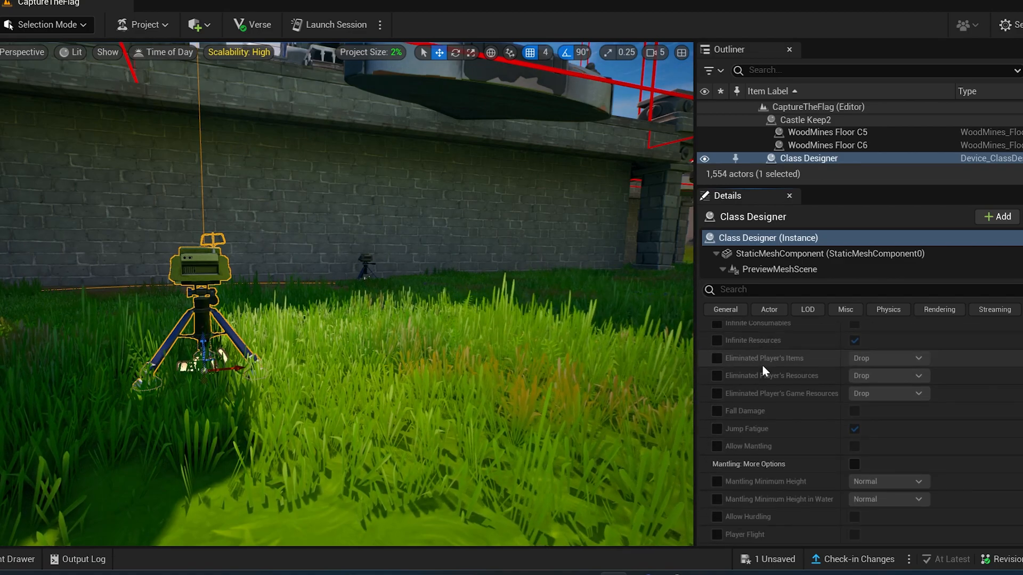
left_click(716, 357)
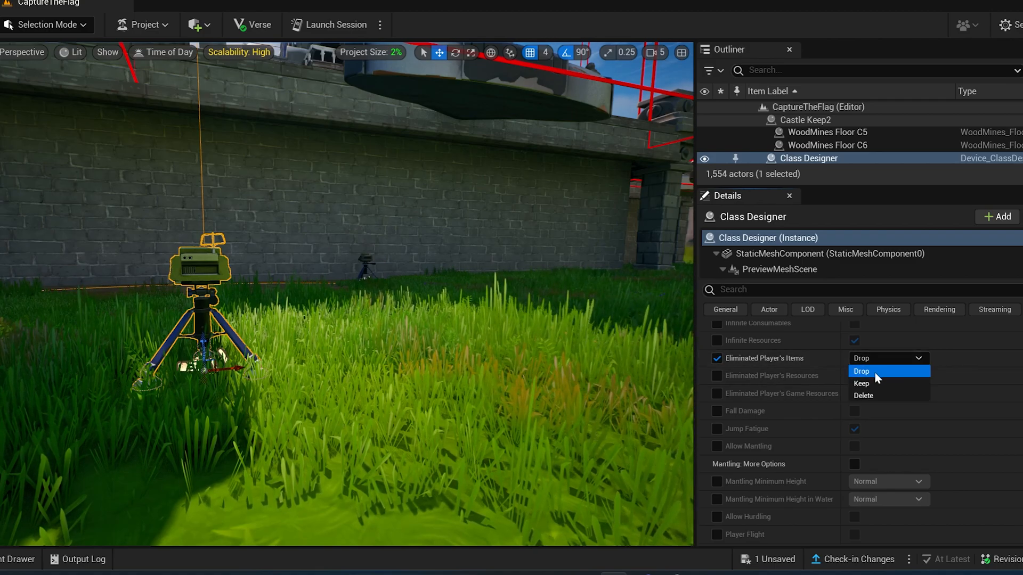
left_click(863, 396)
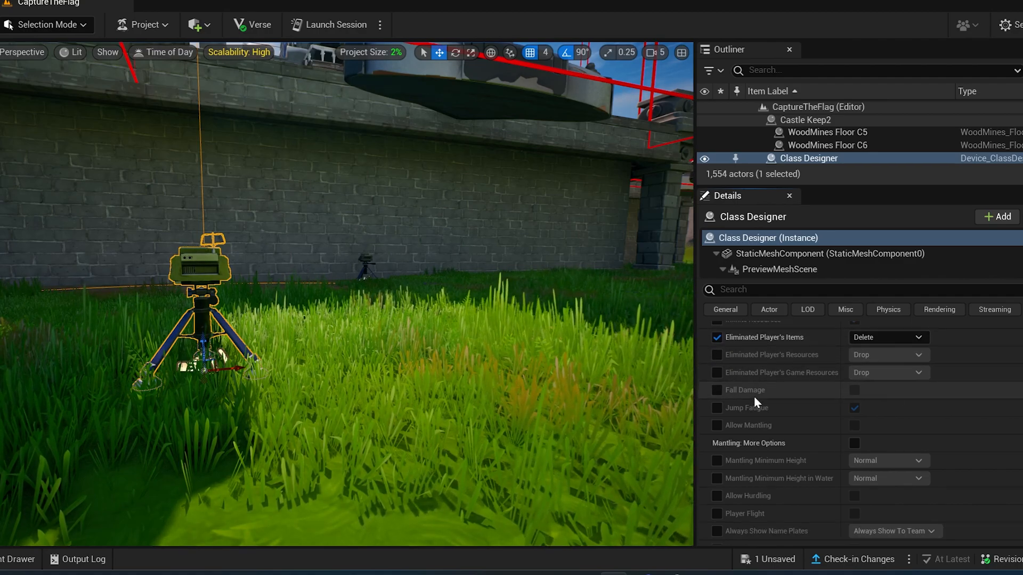
scroll("down", 3)
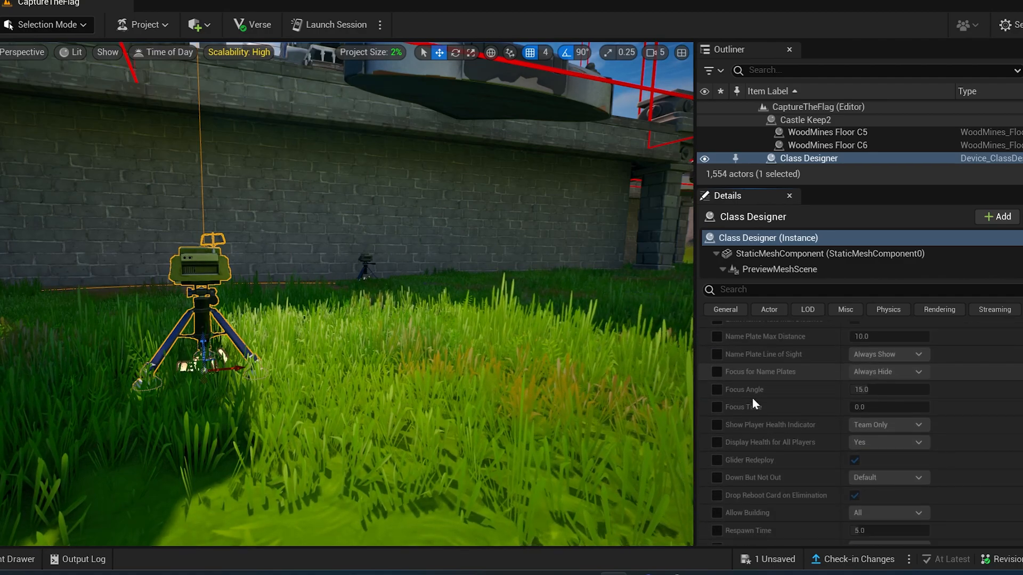
scroll("down", 3)
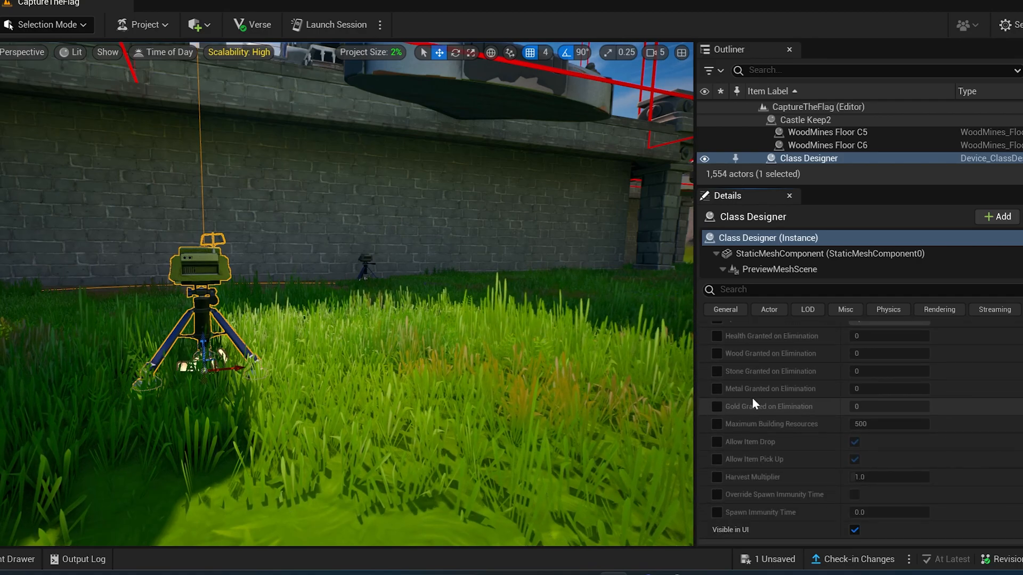
scroll("down", 3)
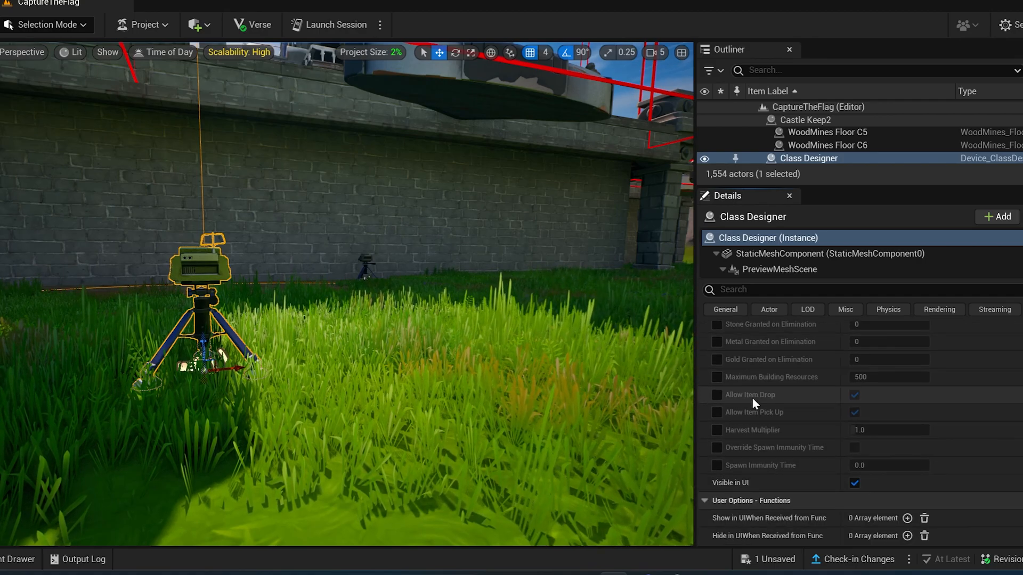
scroll("down", 3)
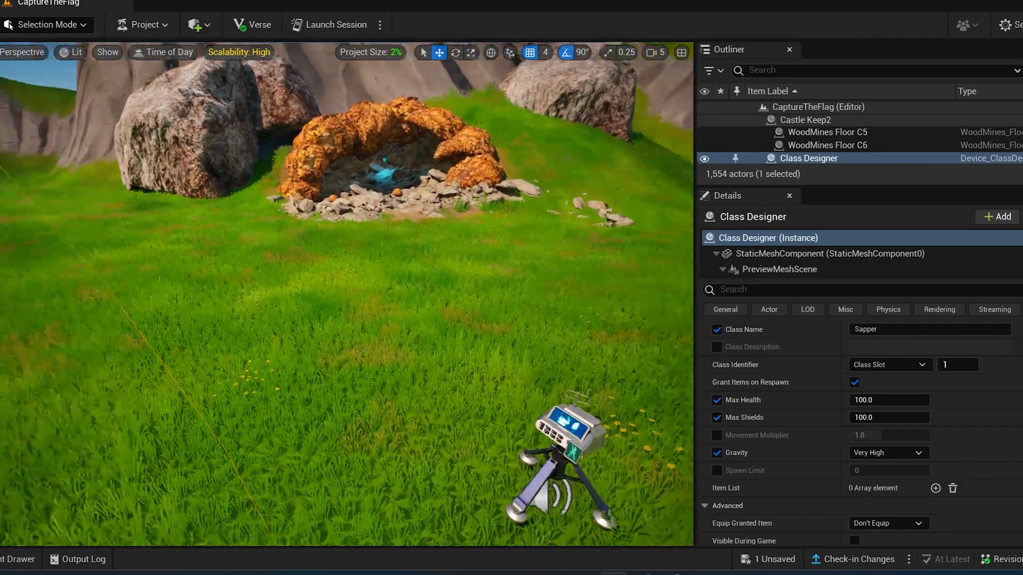
- Name Class Designer3 Scout, identify it by Class Slot 2, and grant items on respawn
left_click(810, 138)
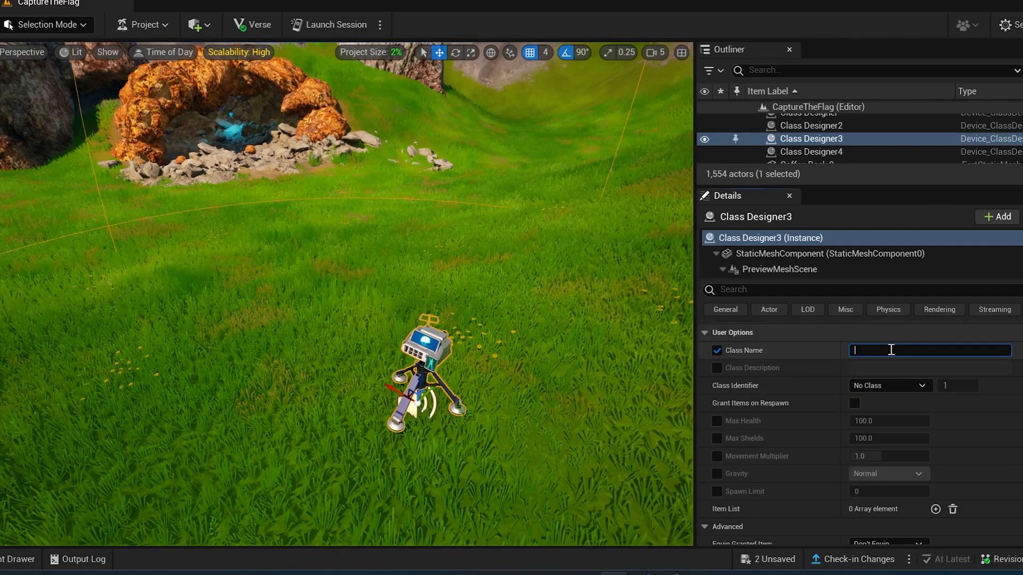
type("Sc")
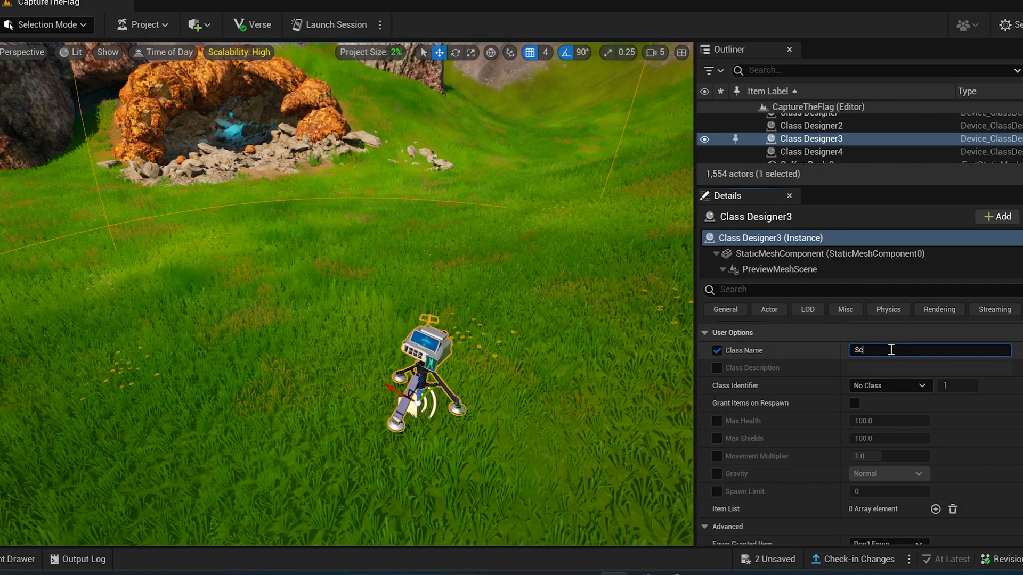
type("out")
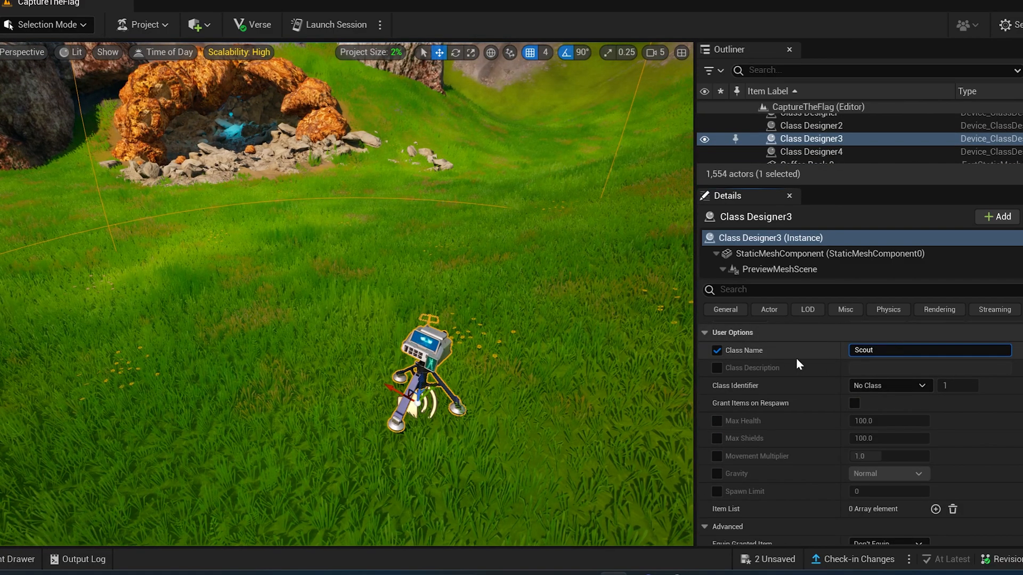
left_click(888, 386)
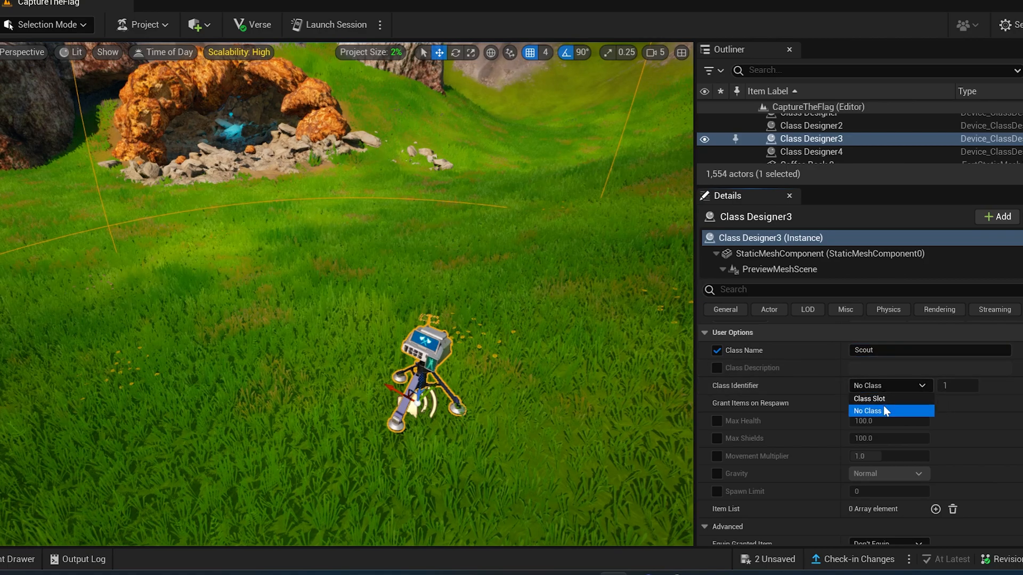
left_click(869, 398)
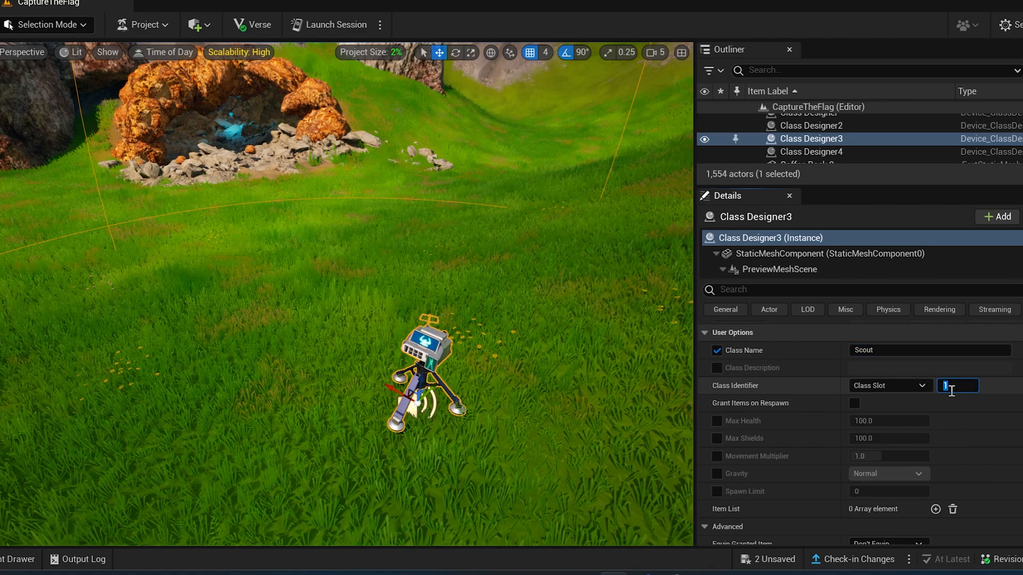
type("2")
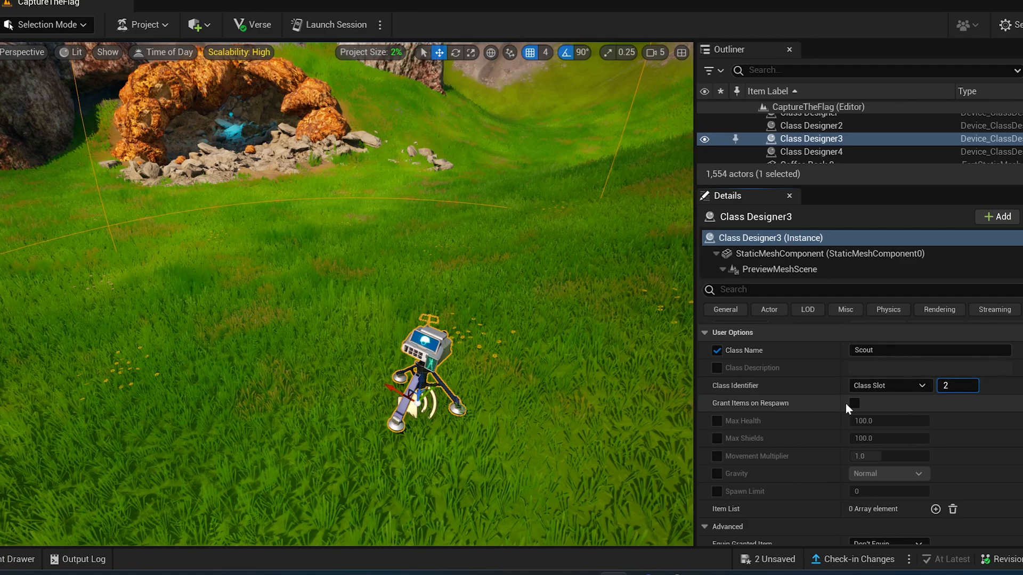
left_click(853, 403)
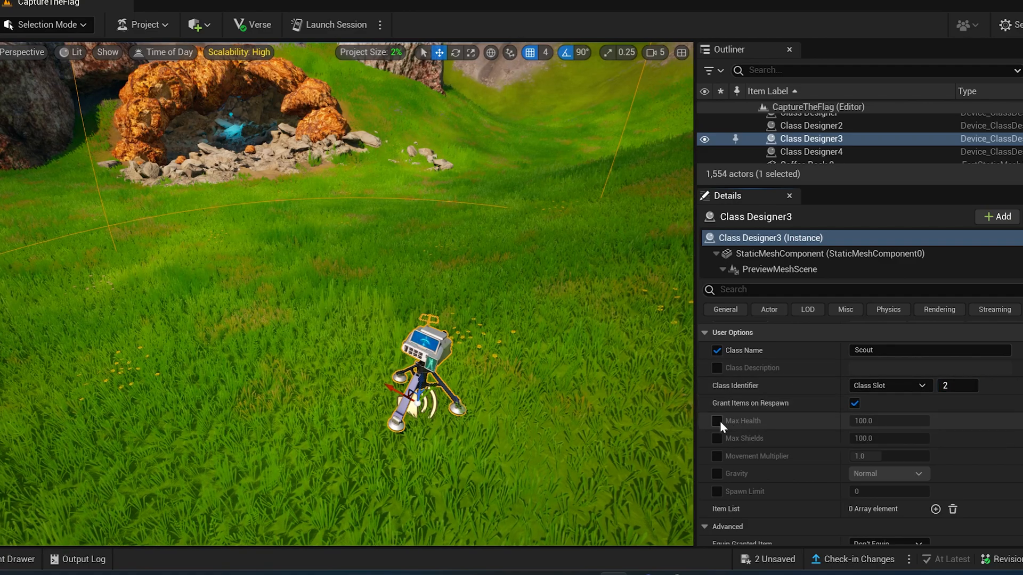
- Give Scout 75 health, 50 shields, 1.2 movement, gravity enabled, and eliminated items deleted
left_click(716, 420)
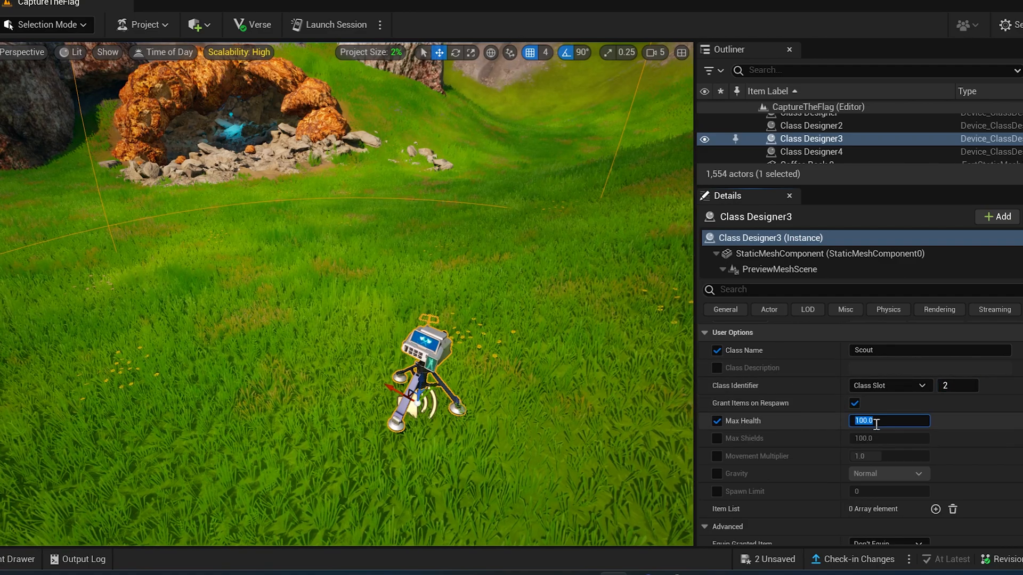
type("75.0")
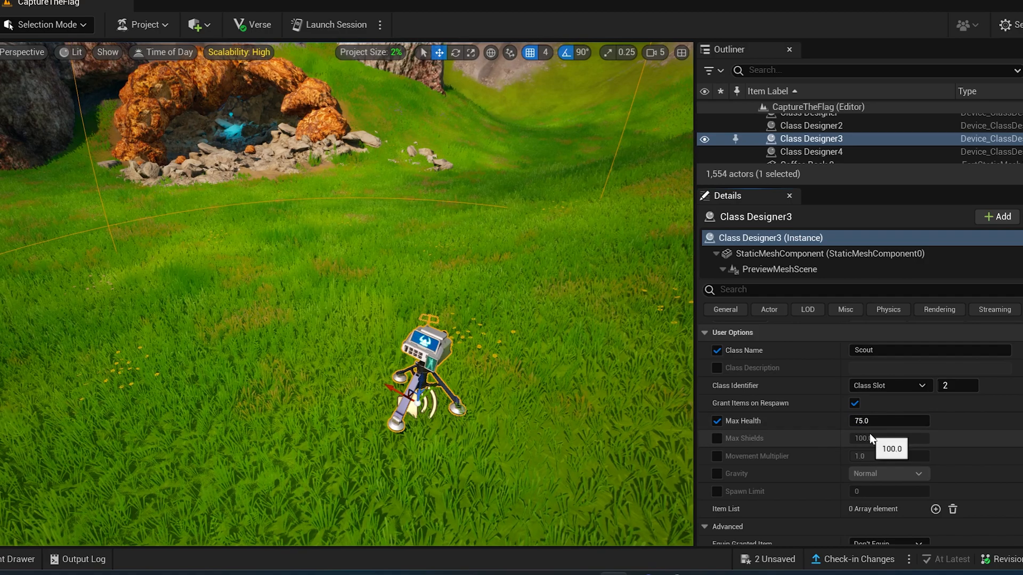
left_click(716, 438)
type("50")
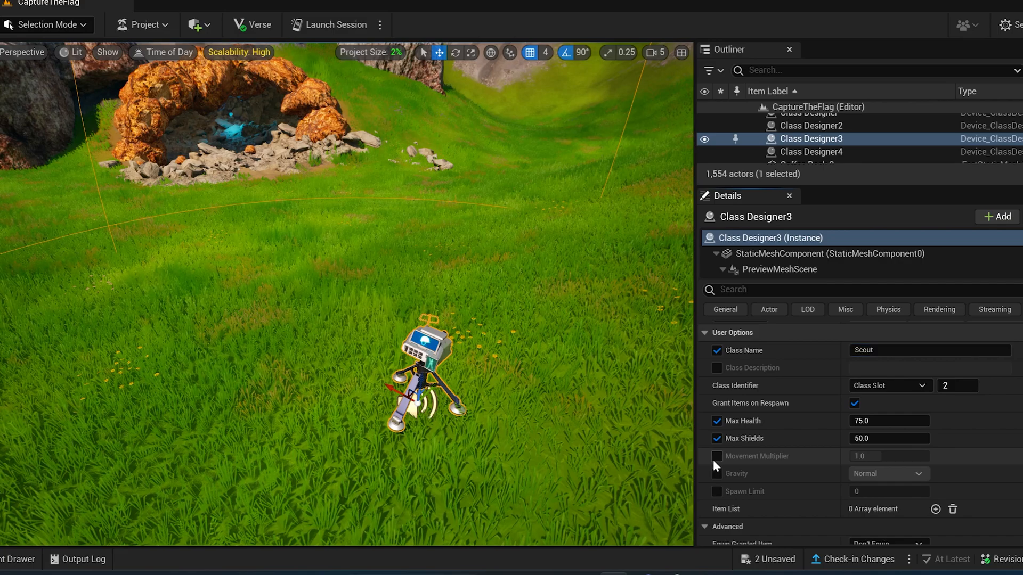
left_click(717, 456)
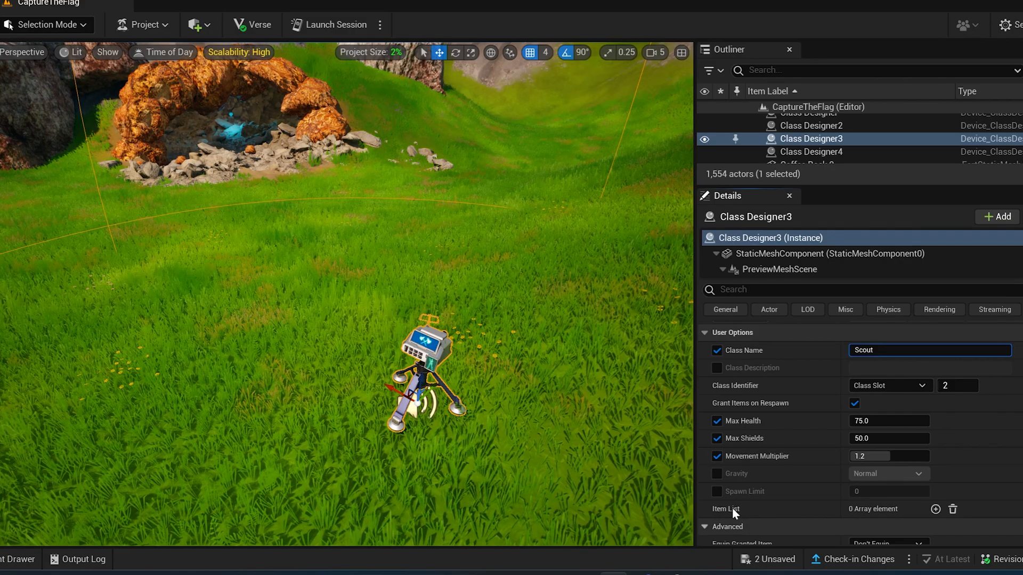
scroll("up", 3)
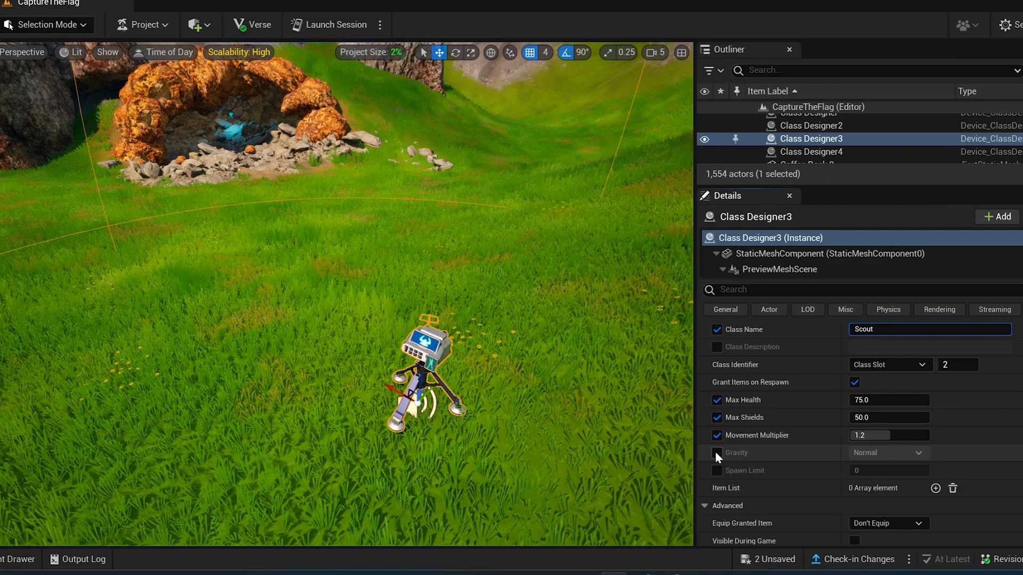
left_click(716, 453)
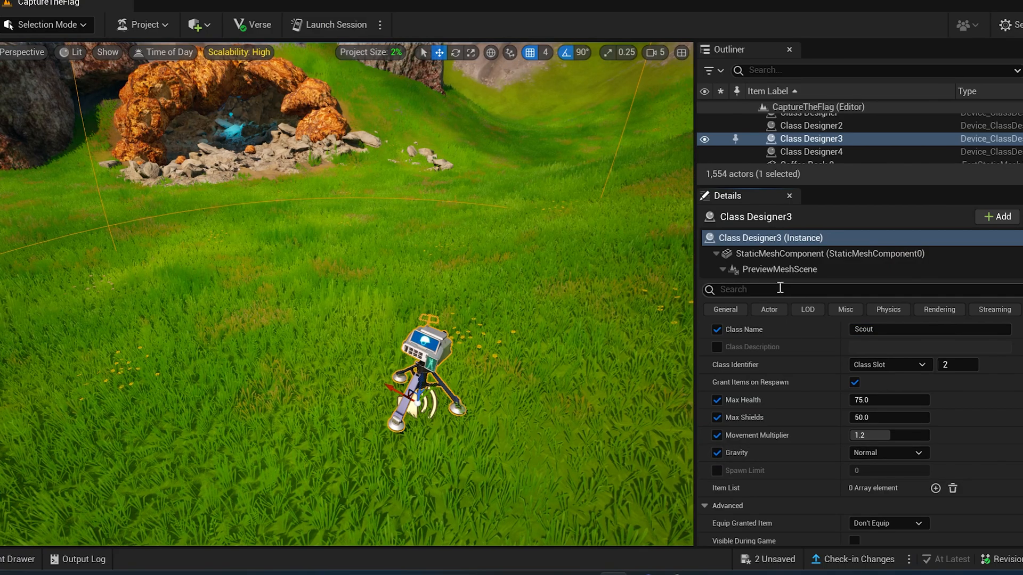
type("elim")
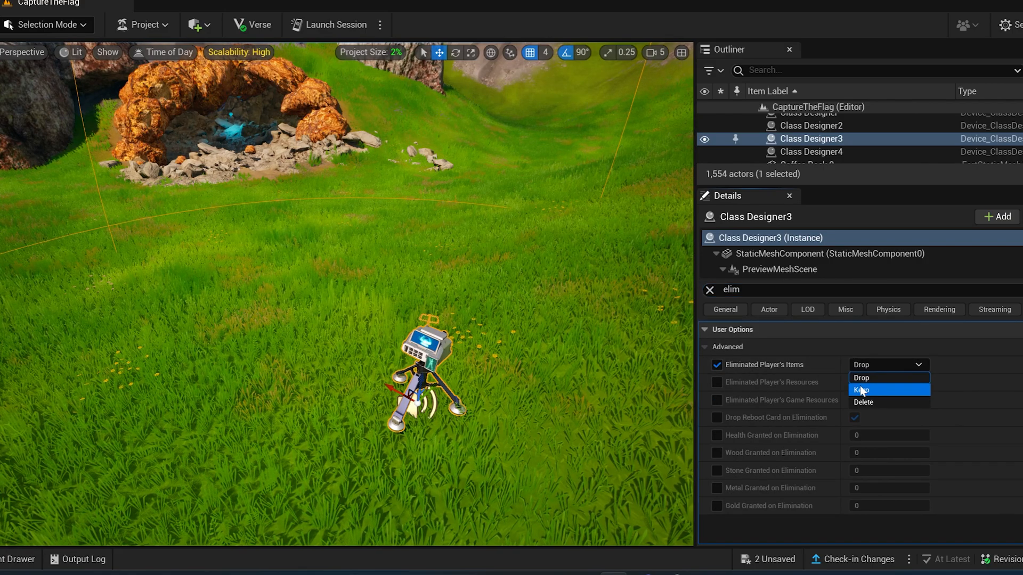
left_click(861, 402)
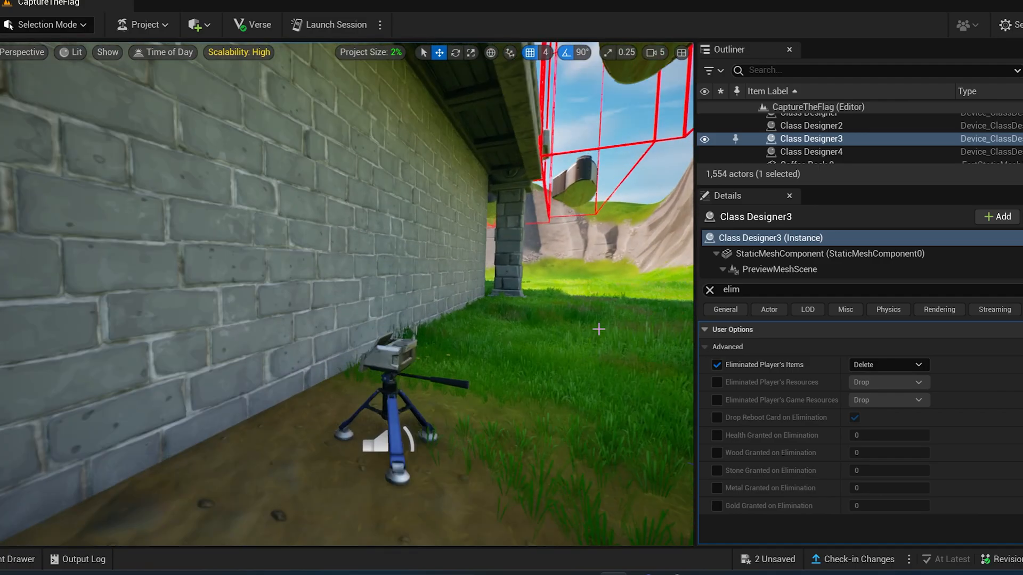
- On Class Designer2 enable eliminated-items handling, name the class Defender and set Class Slot 3
left_click(811, 126)
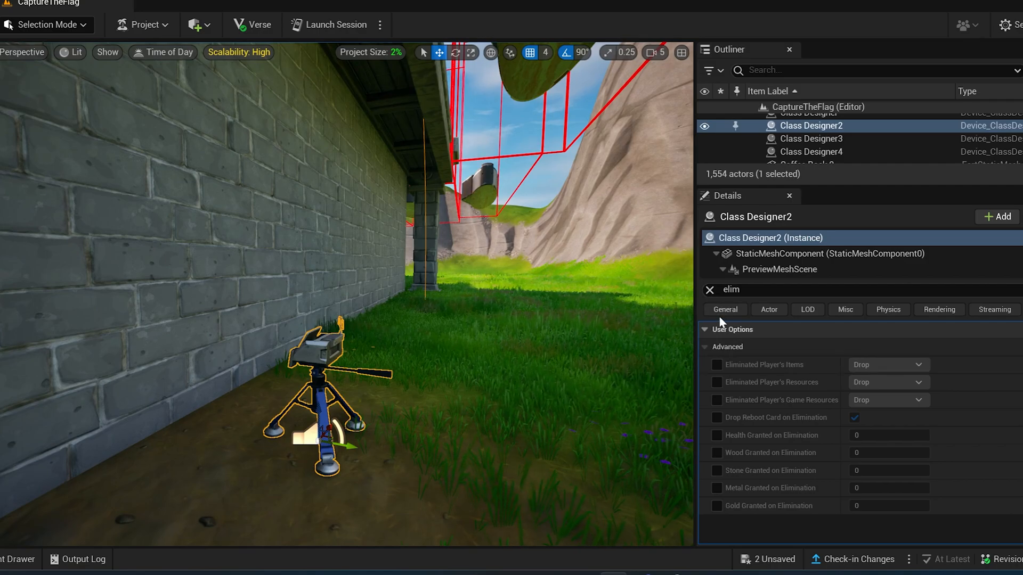
left_click(715, 365)
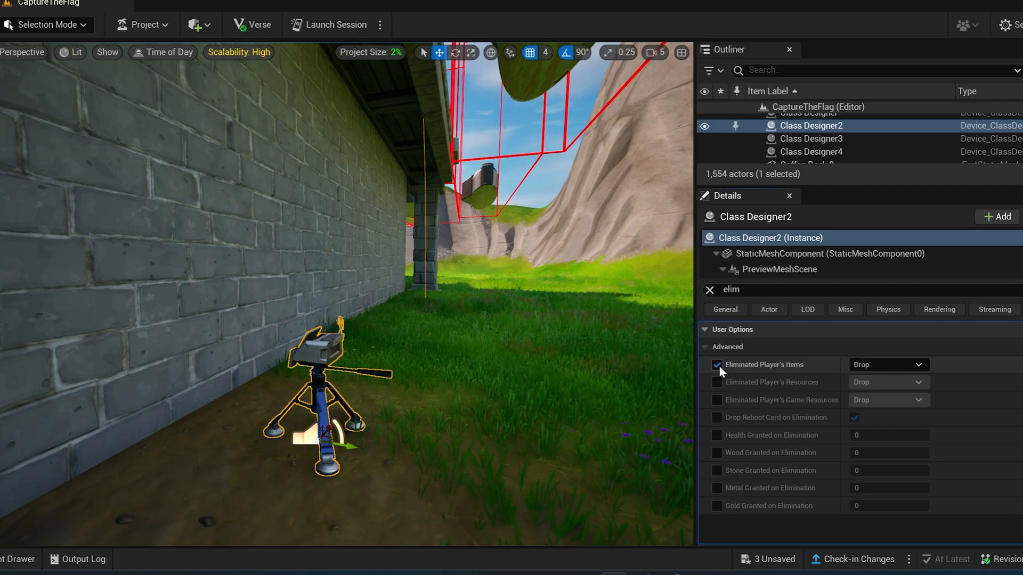
left_click(887, 364)
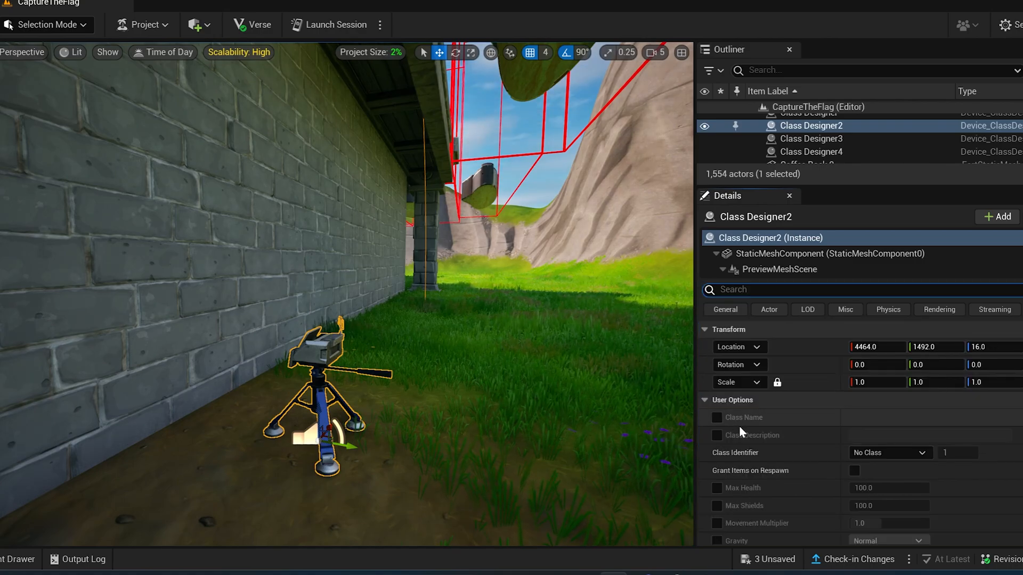
left_click(717, 418)
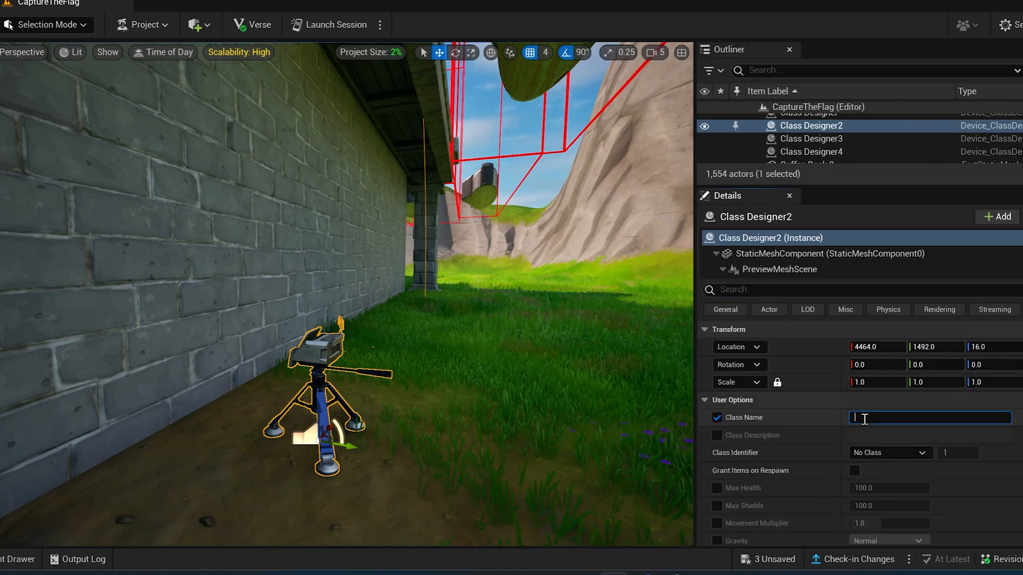
type("Defender")
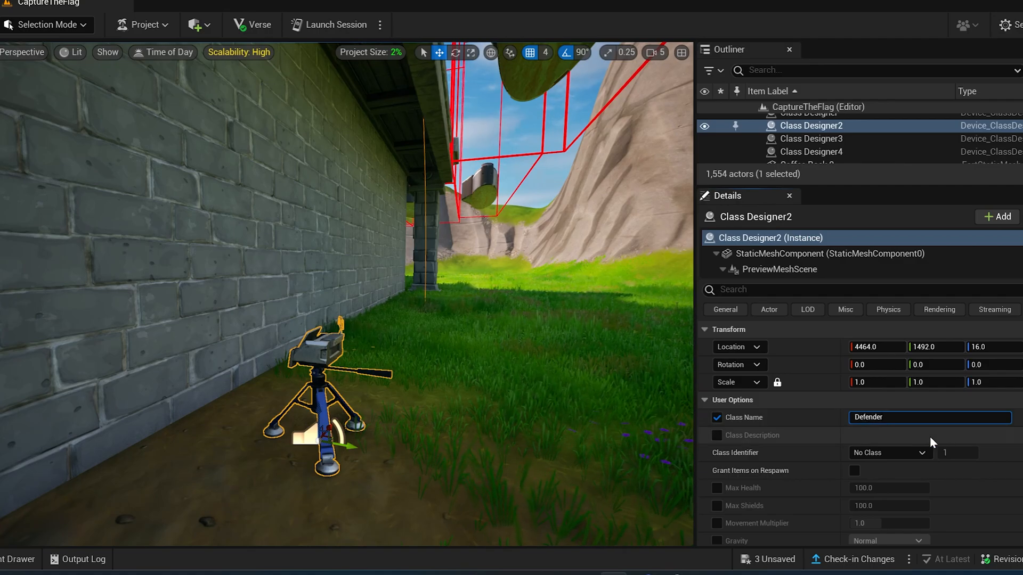
scroll("down", 3)
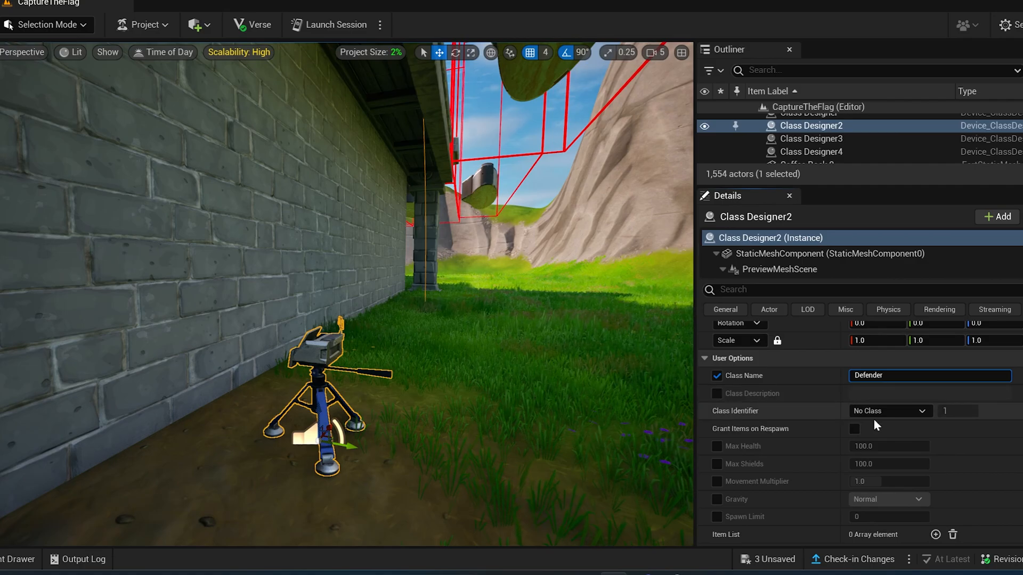
left_click(888, 411)
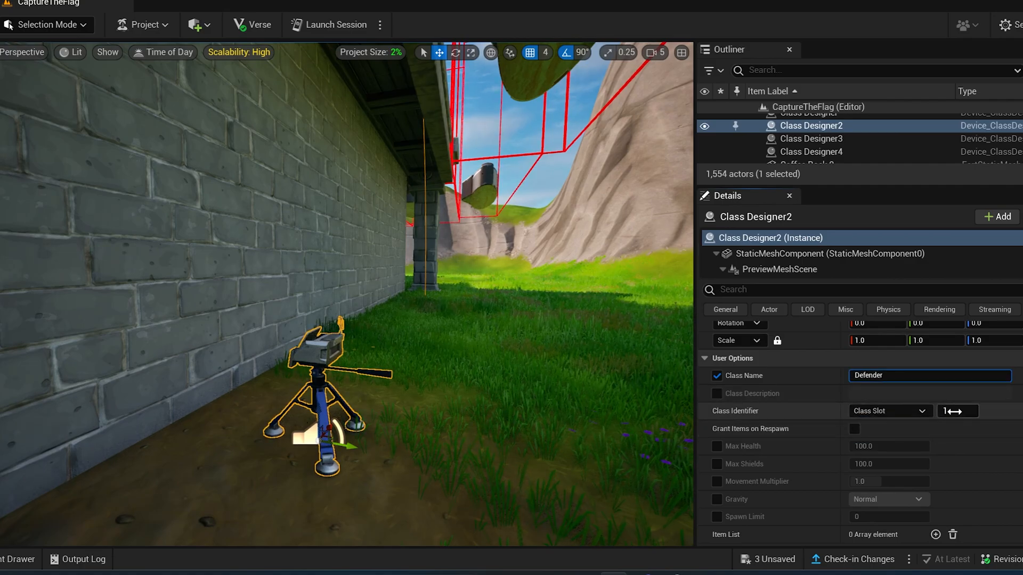
type("3")
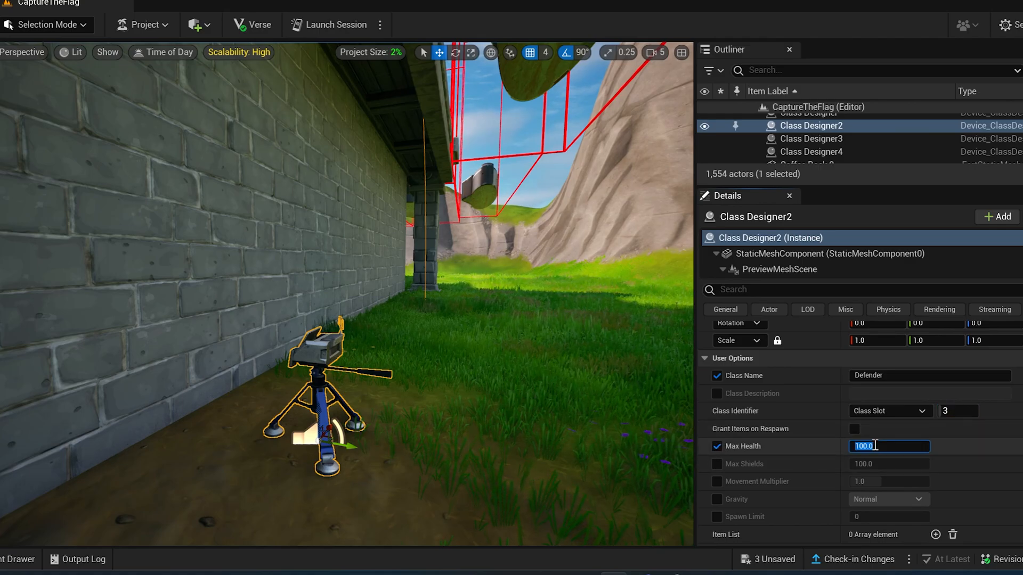
- Give Defender 150 max health, a shields override, custom movement speed and Very High gravity
type("150")
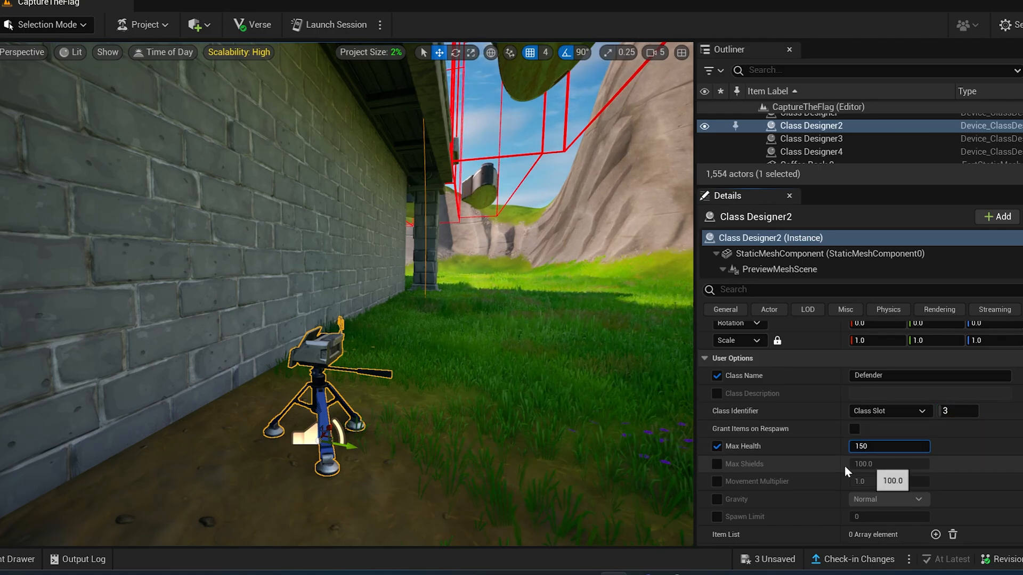
left_click(717, 464)
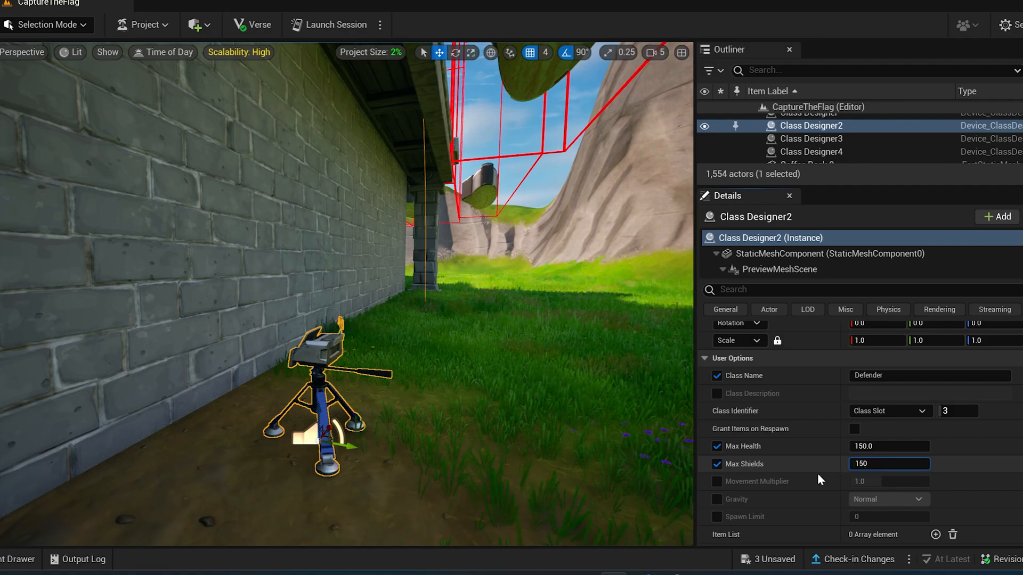
left_click(888, 481)
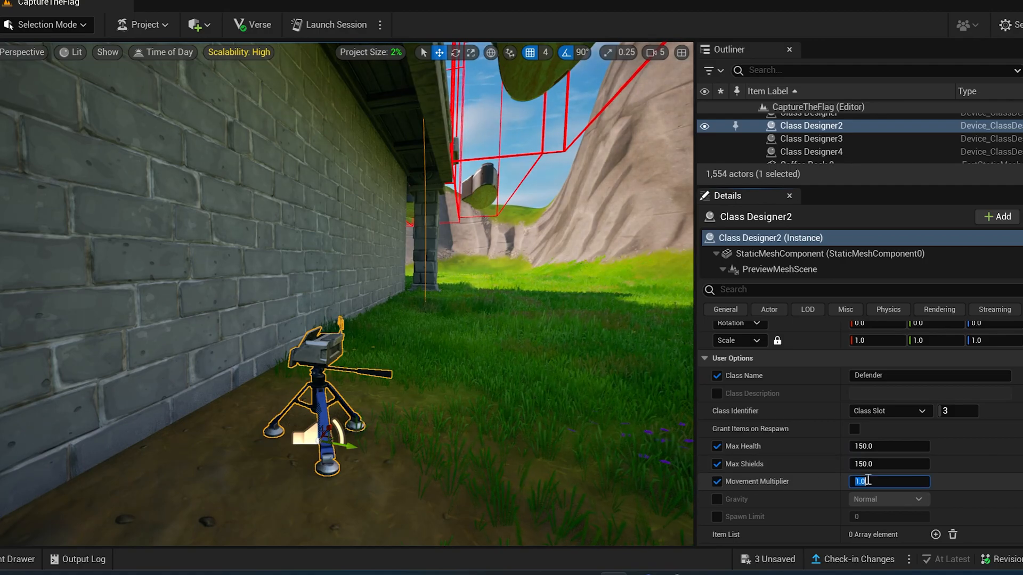
type("8")
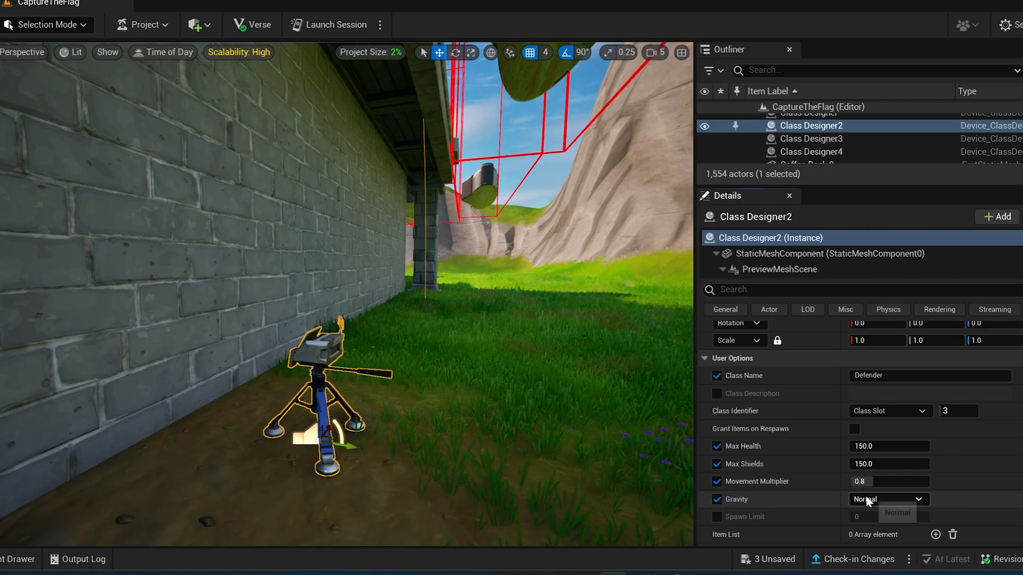
left_click(887, 499)
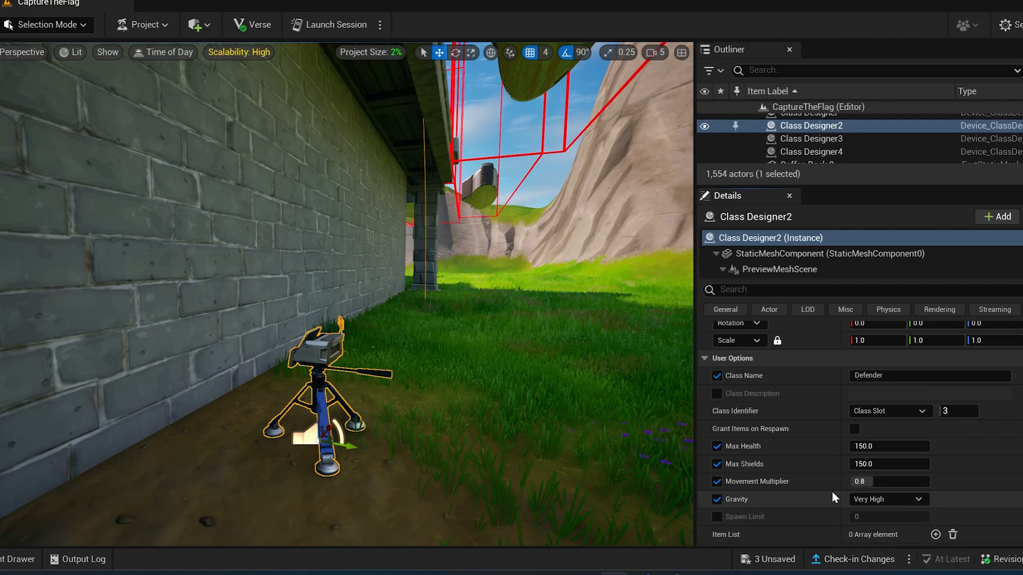
scroll("down", 3)
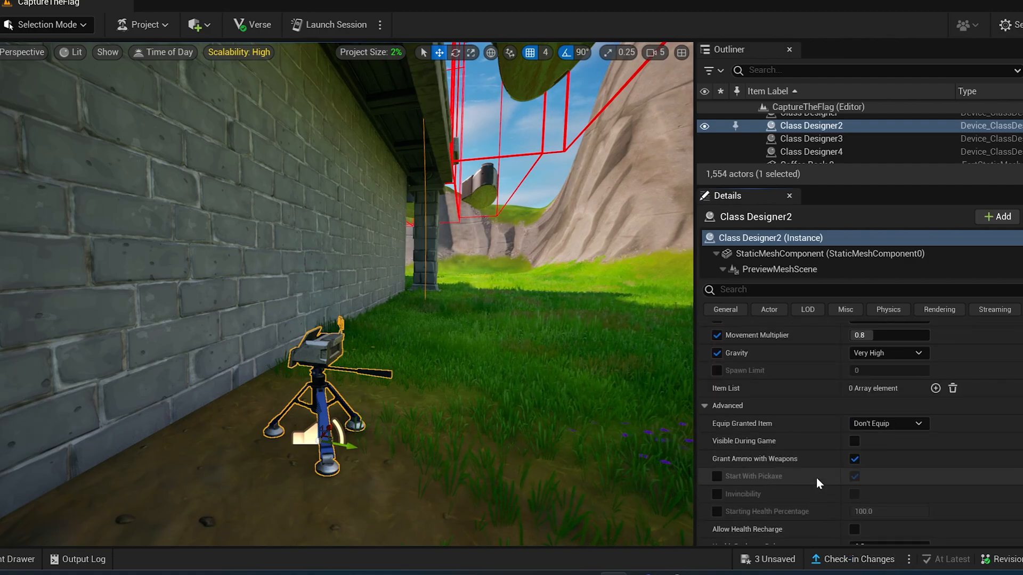
scroll("down", 3)
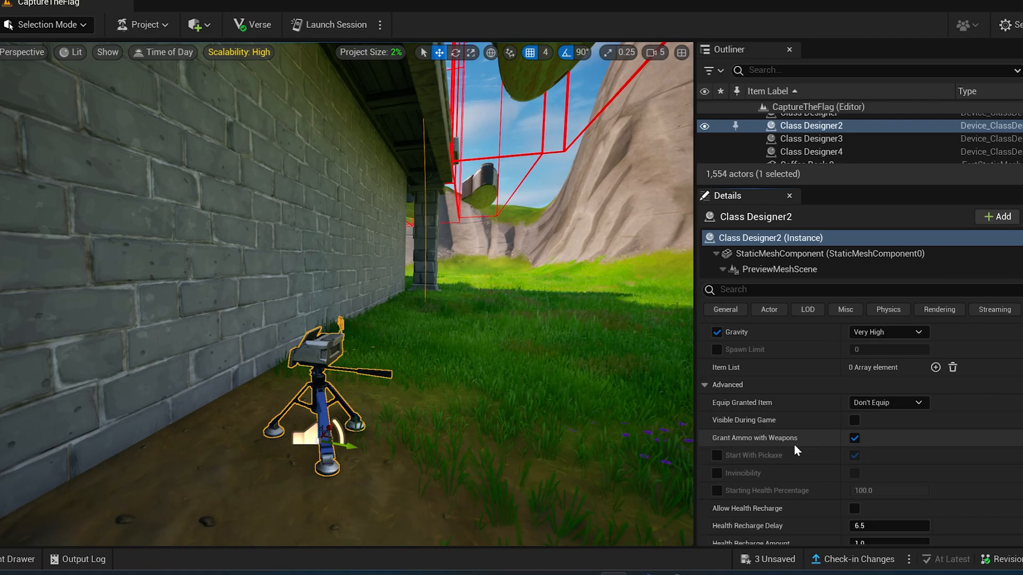
scroll("down", 3)
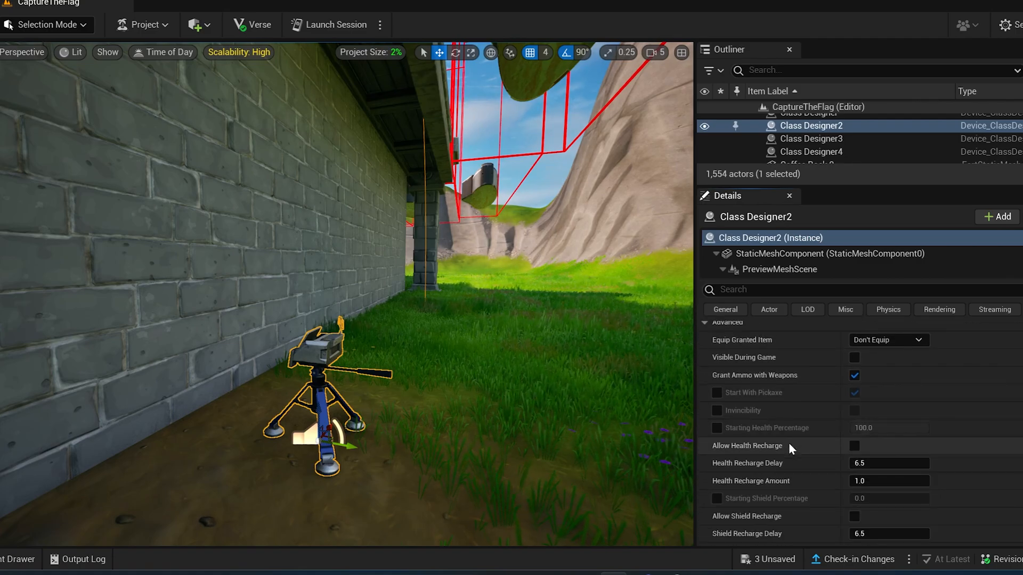
scroll("down", 3)
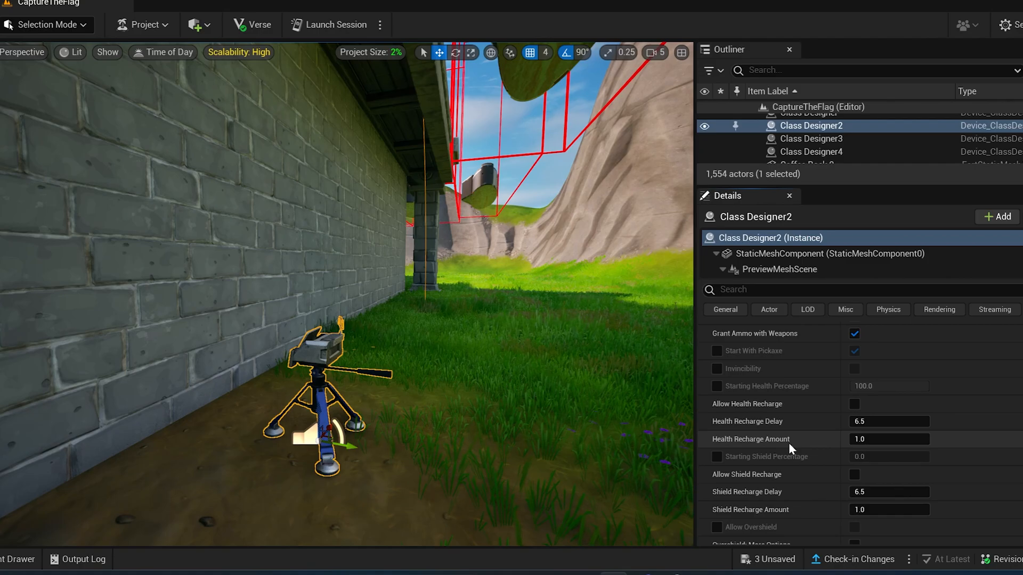
scroll("down", 3)
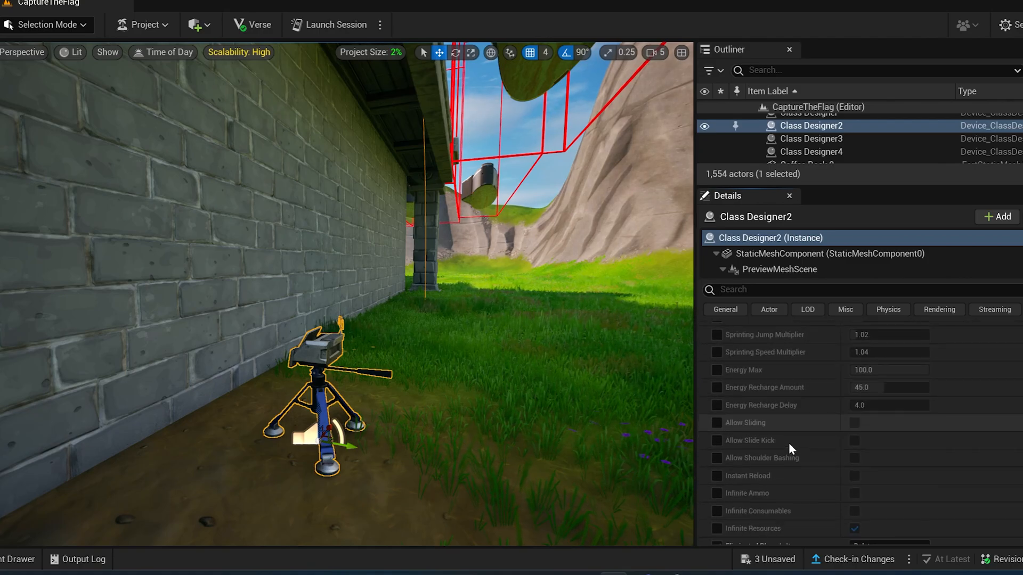
scroll("down", 3)
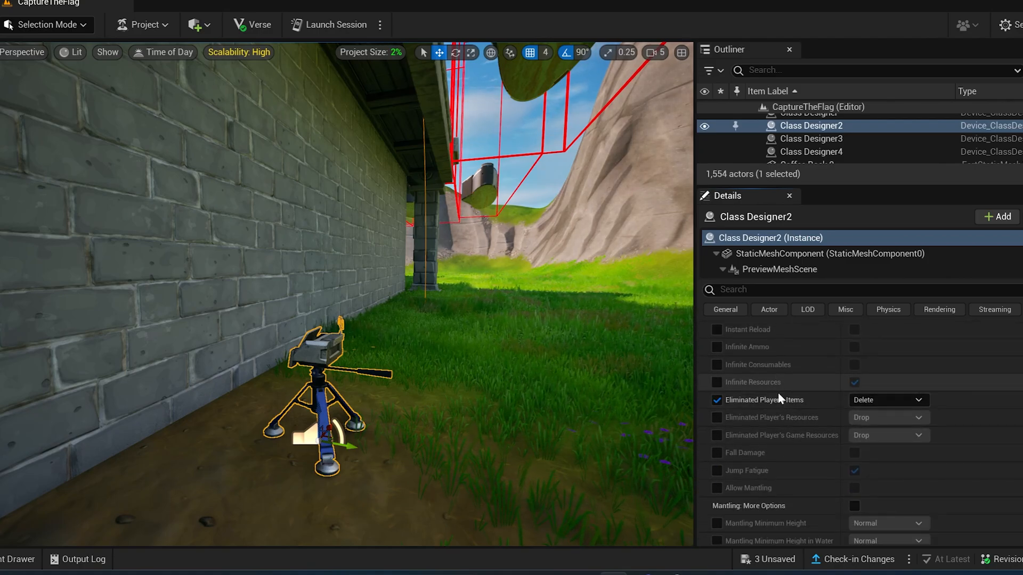
scroll("down", 3)
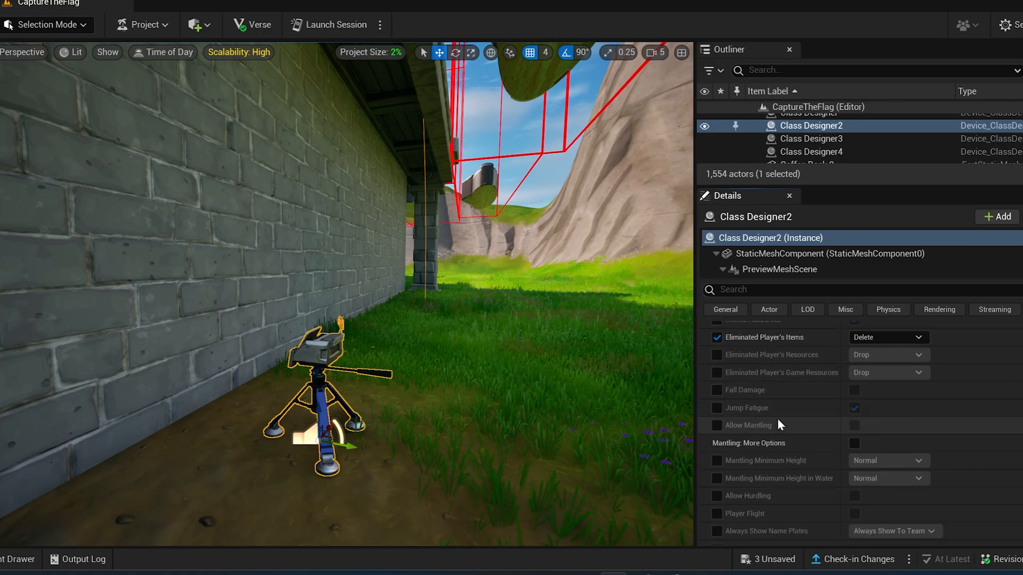
mouse_move(768, 394)
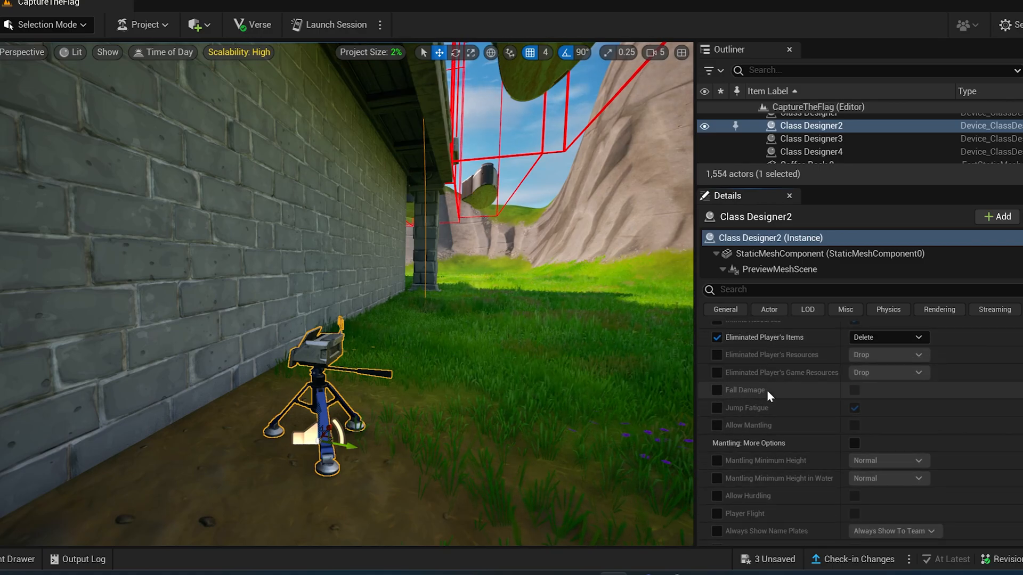
scroll("down", 3)
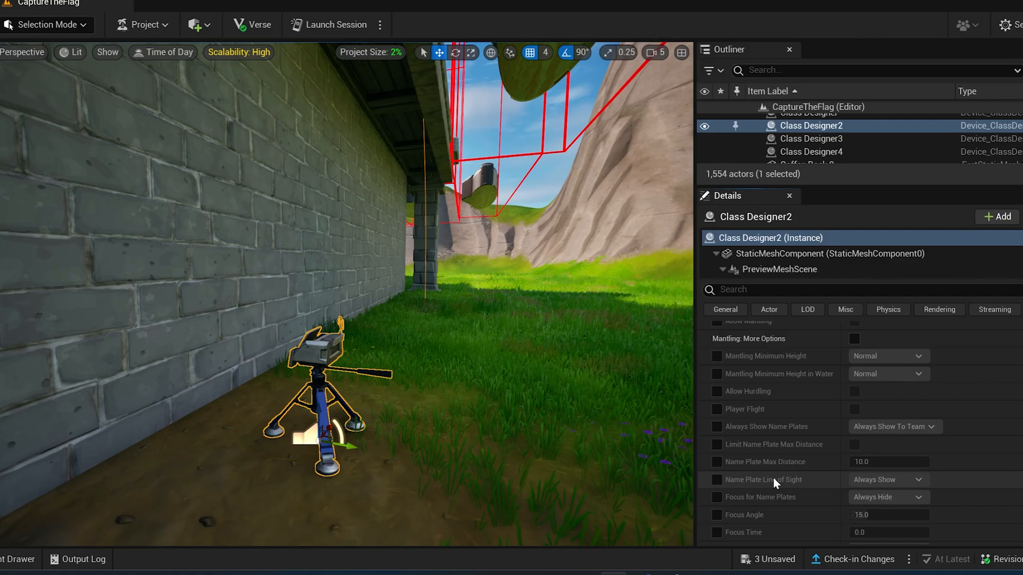
scroll("down", 3)
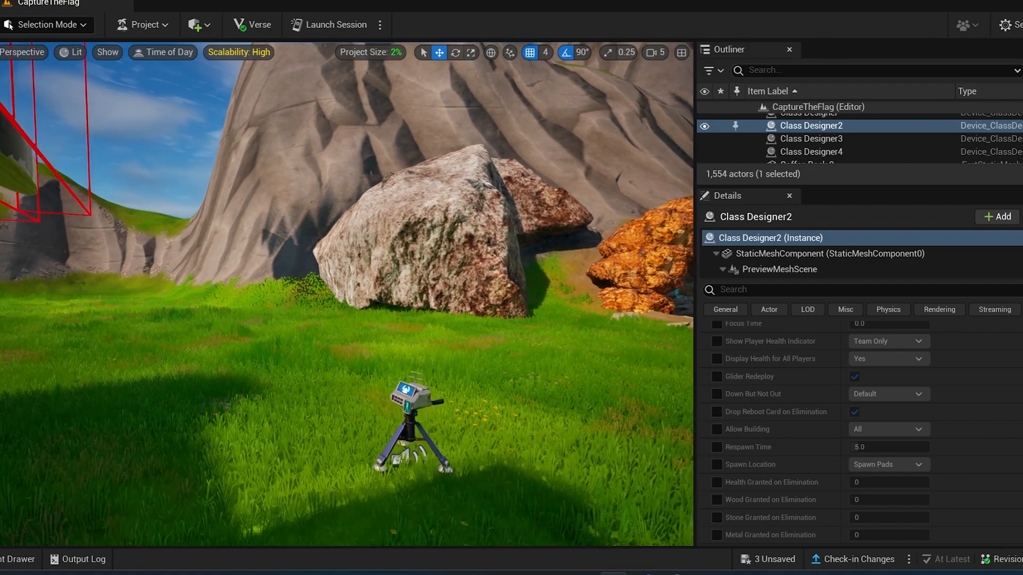
- Select Class Designer4, name its class Shaman and set its class identifier slot
left_click(811, 151)
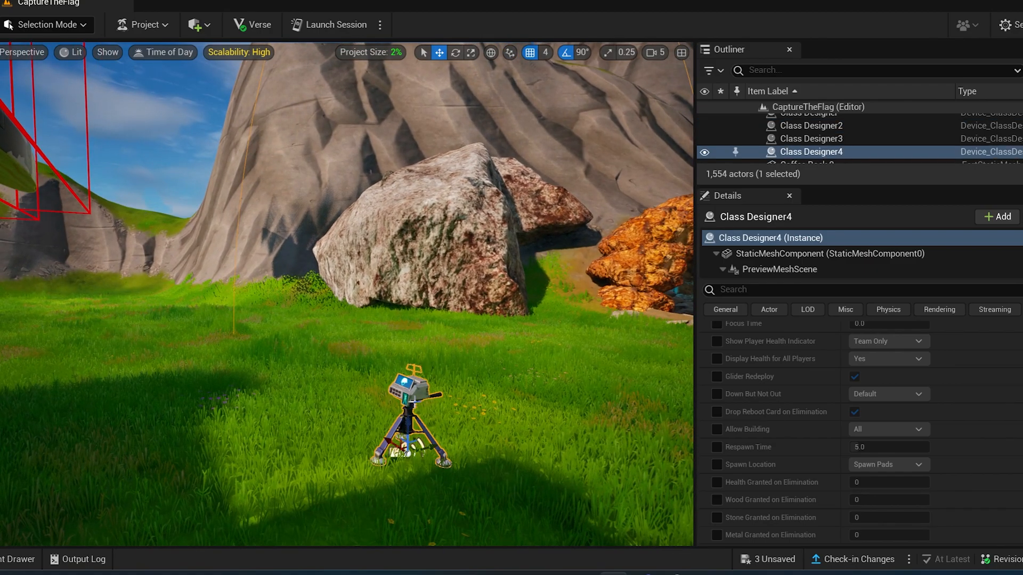
scroll("down", 3)
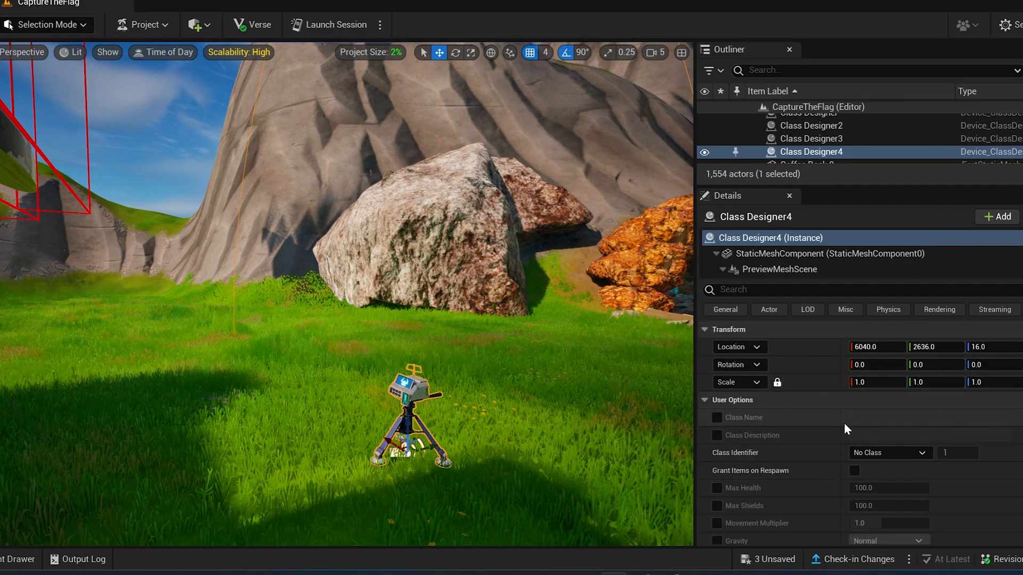
left_click(717, 418)
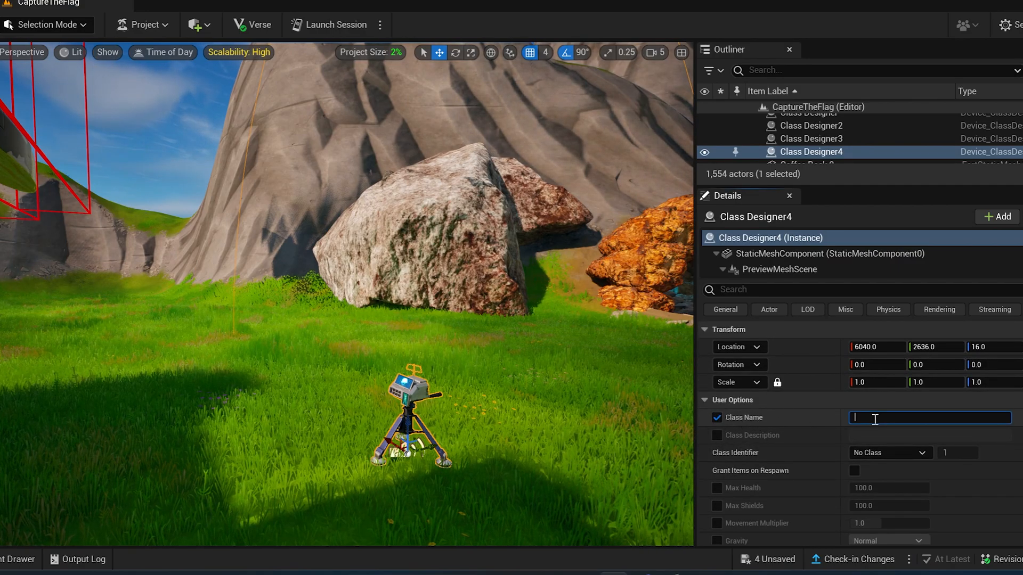
type("Shaman")
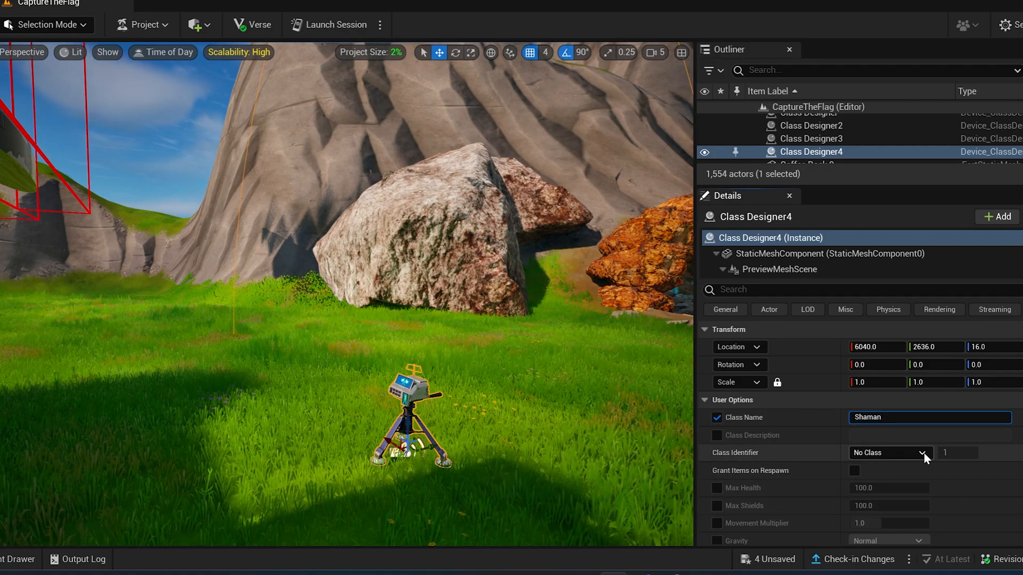
left_click(921, 452)
type("4")
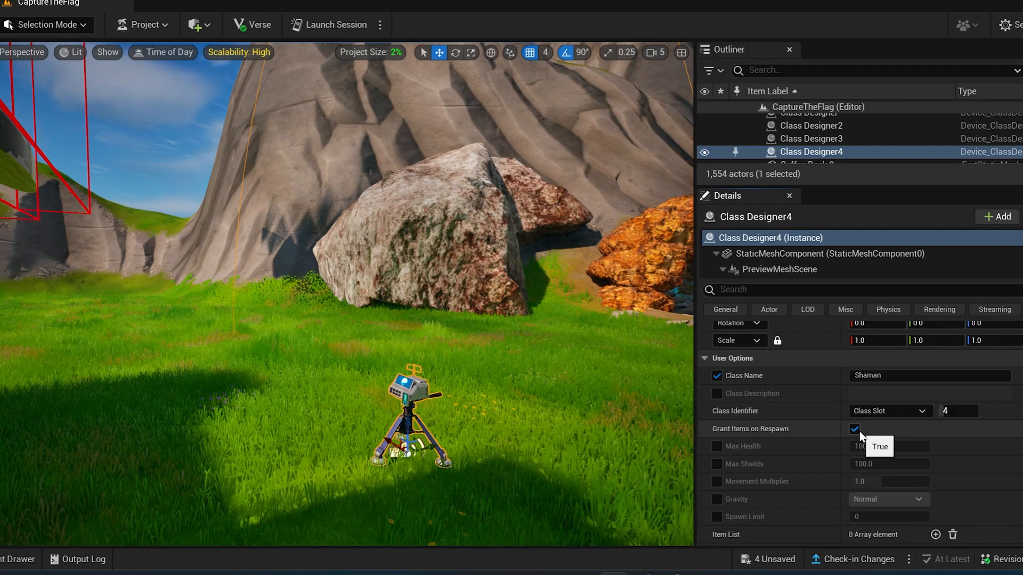
mouse_move(805, 436)
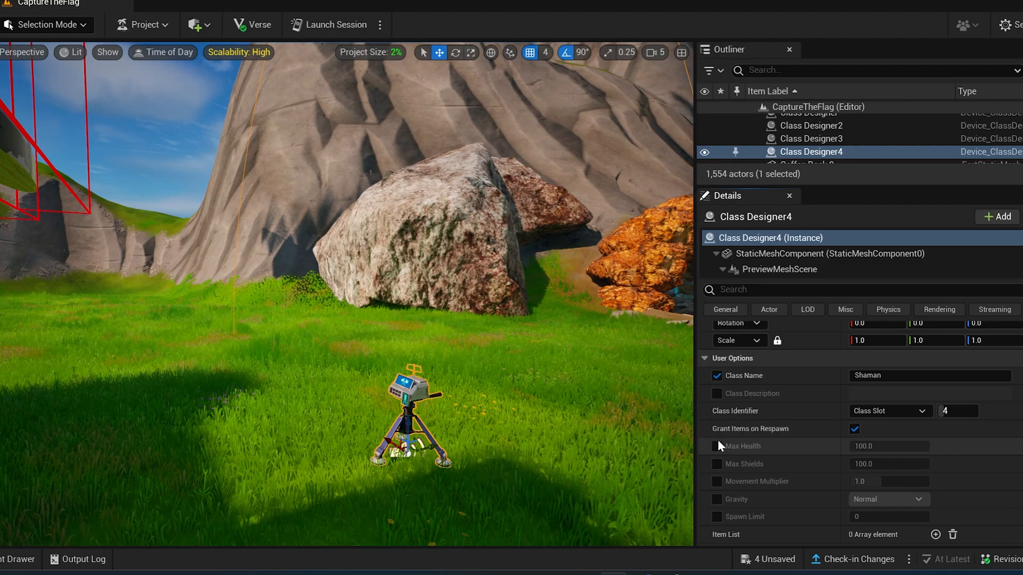
- Enable Shaman's max health override, set Gravity High and Eliminated Player's Items to Delete
left_click(716, 446)
type("75")
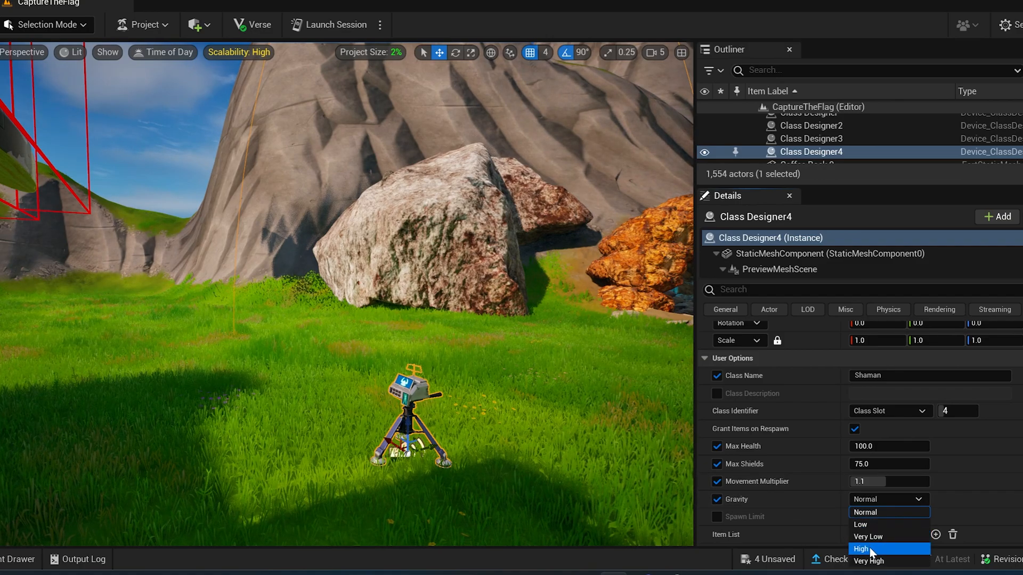
left_click(861, 547)
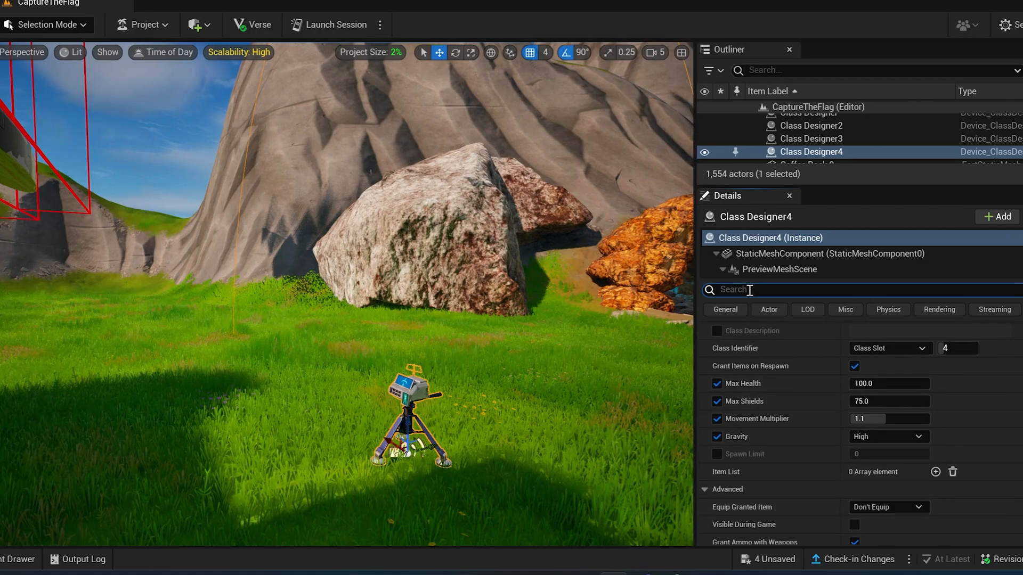
type("el")
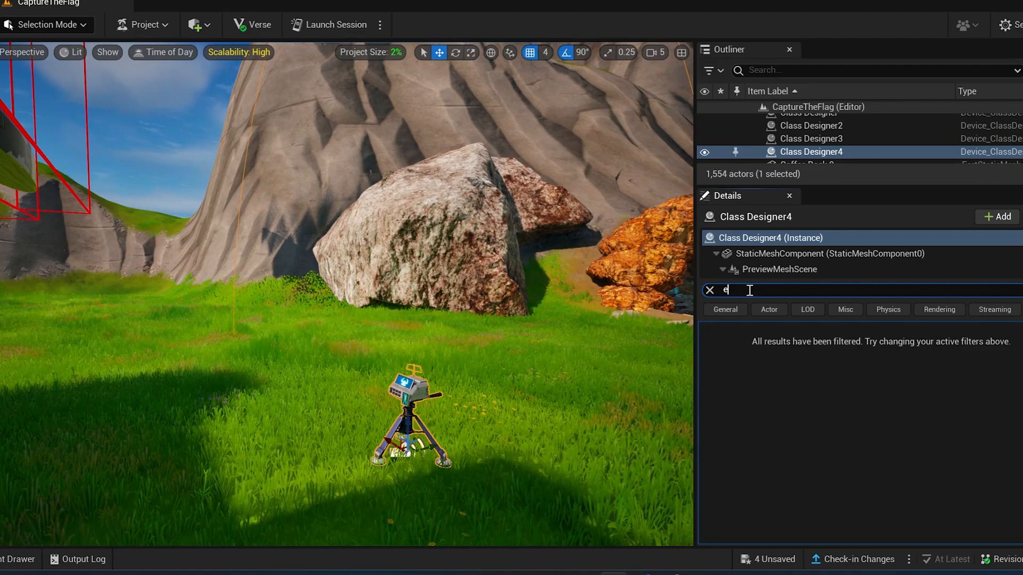
type("lim")
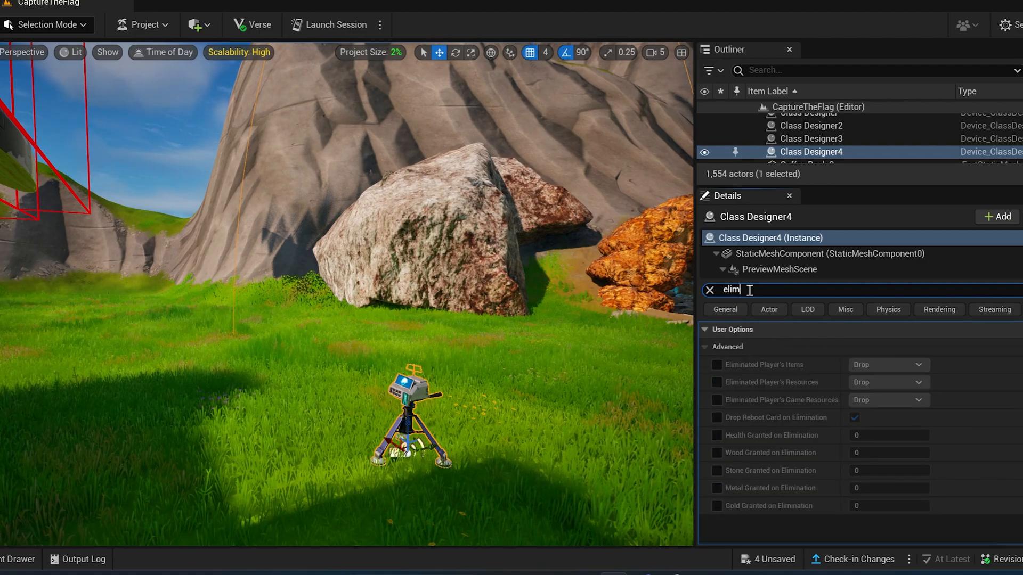
left_click(716, 364)
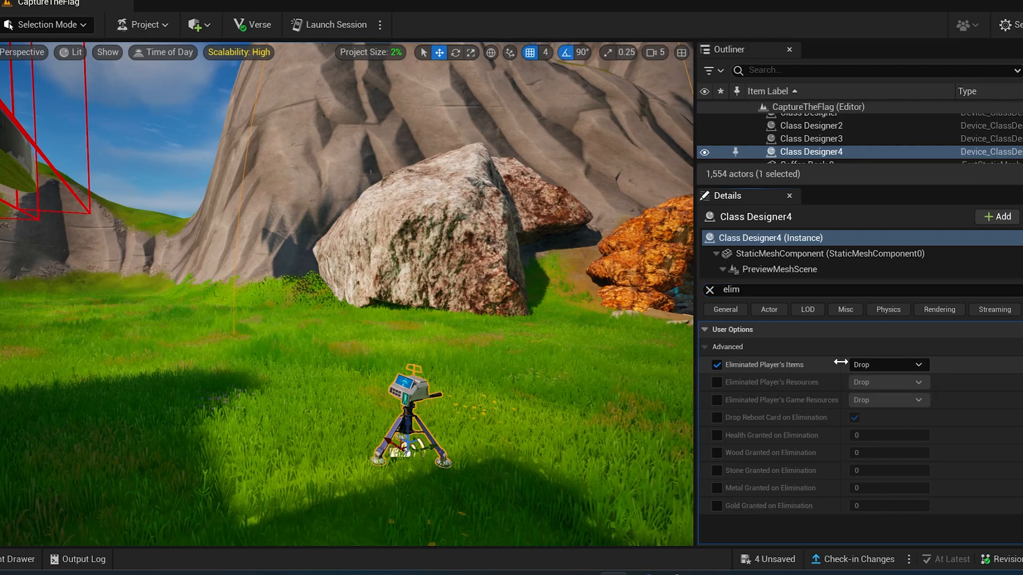
mouse_move(876, 405)
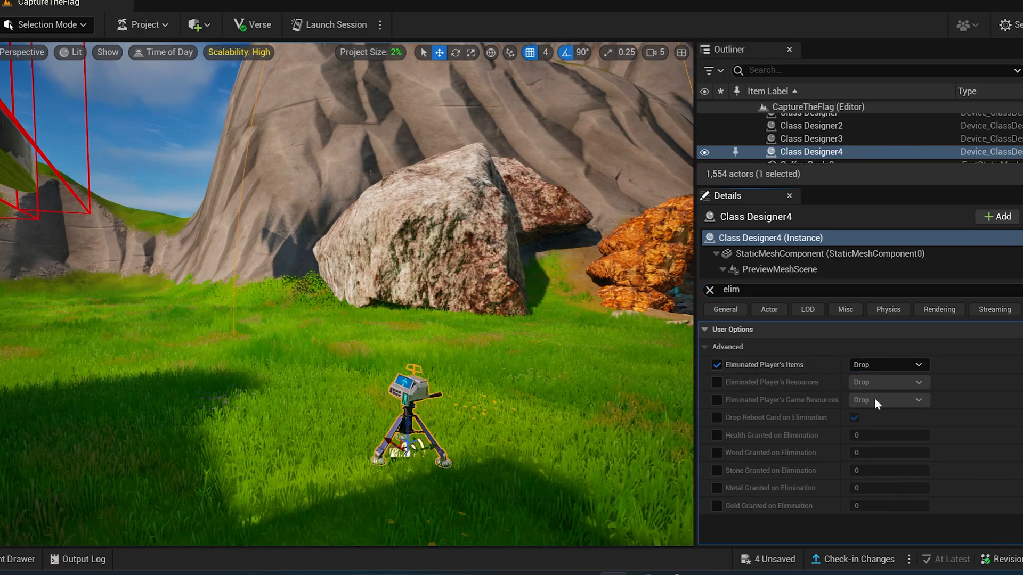
left_click(887, 364)
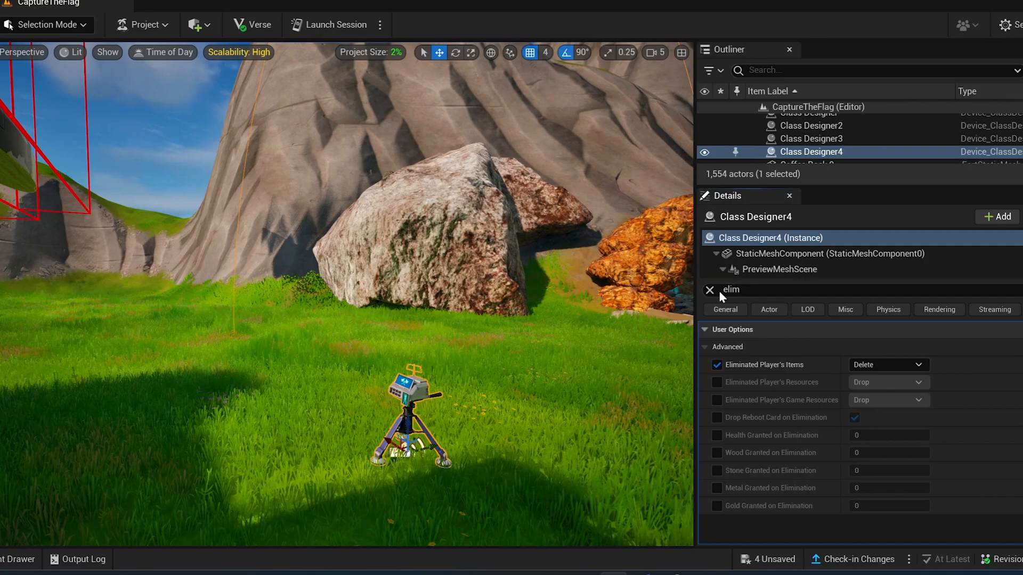
left_click(811, 138)
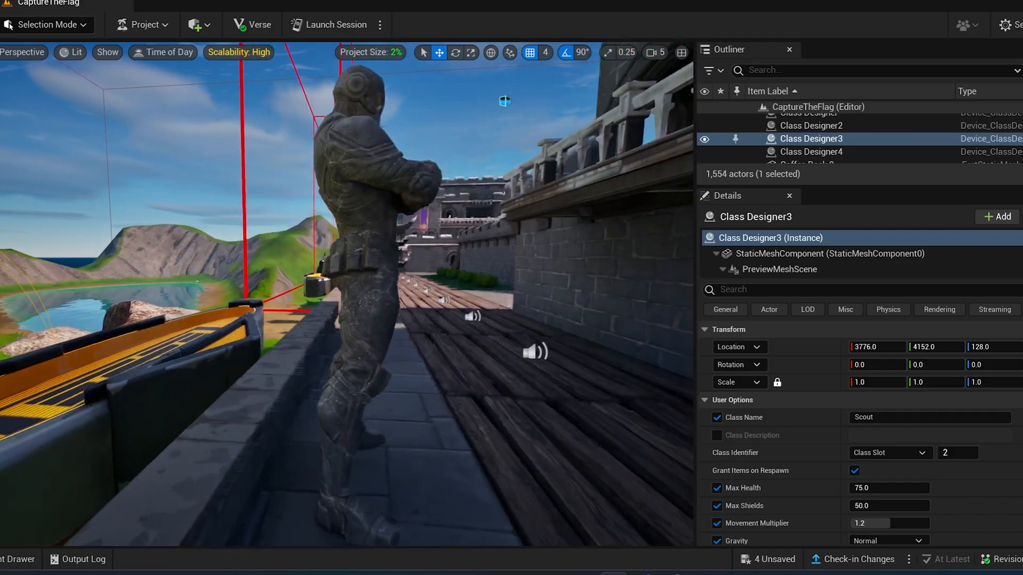
- Select the Sapper Class Designer beside the castle wall to show its Details
left_click(808, 157)
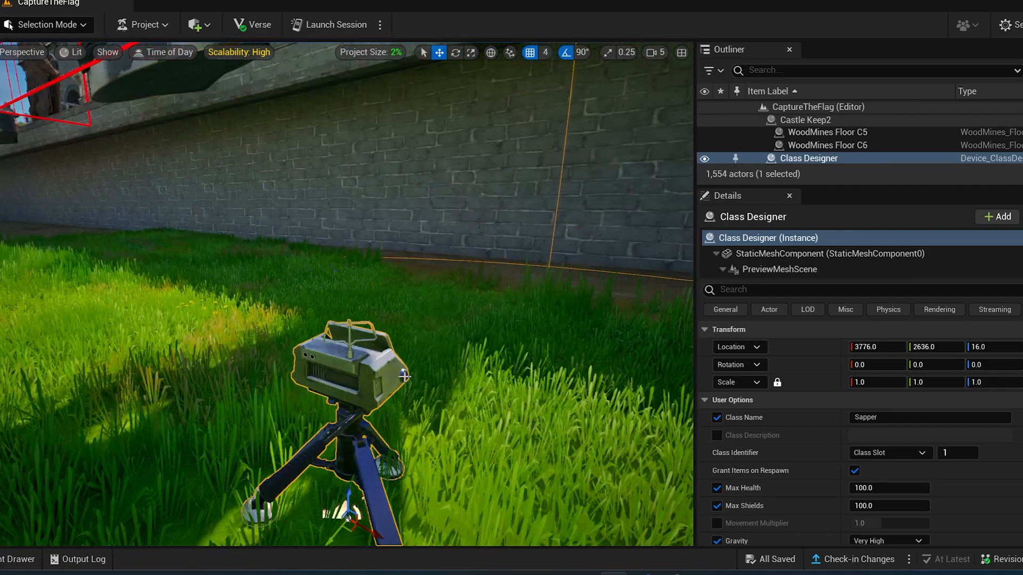
- Add a first item list entry and set it to the Fiend Hunter Crossbow
scroll("down", 3)
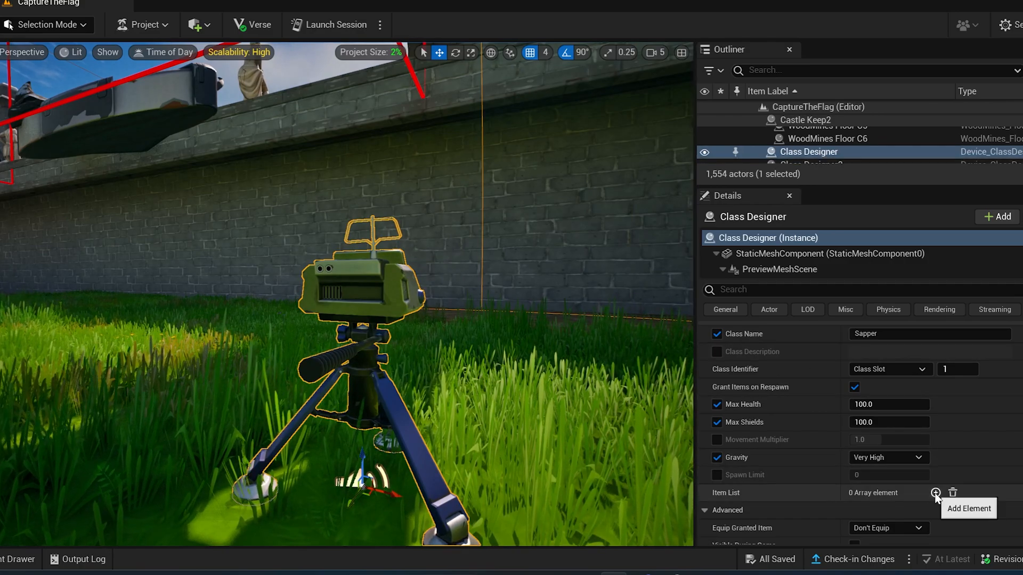
left_click(934, 492)
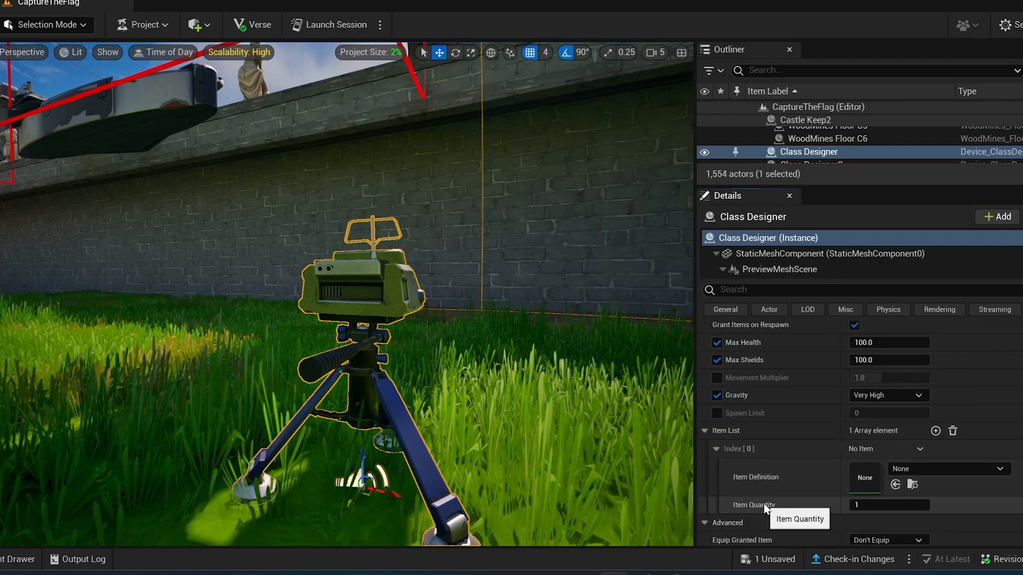
left_click(716, 449)
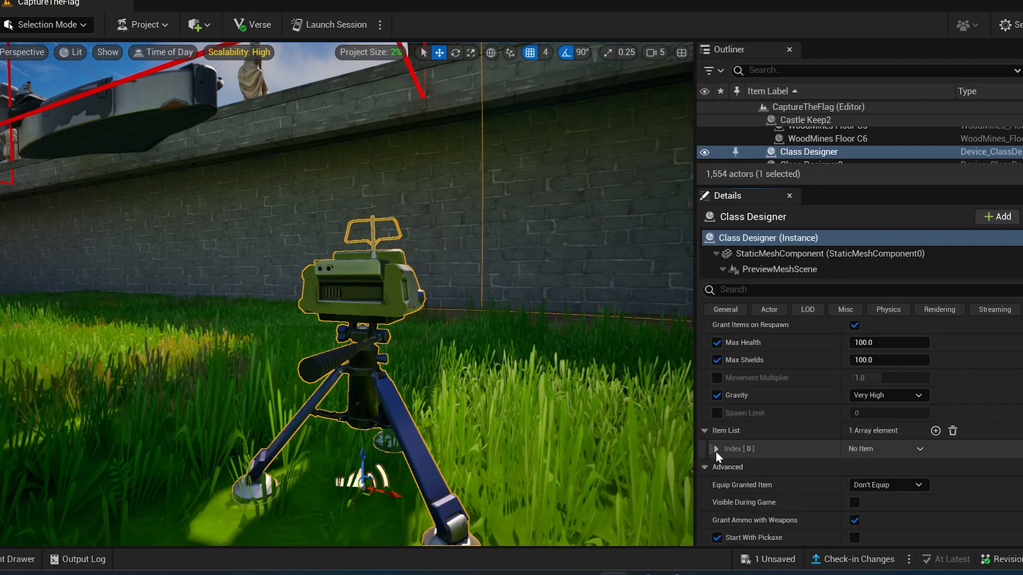
left_click(715, 448)
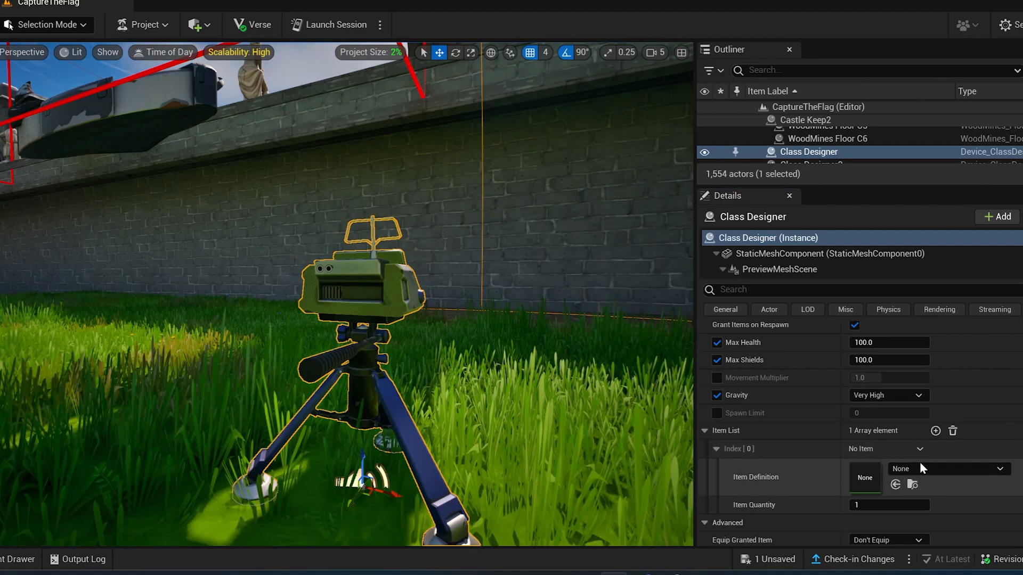
left_click(1002, 469)
type("fe")
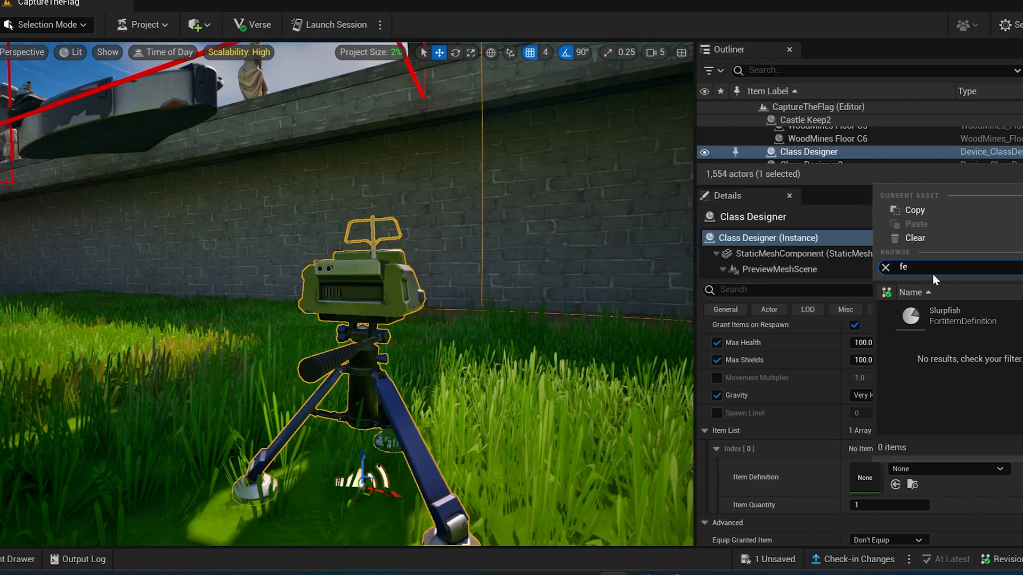
type("iel")
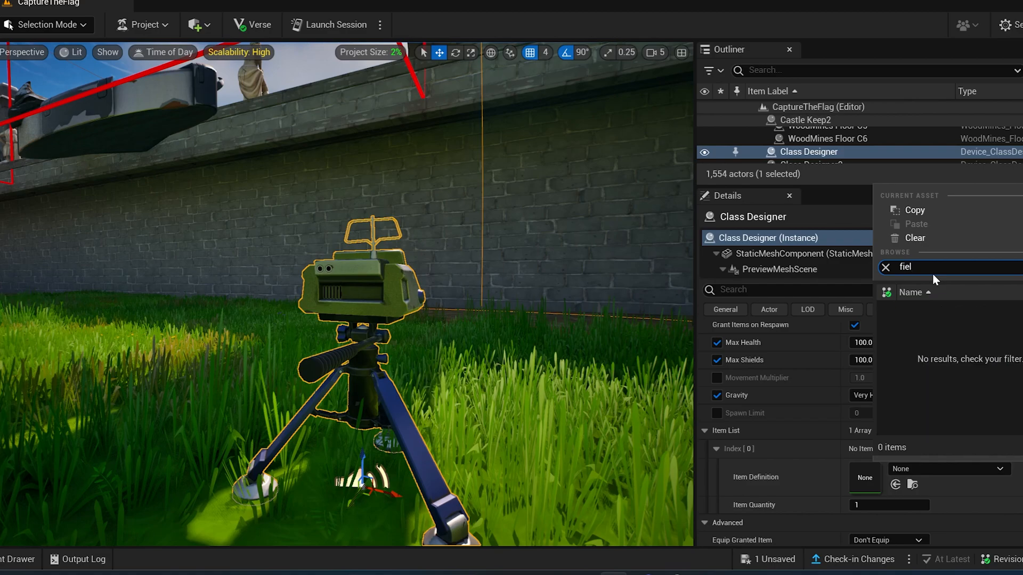
left_click(886, 266)
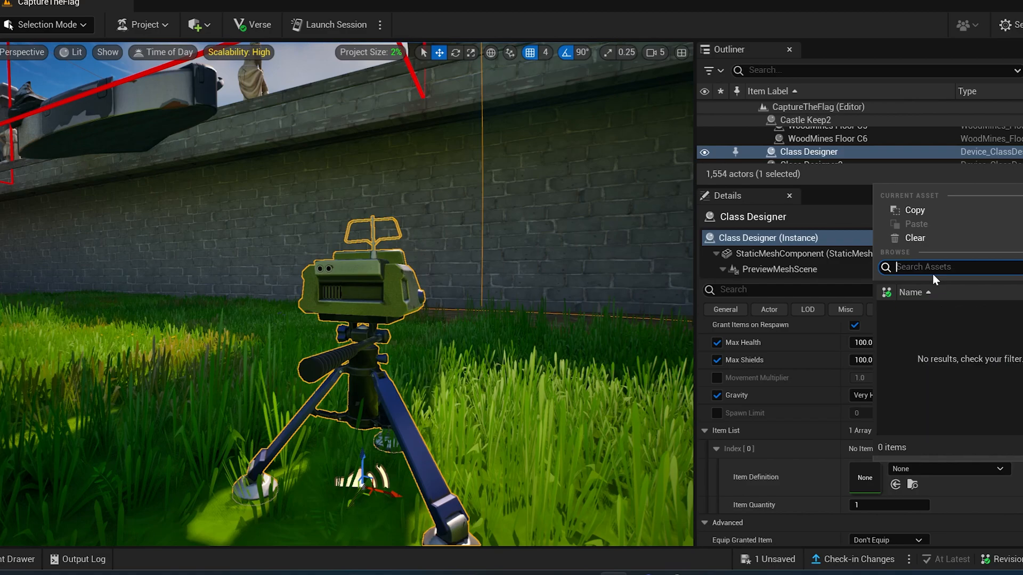
type("cro")
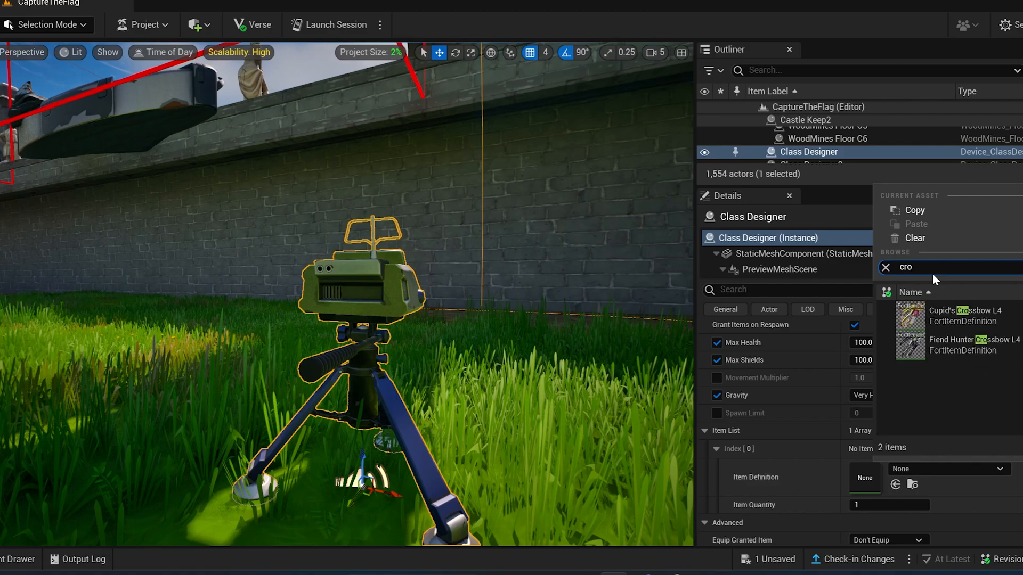
mouse_move(946, 344)
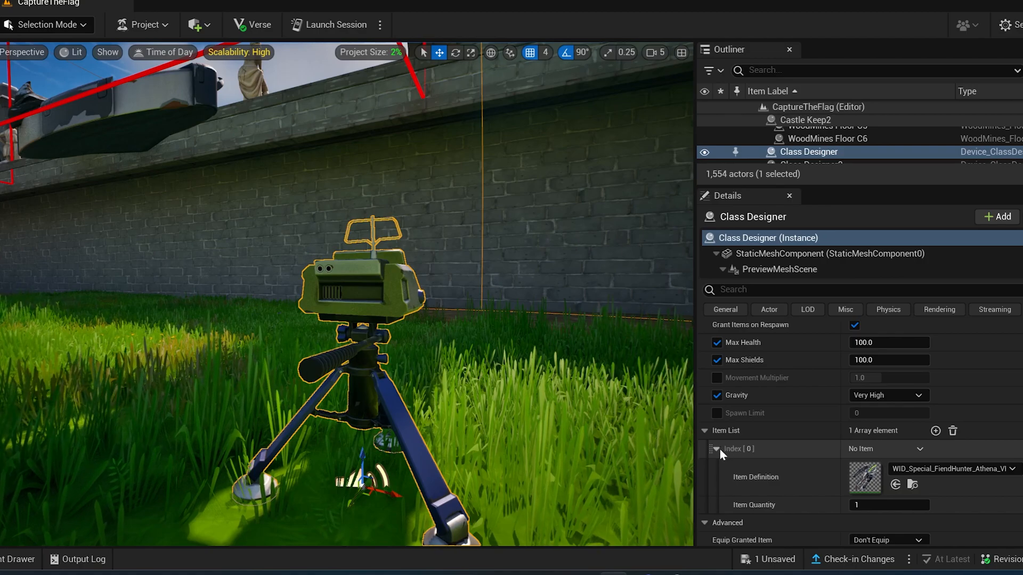
left_click(934, 430)
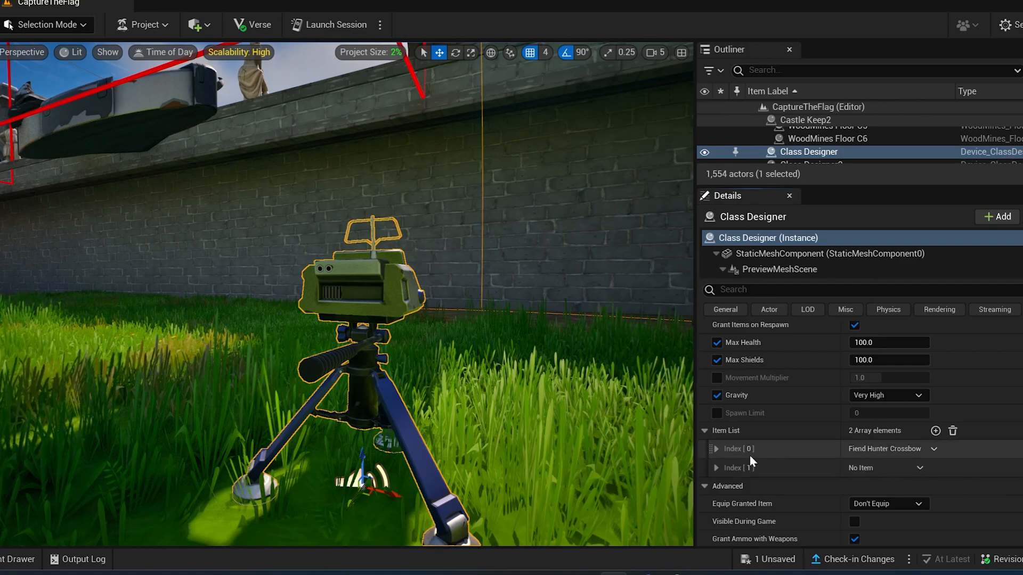
- Set the second item slot to the Mechanical Explosive Bow
left_click(905, 467)
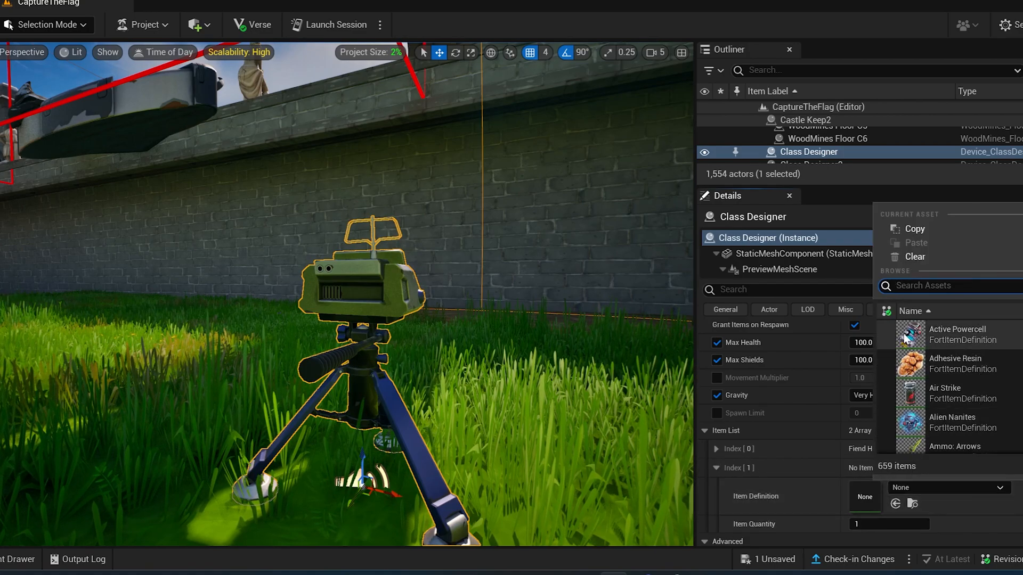
type("mech")
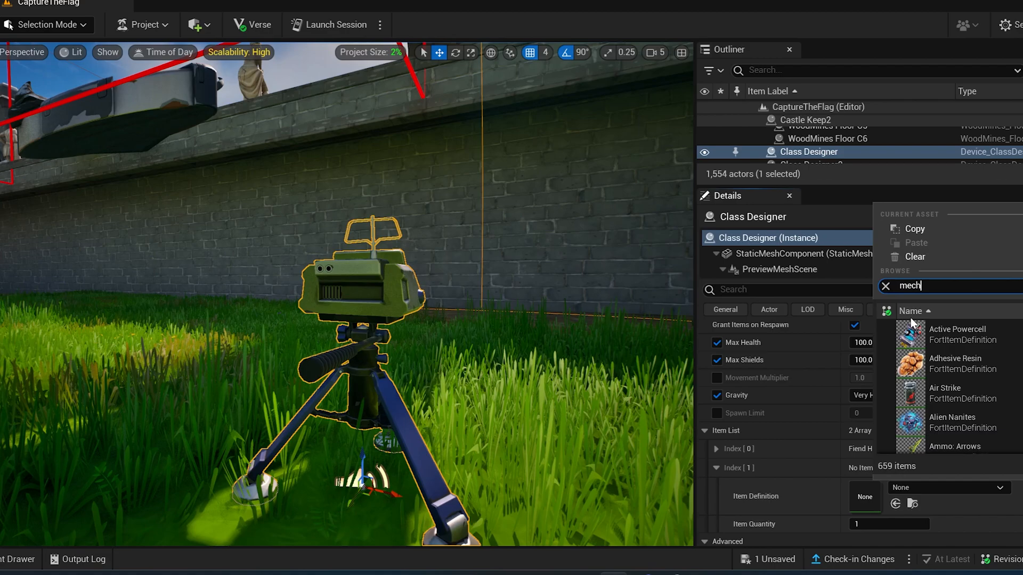
key("Backspace")
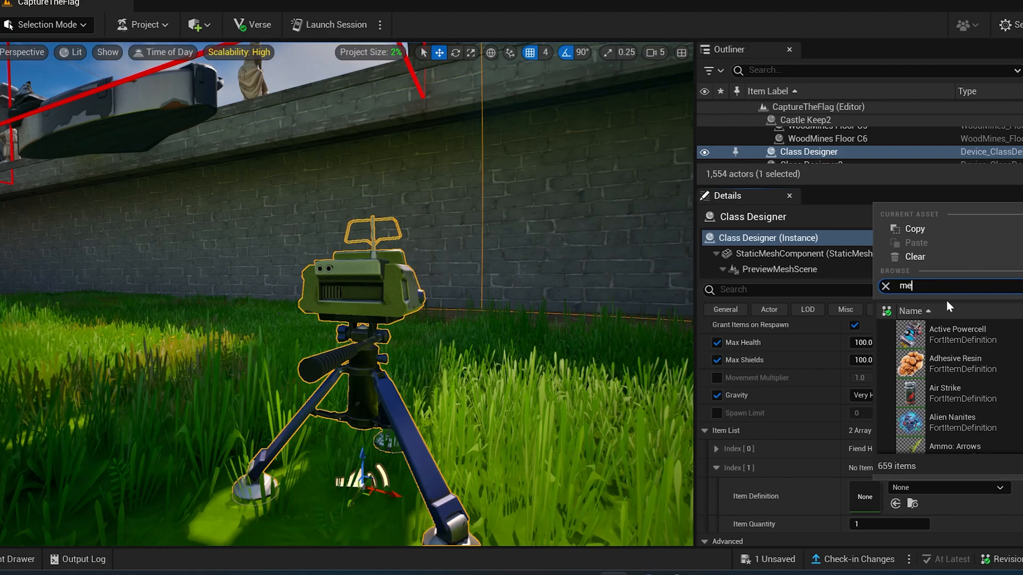
type("chanical")
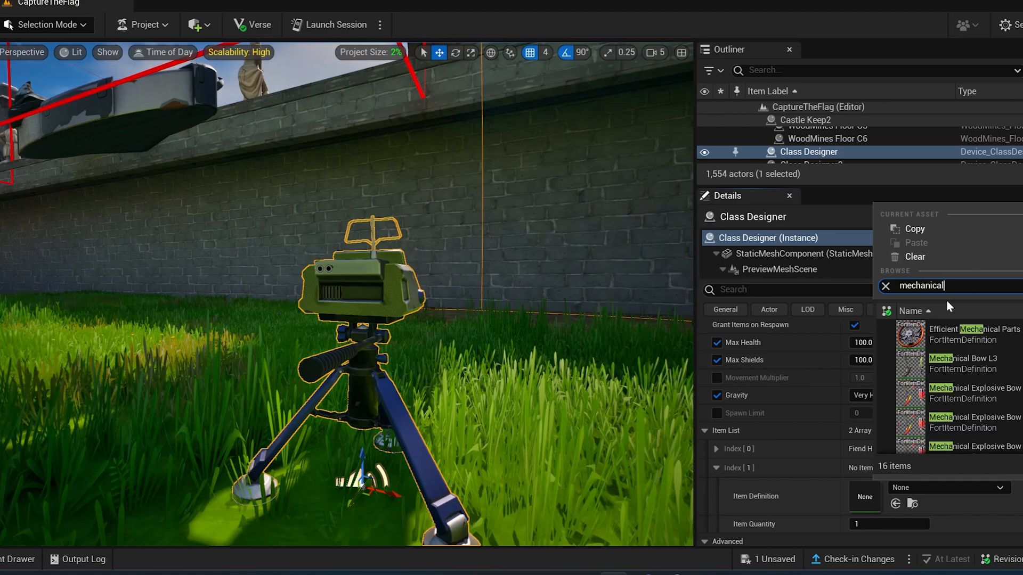
type("ex")
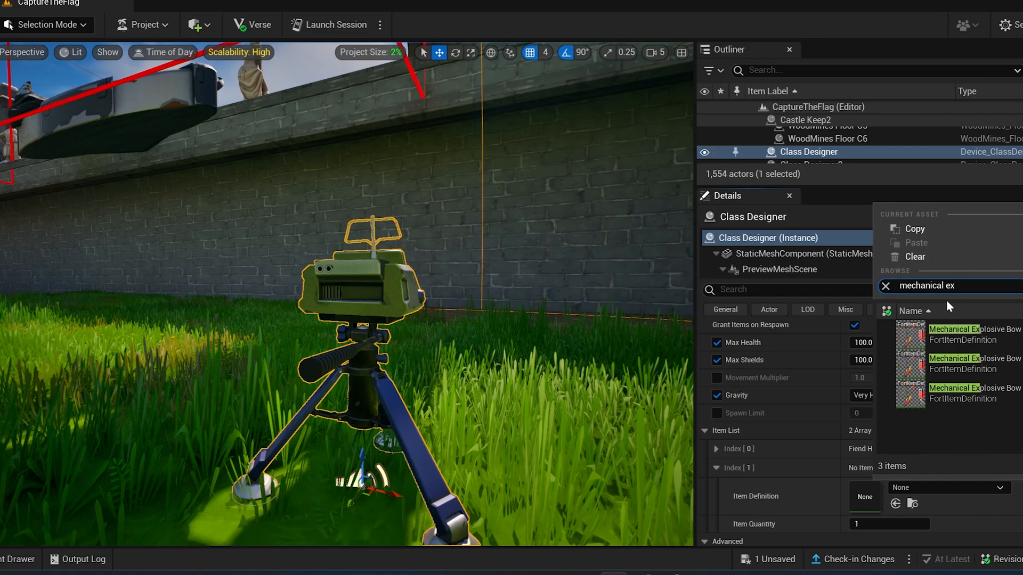
mouse_move(937, 319)
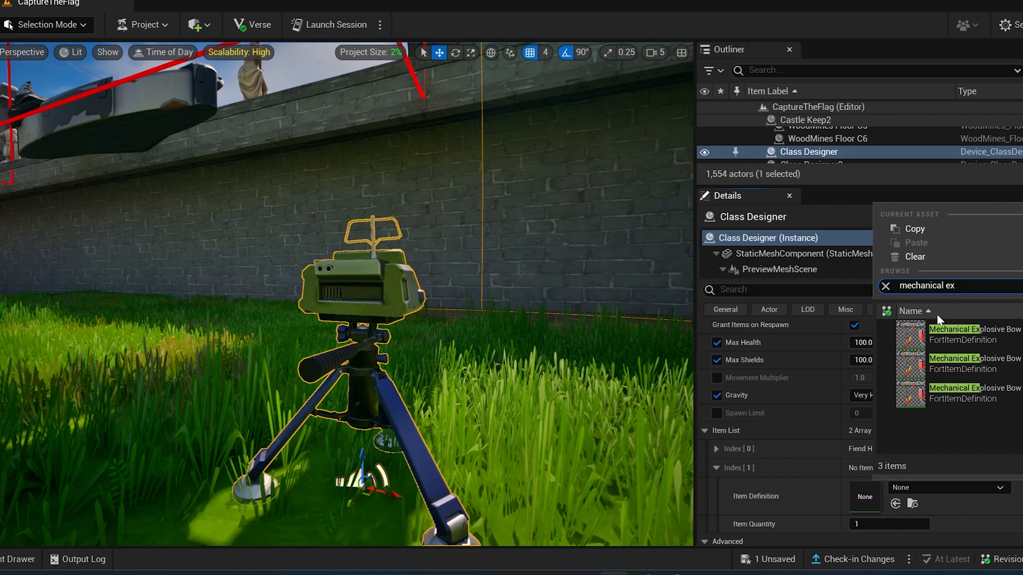
left_click(972, 363)
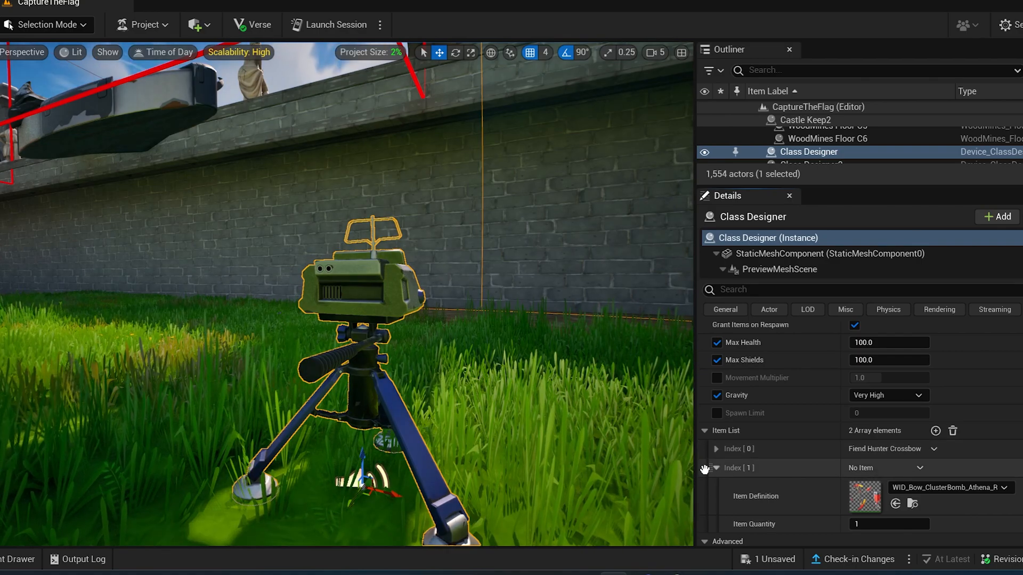
left_click(716, 468)
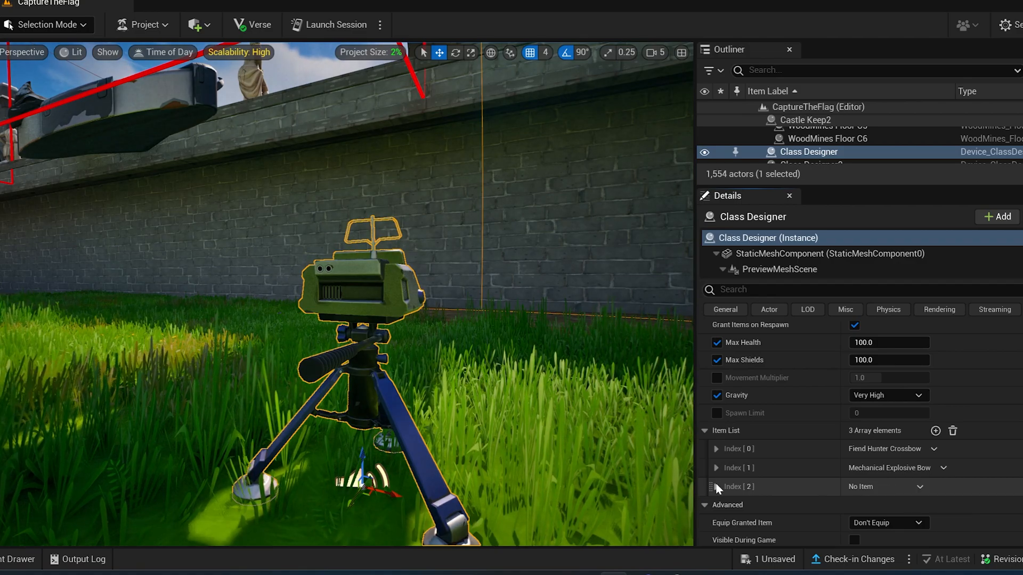
- Set the third item slot to Slurp Juice
left_click(716, 486)
type("sl")
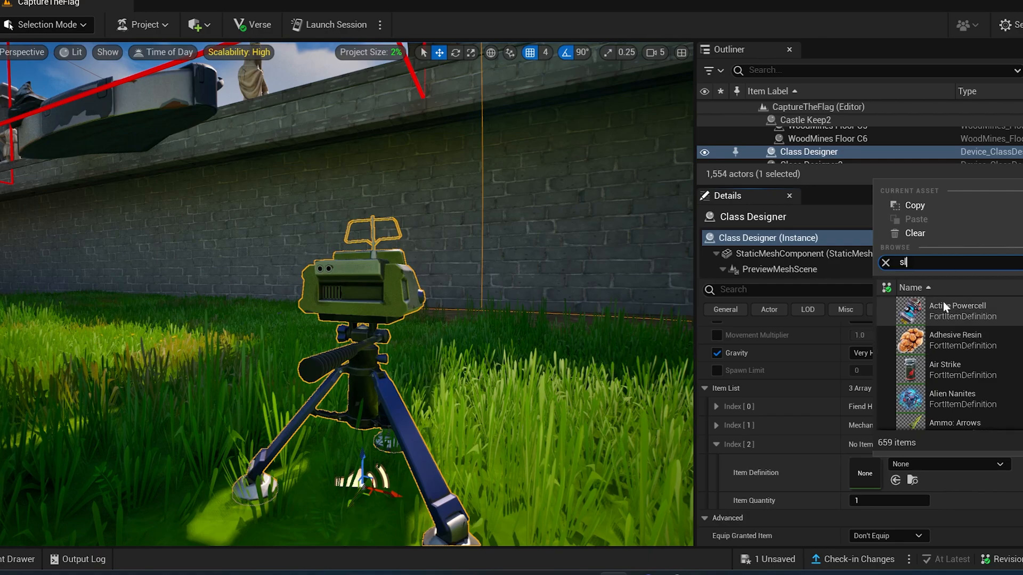
type("r")
left_click(888, 501)
type("2")
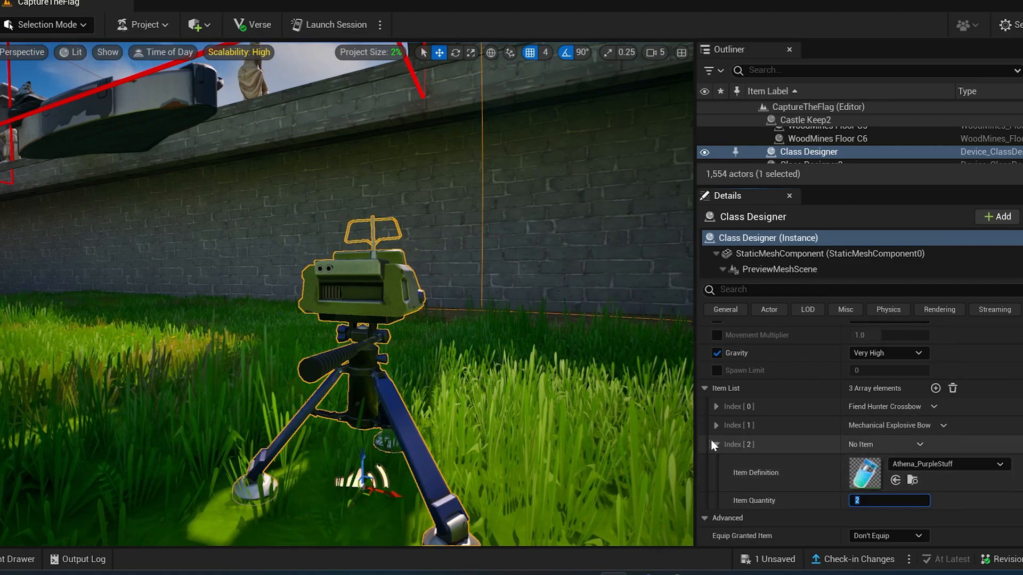
left_click(715, 445)
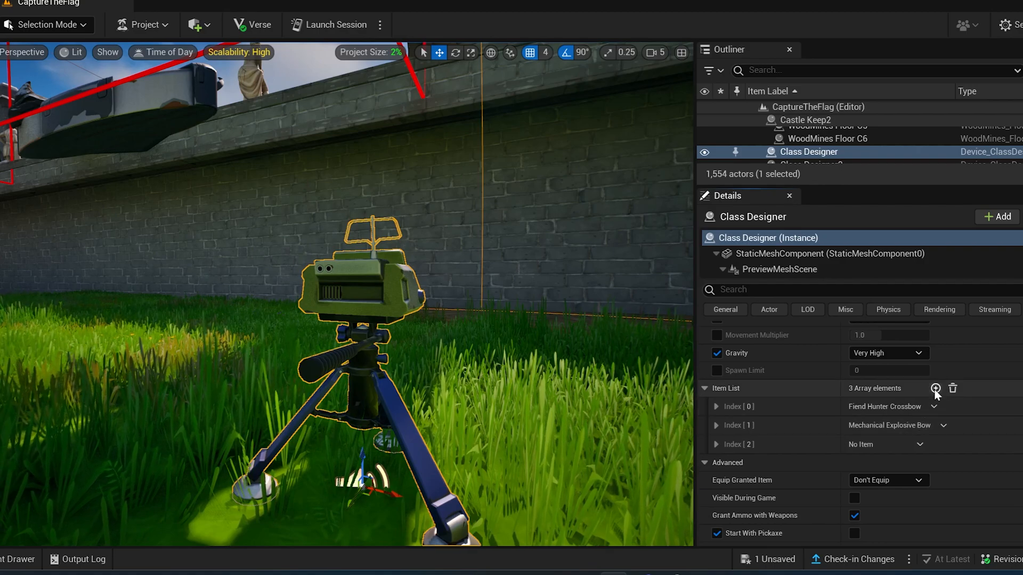
- Add a fourth item slot set to the Athena_SilverBlazer_V2 shield, check the earlier slots and fold the list
left_click(935, 388)
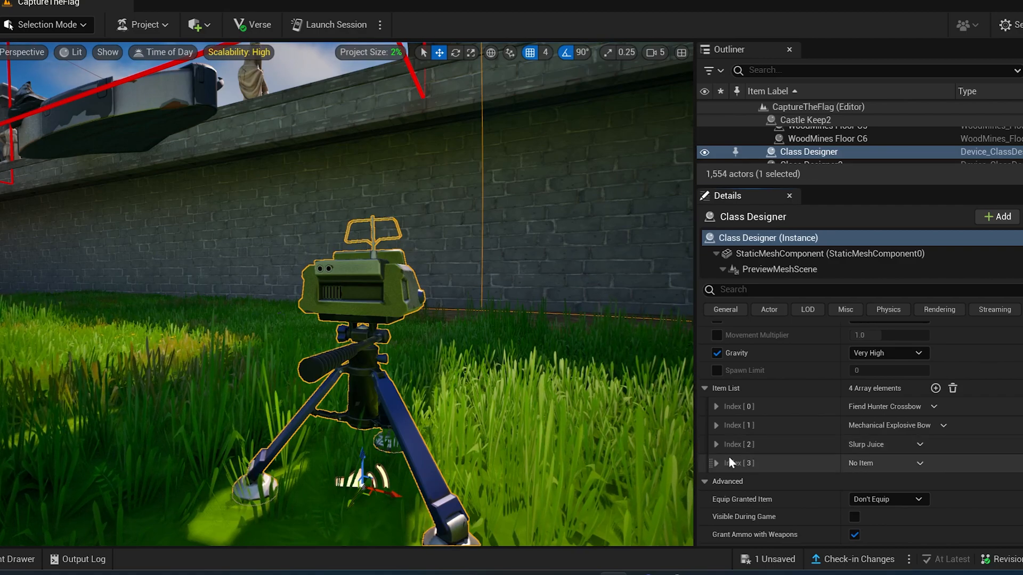
left_click(716, 463)
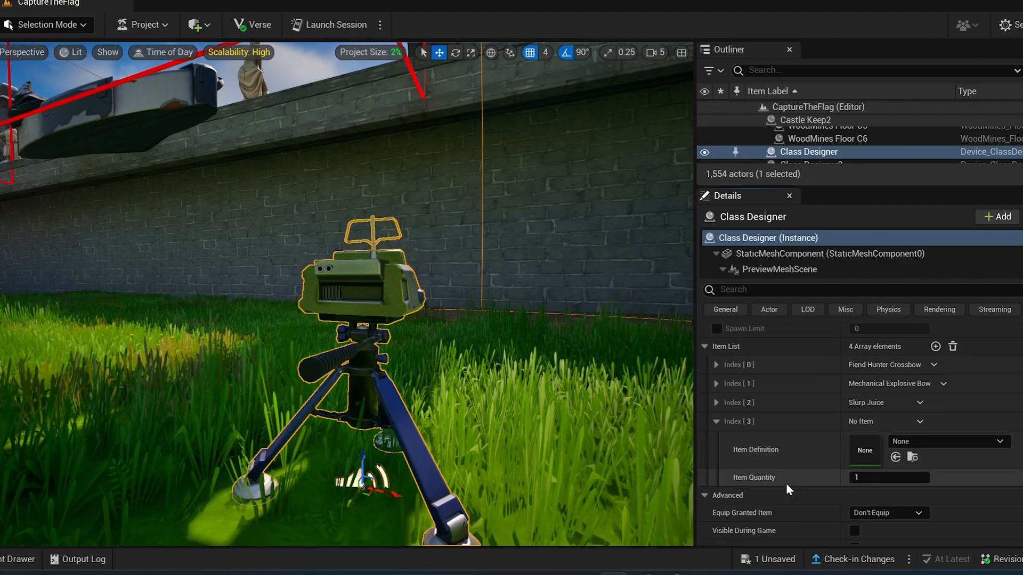
mouse_move(737, 365)
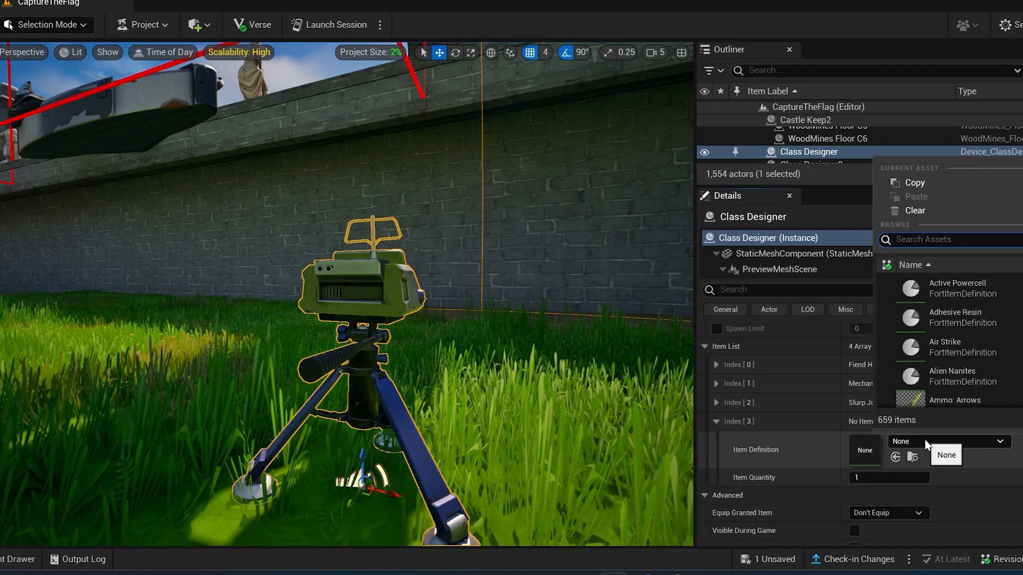
type("she")
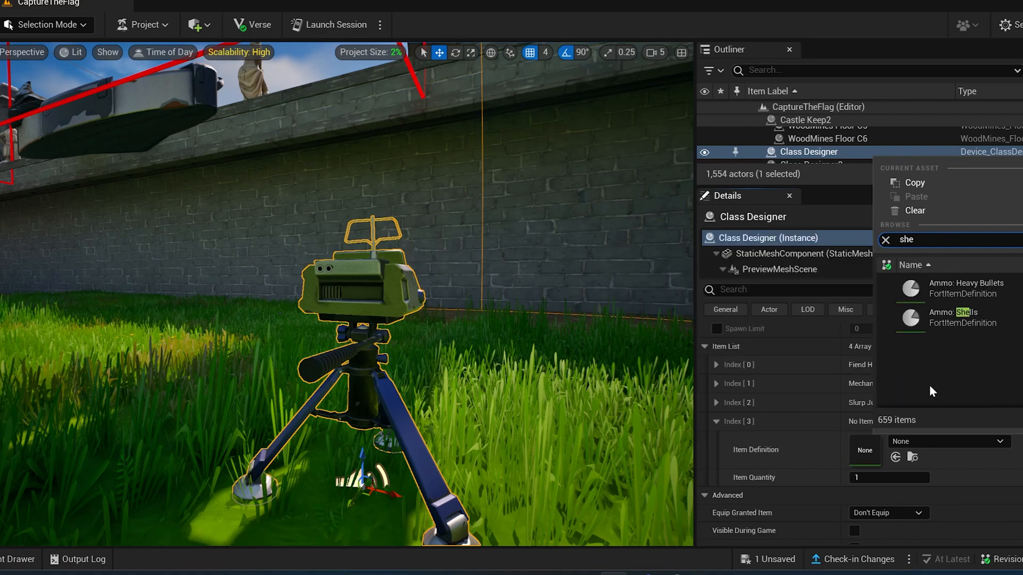
key("Backspace")
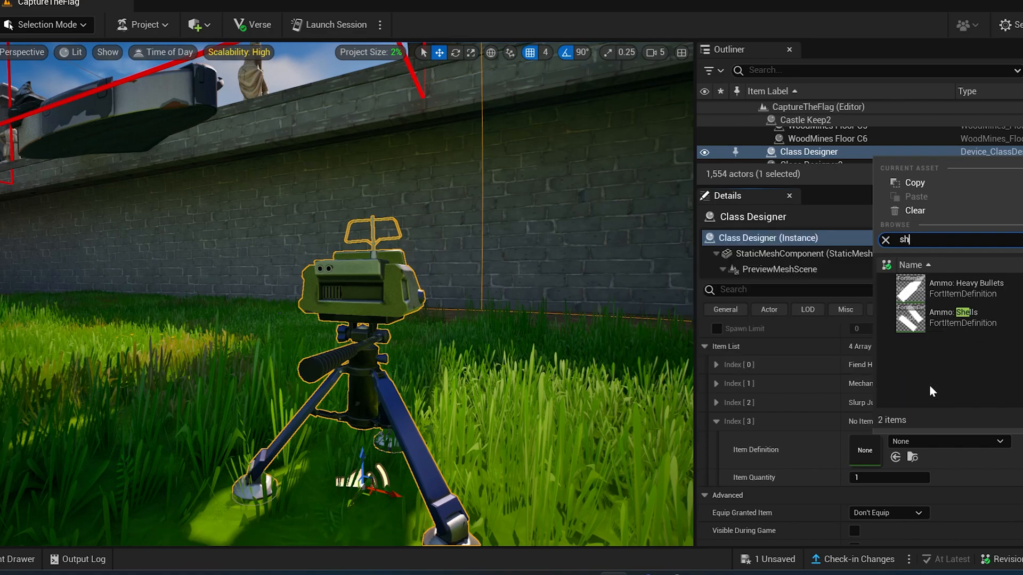
type("iel")
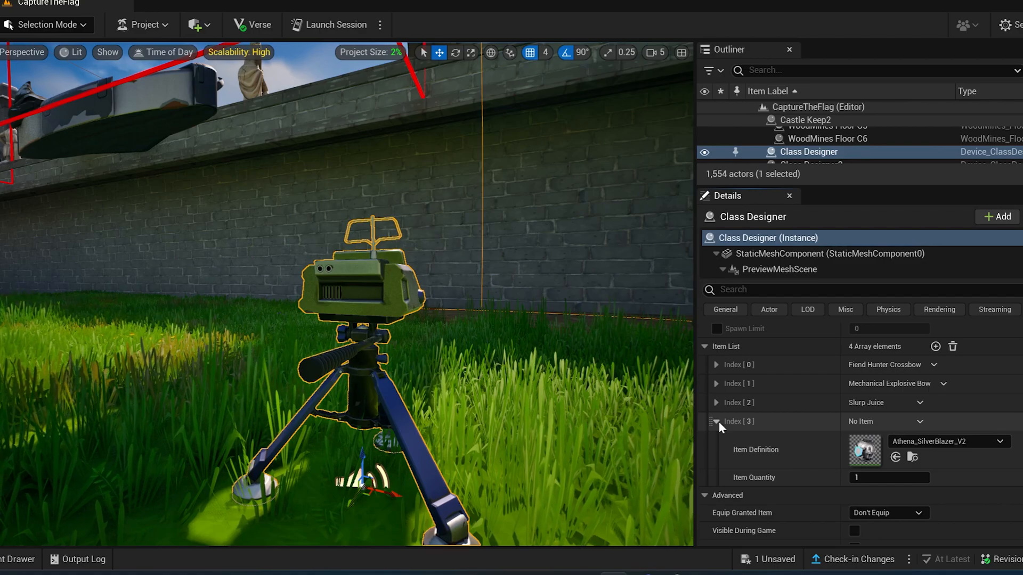
left_click(715, 422)
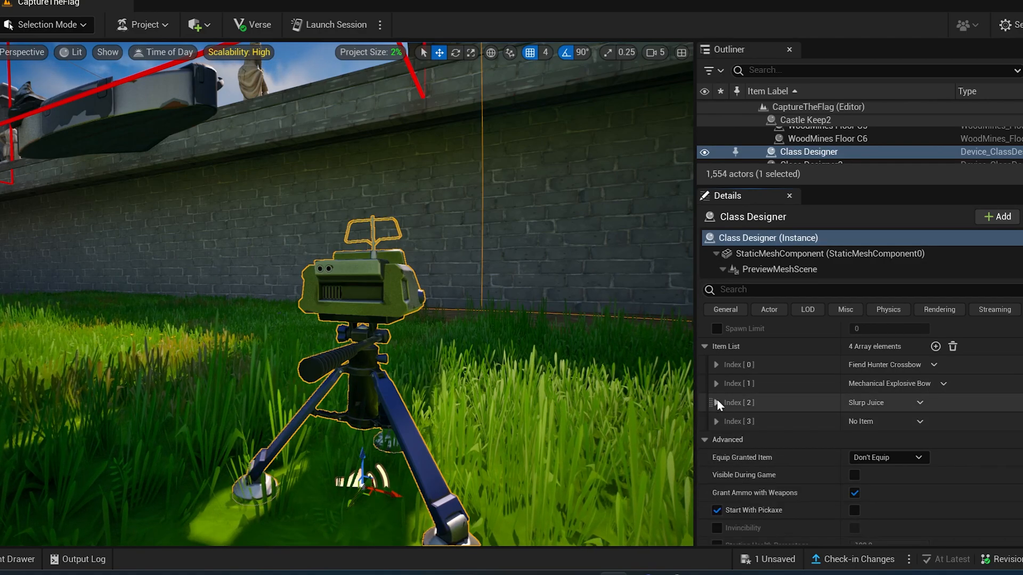
left_click(716, 384)
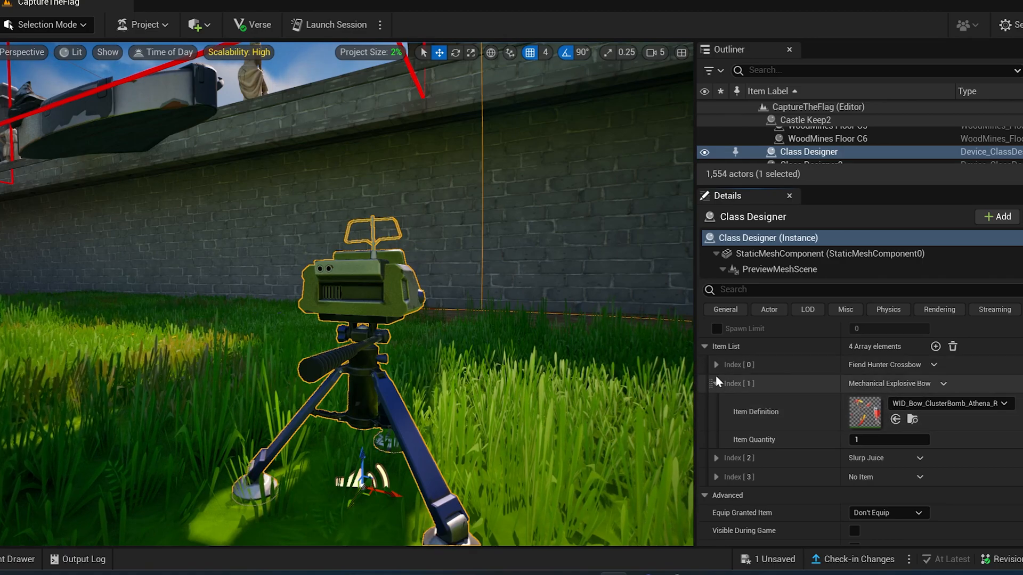
left_click(716, 365)
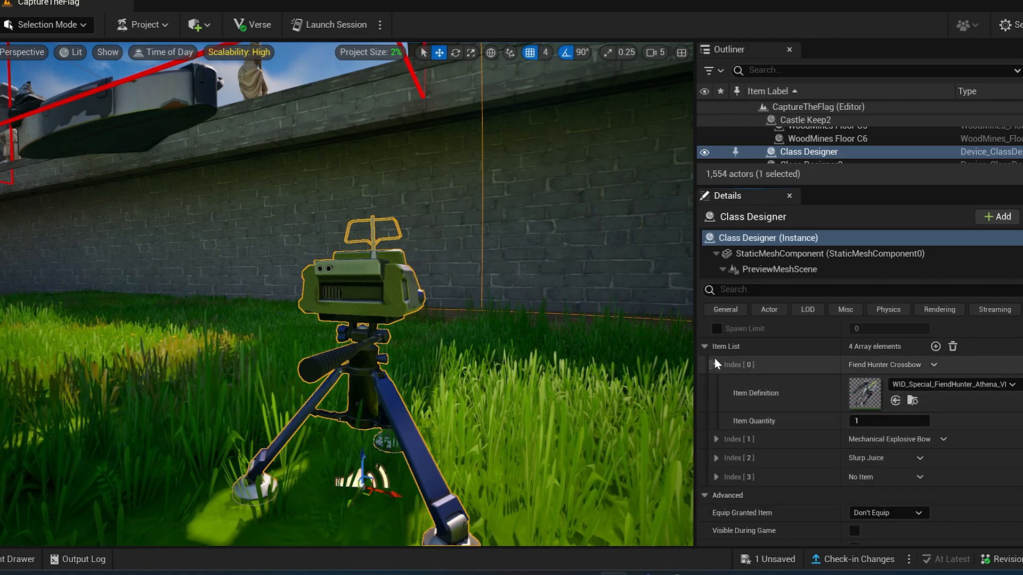
left_click(704, 346)
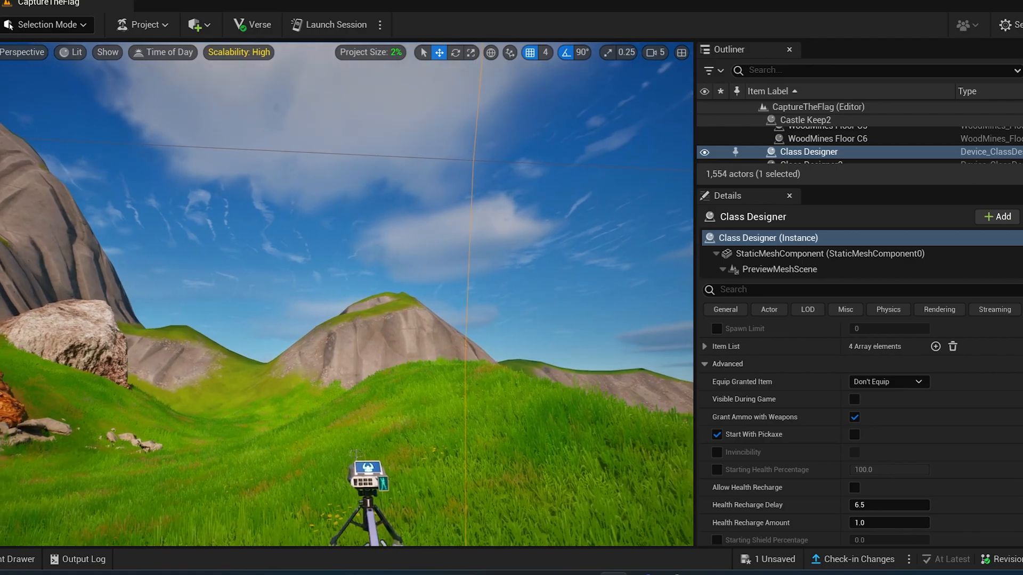
- Select Class Designer3 and set its first item slot to Cupid's Crossbow
left_click(810, 138)
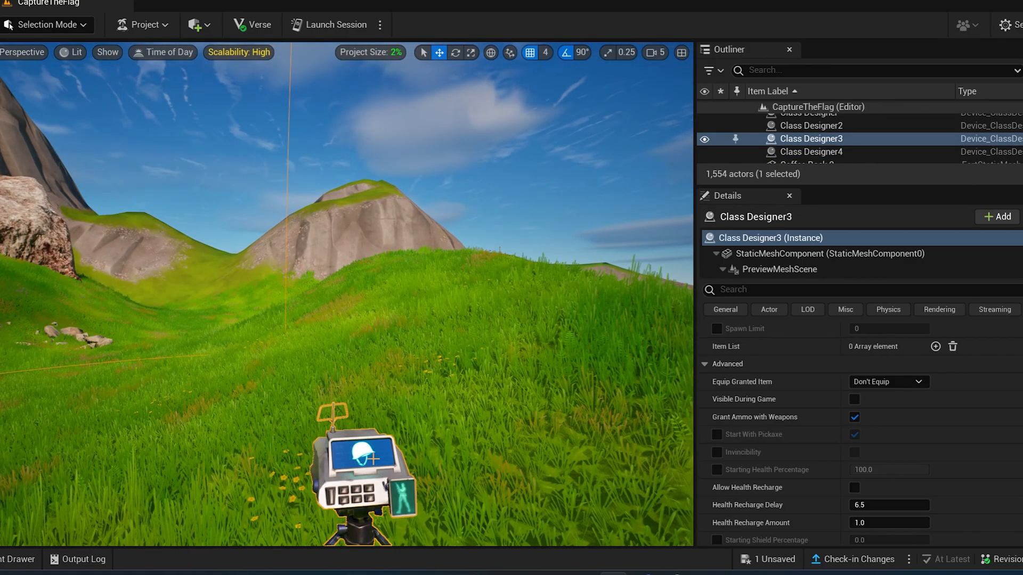
scroll("up", 3)
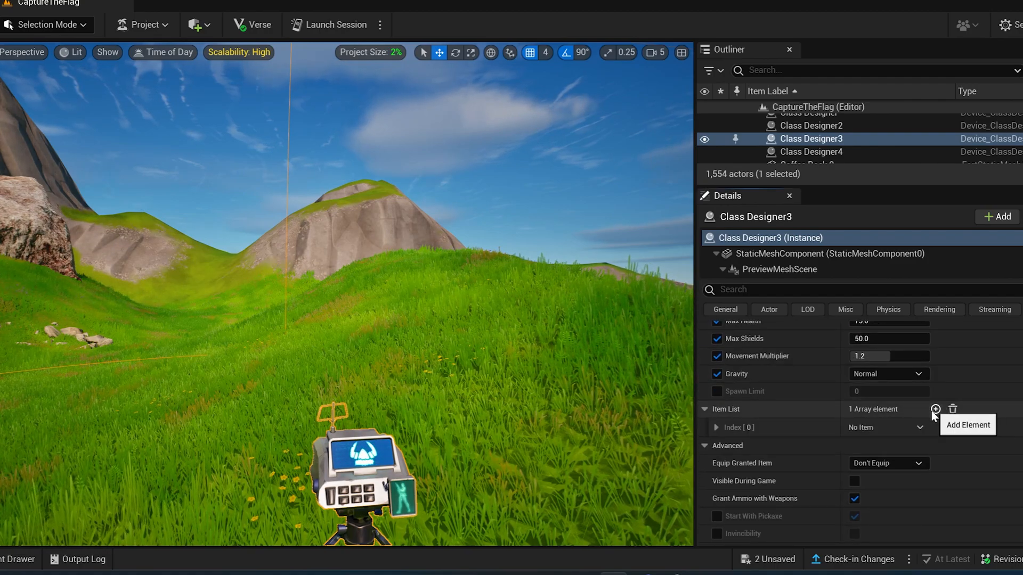
left_click(935, 409)
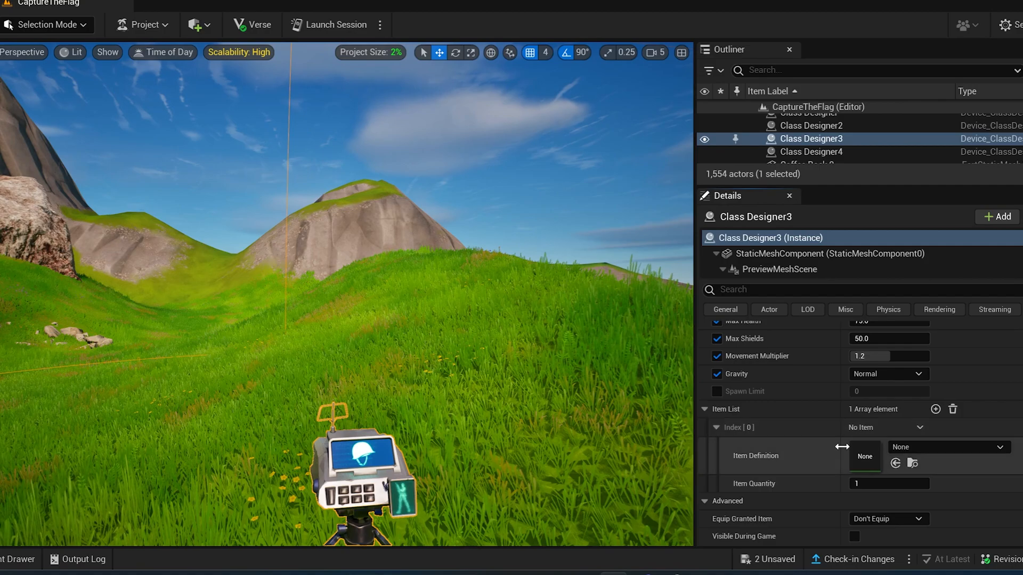
left_click(947, 446)
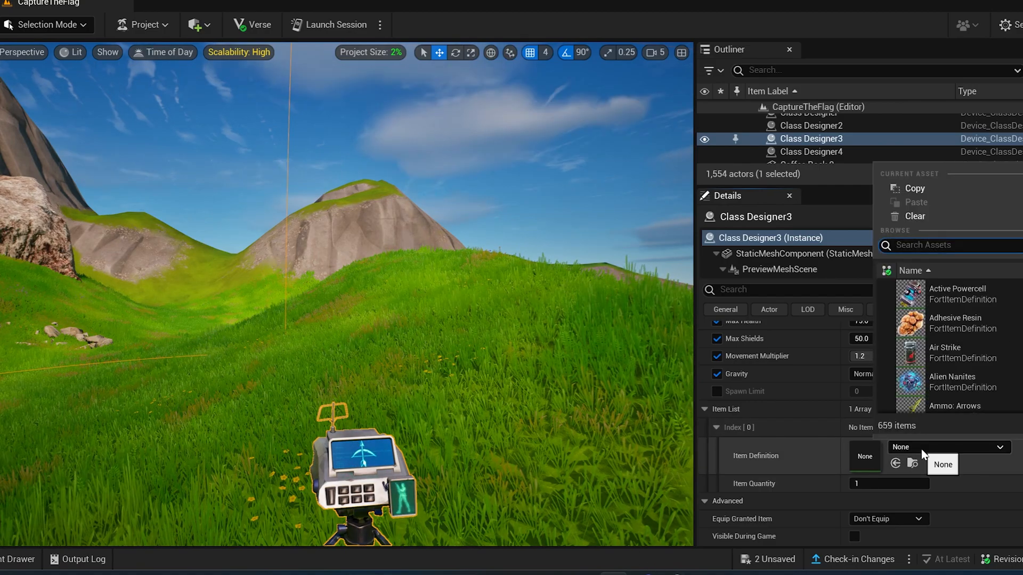
type("cupi")
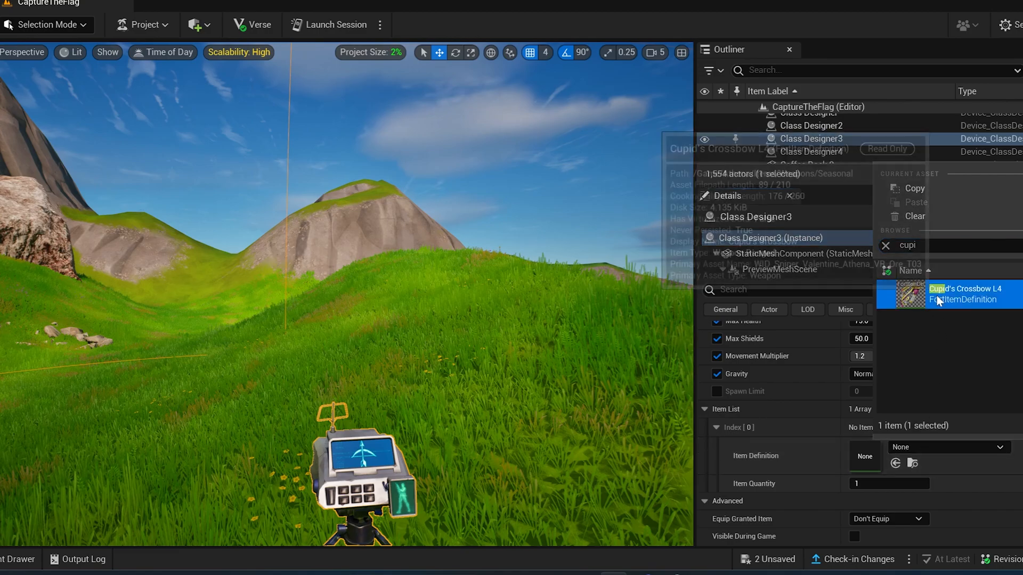
left_click(965, 294)
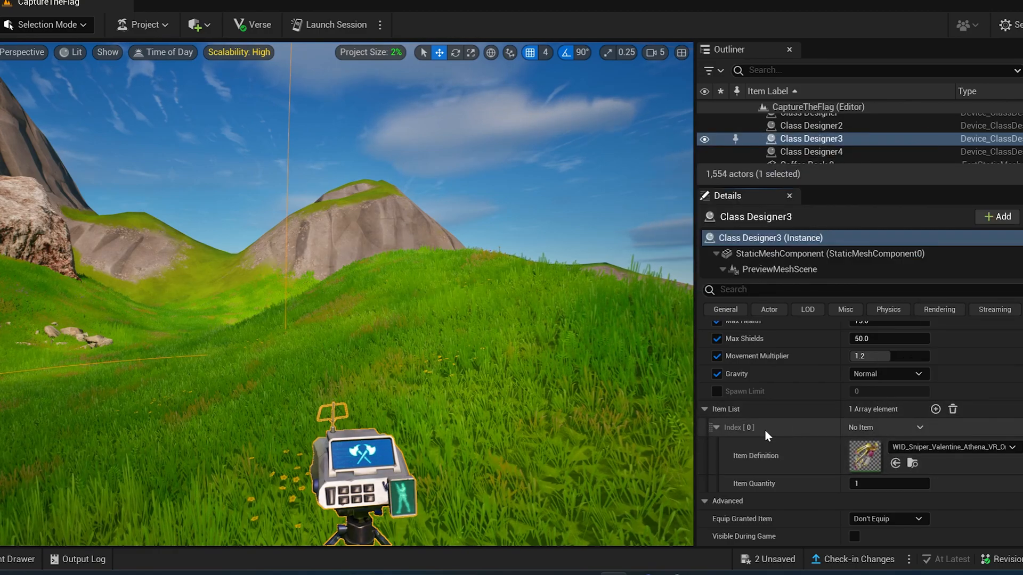
- Add a second item entry set to the Boogie Bomb
left_click(934, 409)
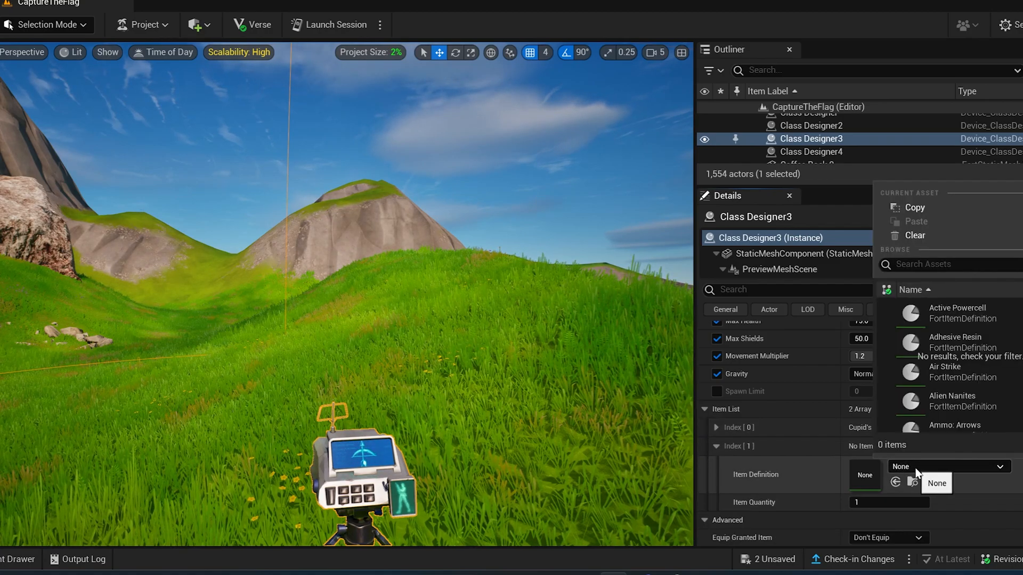
type("b")
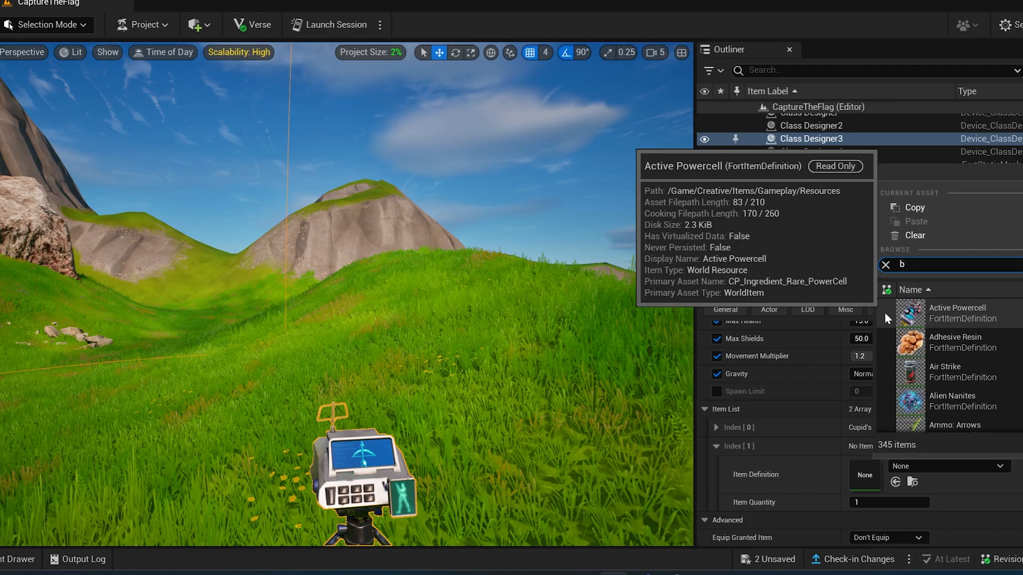
type("oogie")
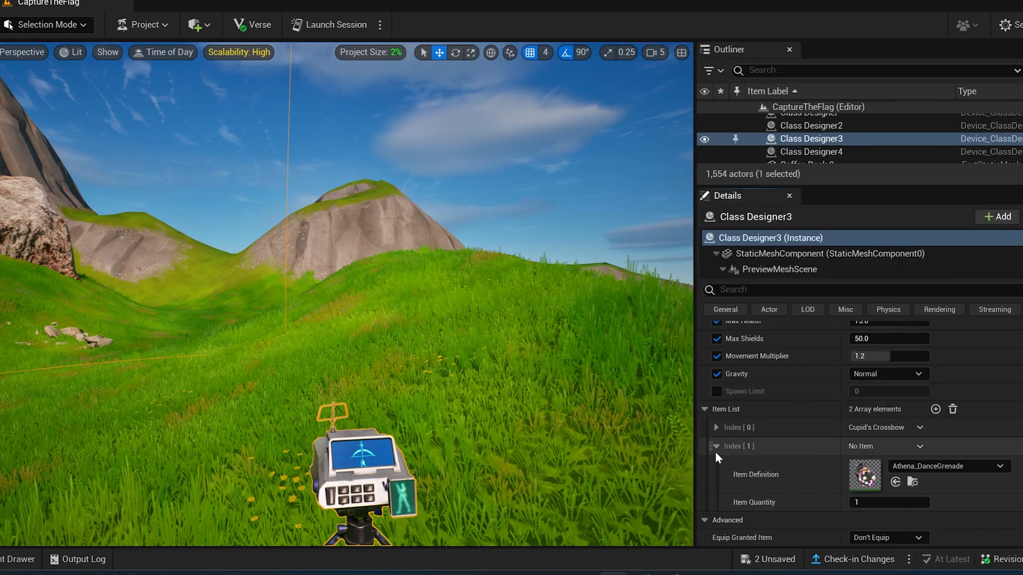
left_click(715, 446)
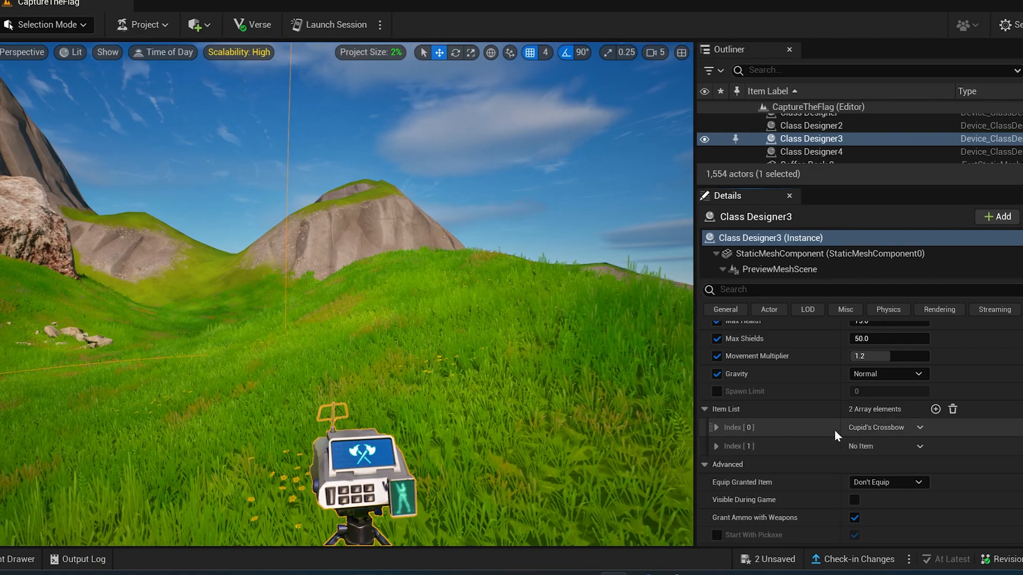
- Add Smoke Grenade with quantity 2 and a fourth entry for the Shadow Bomb
left_click(935, 410)
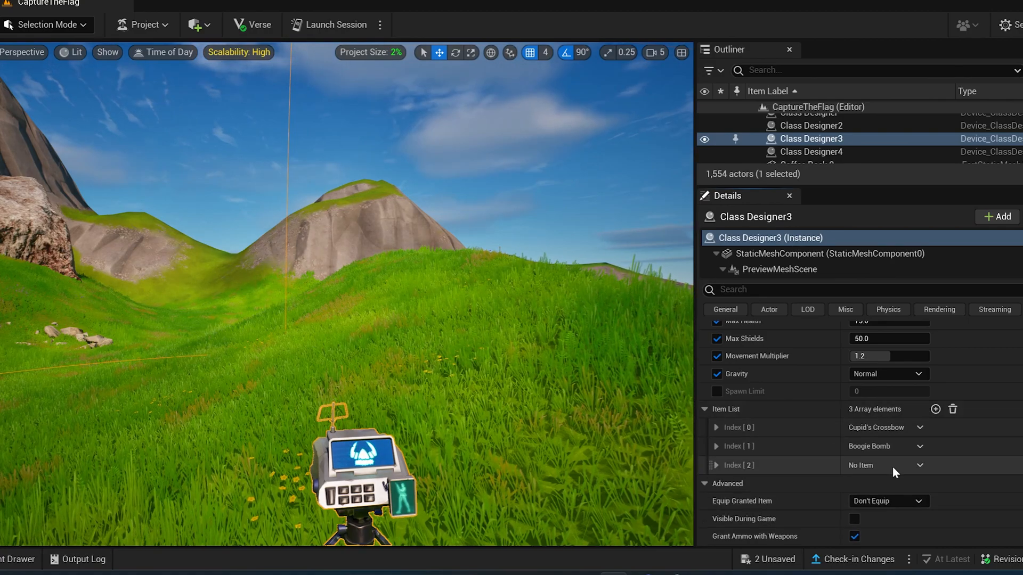
left_click(719, 466)
type("s")
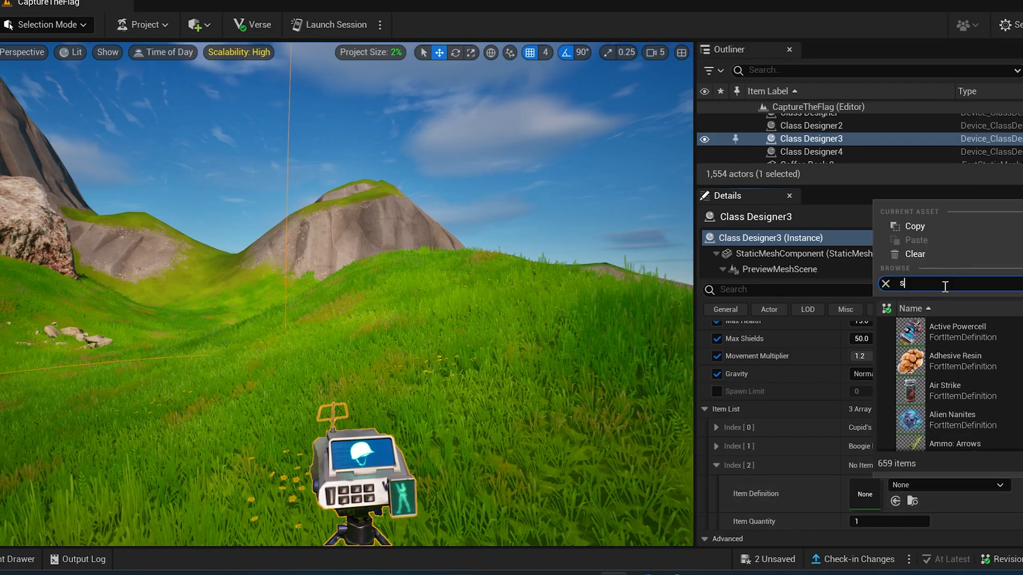
type("moke")
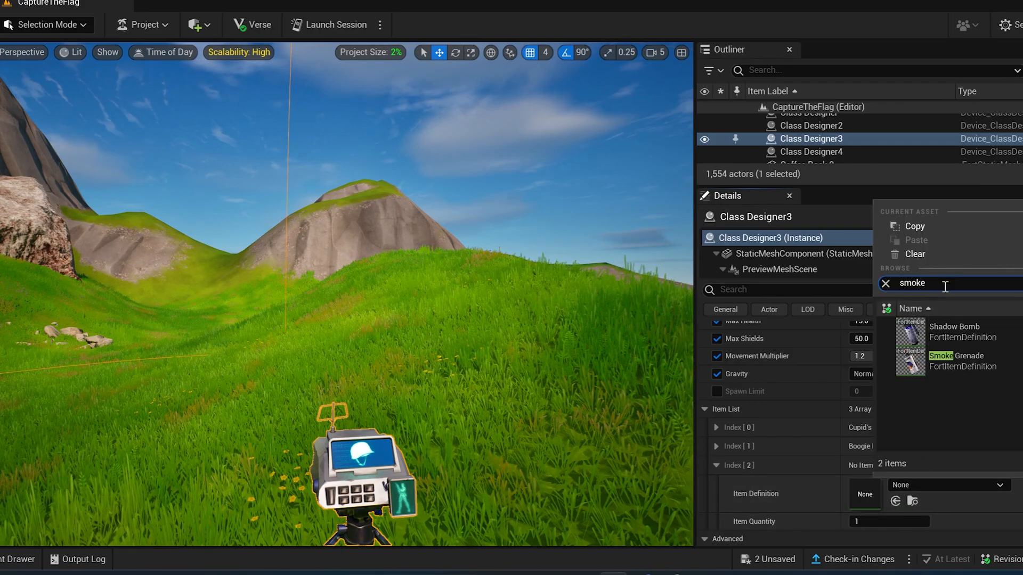
left_click(954, 361)
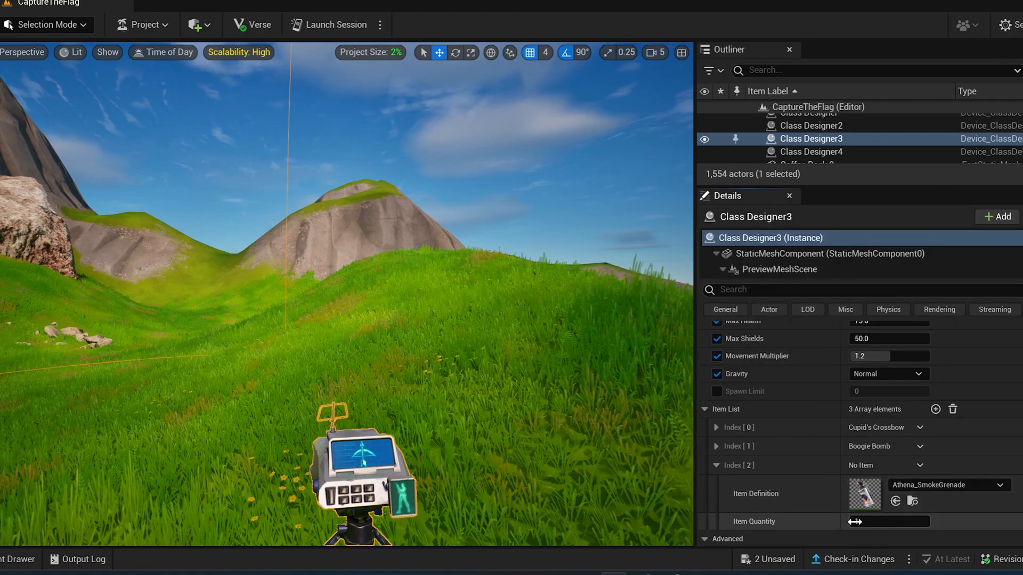
type("2")
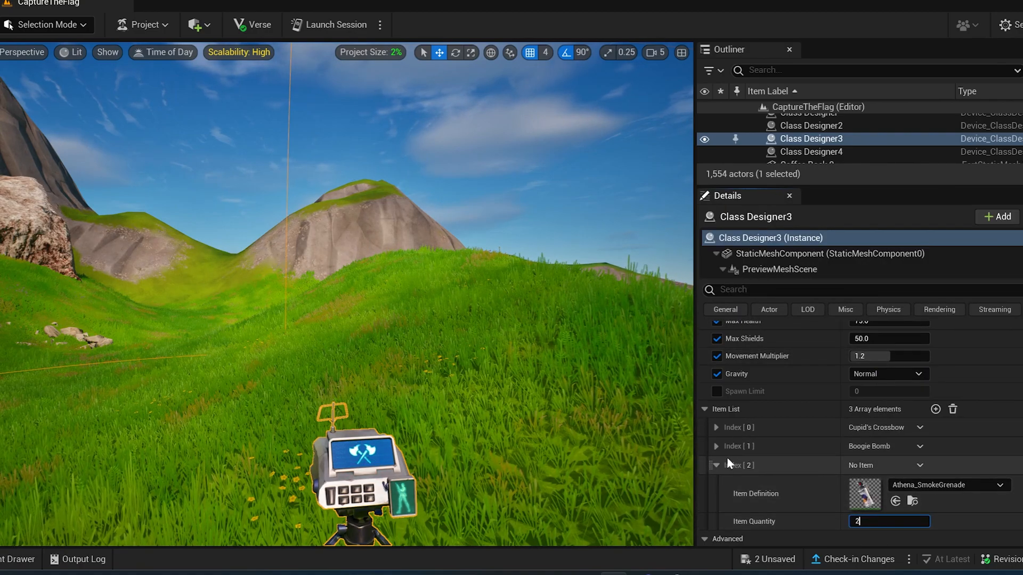
left_click(716, 466)
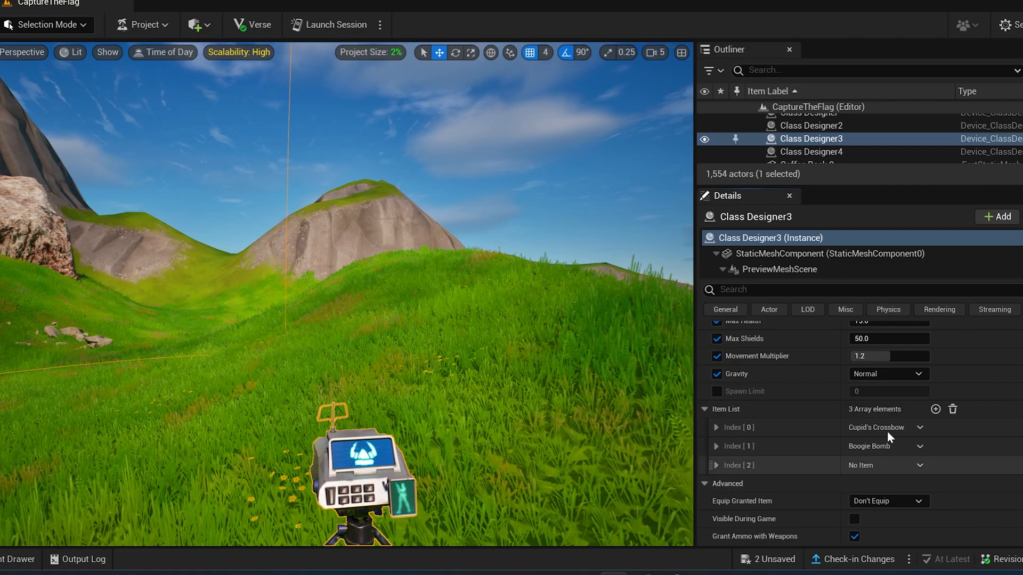
left_click(934, 409)
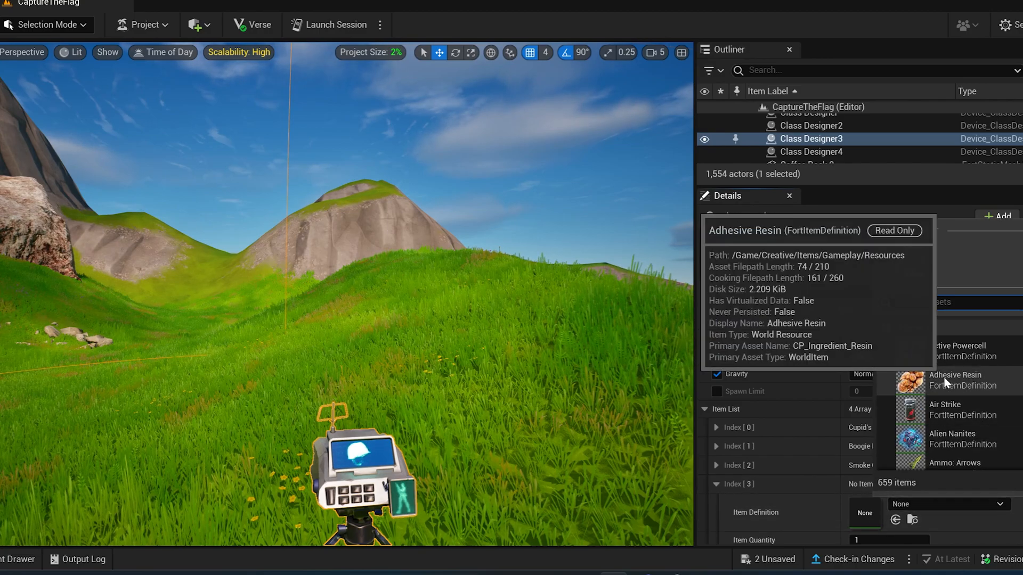
type("shadow")
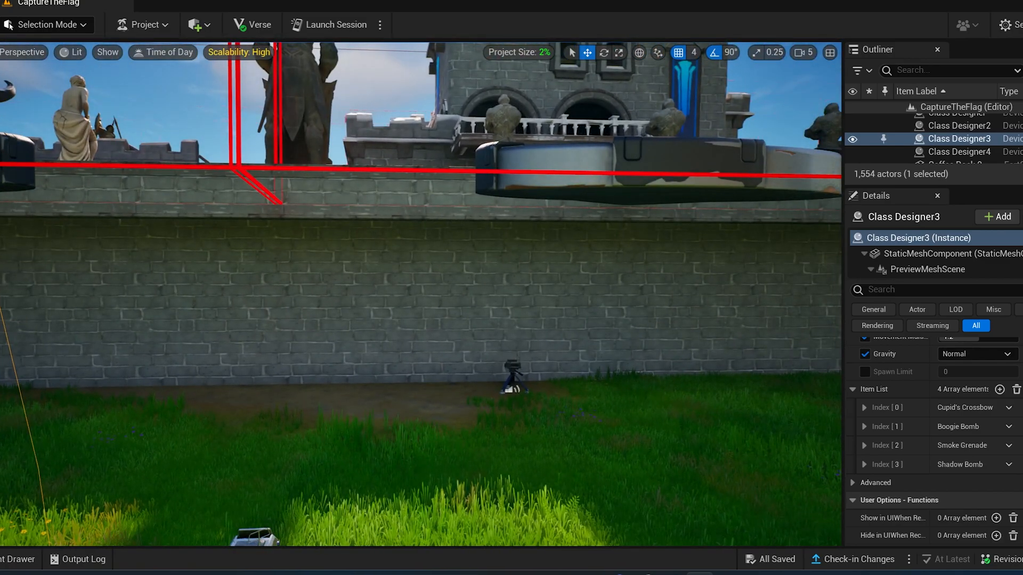
- Select Class Designer2 and add item entries for the Harpoon Gun and Slurp Juice
left_click(959, 126)
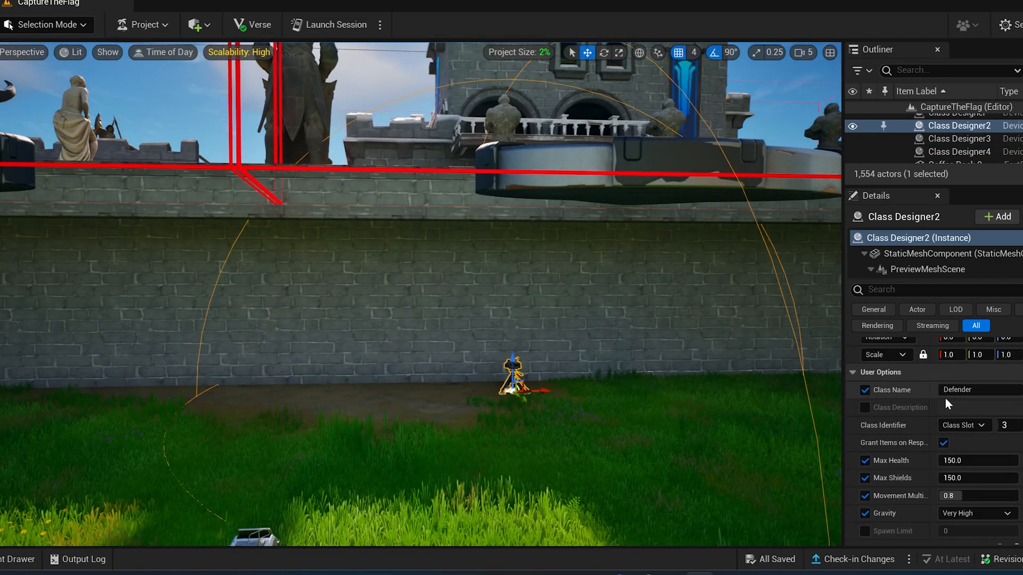
scroll("down", 3)
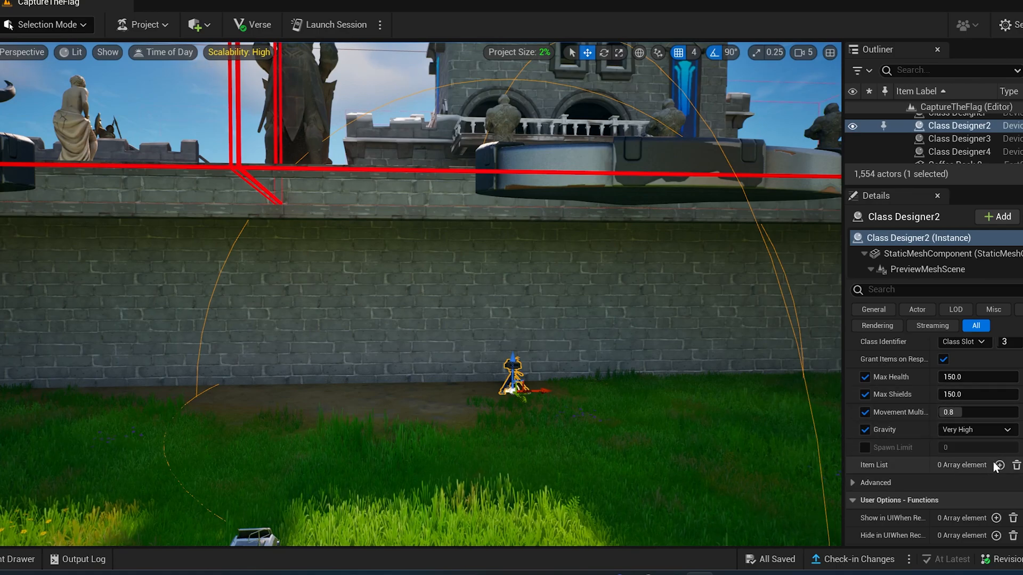
left_click(996, 465)
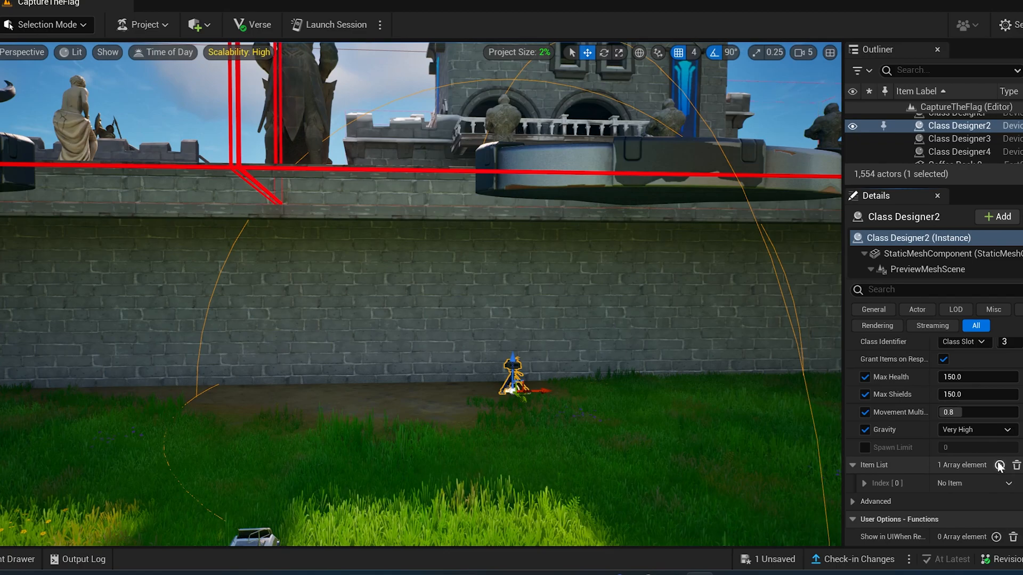
left_click(1004, 466)
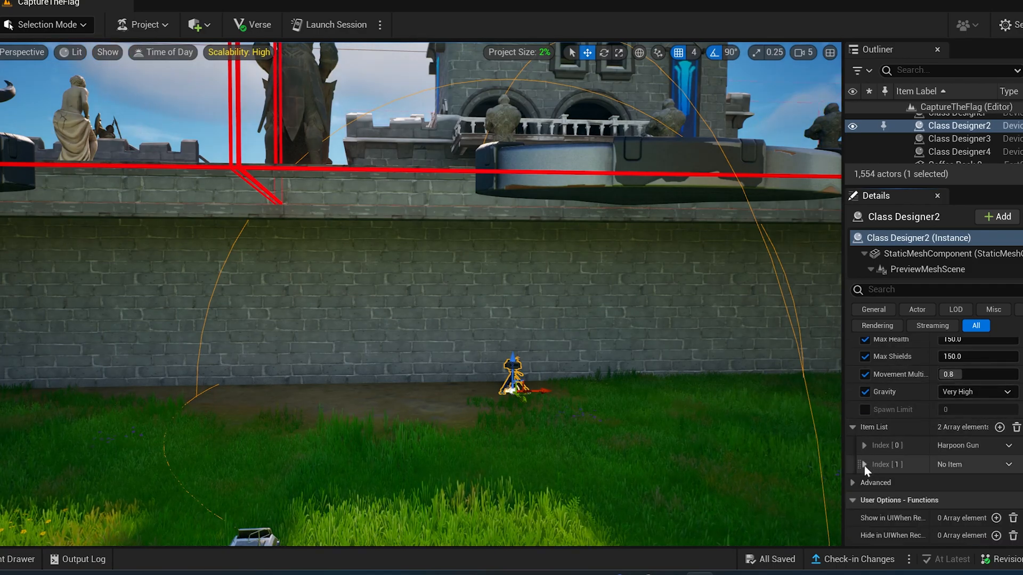
left_click(997, 428)
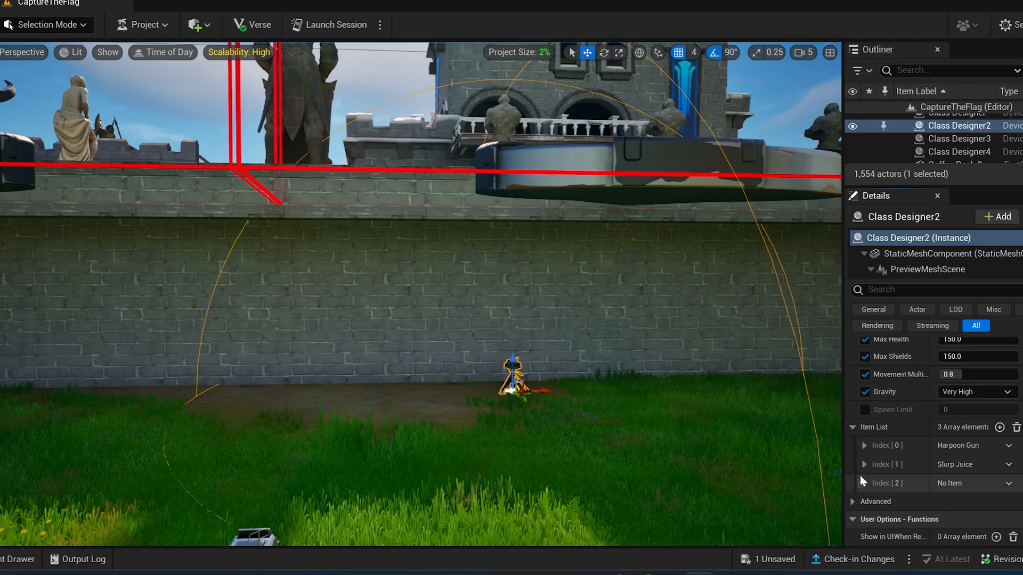
- Set the third item entry to Stink Bomb with quantity 2
left_click(865, 483)
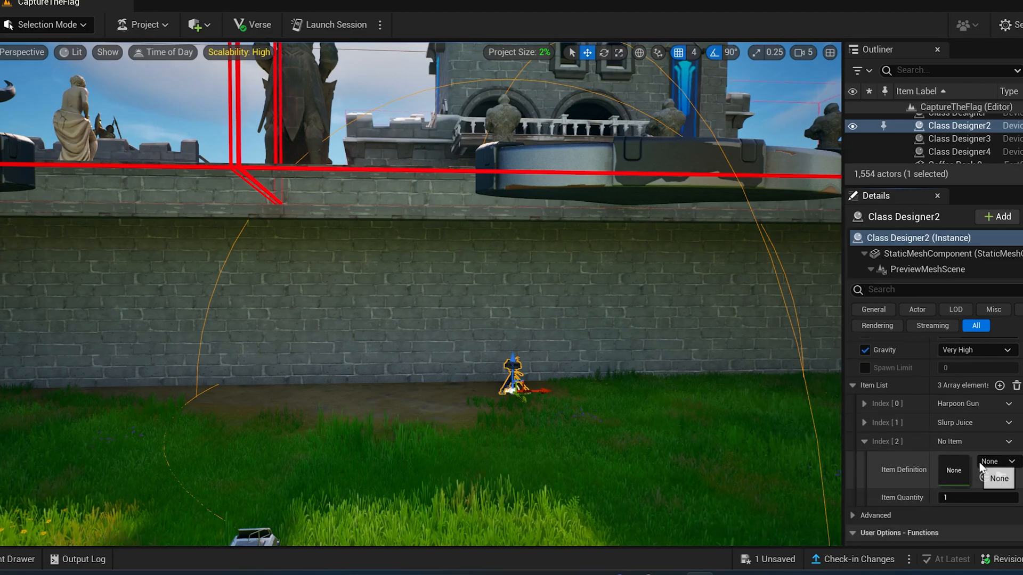
left_click(993, 461)
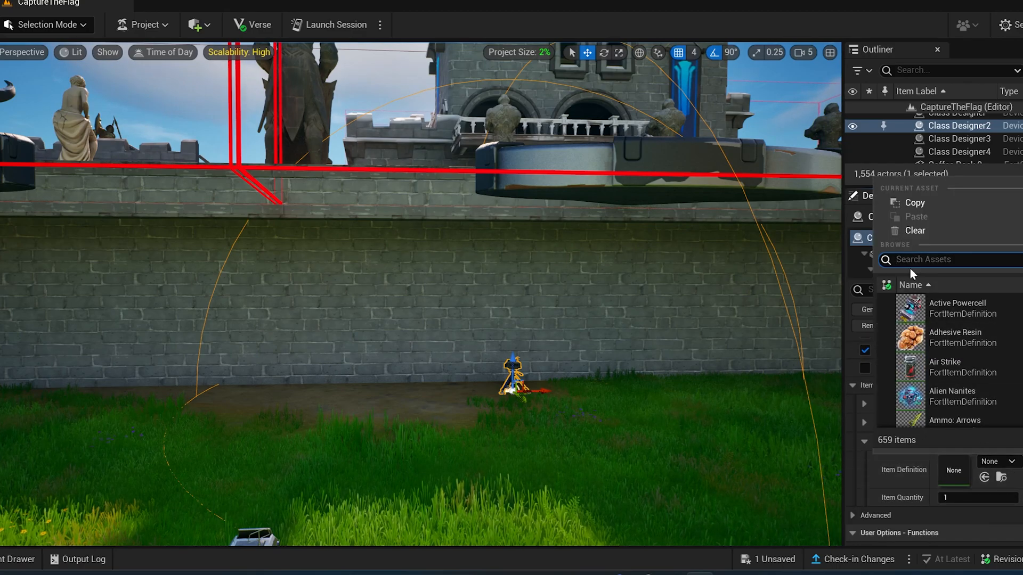
type("stinkbo")
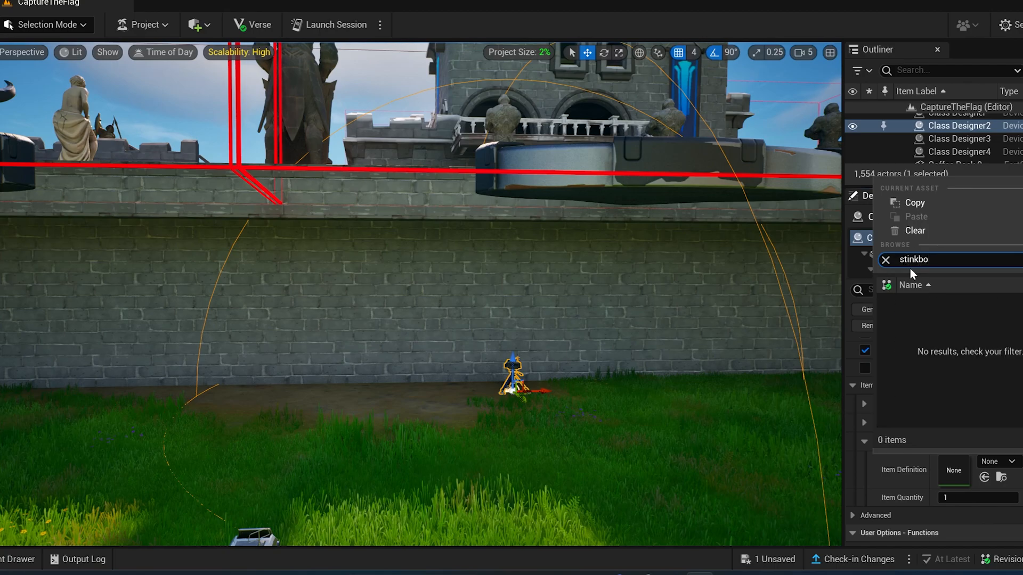
type("sti")
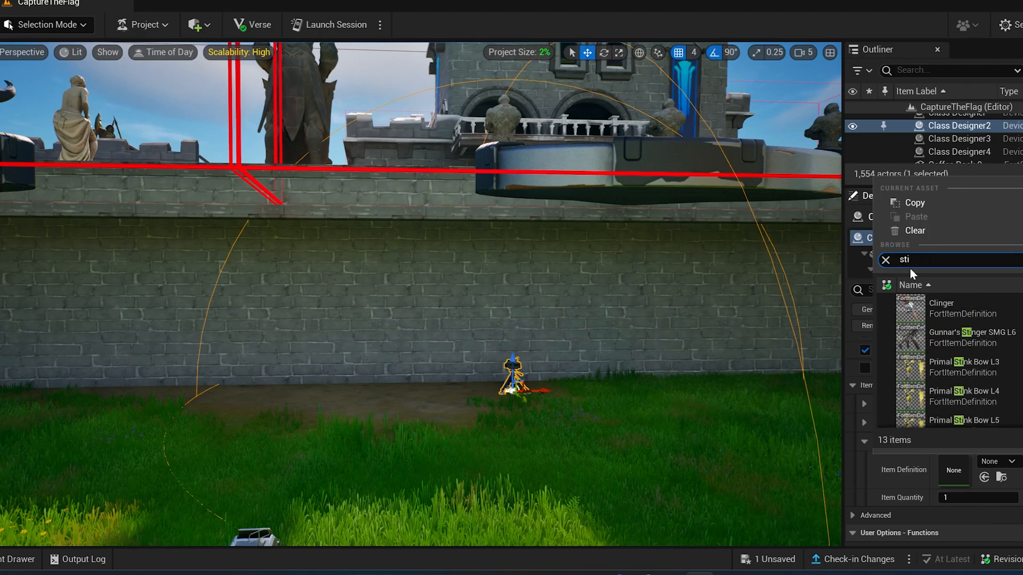
type("nk bo")
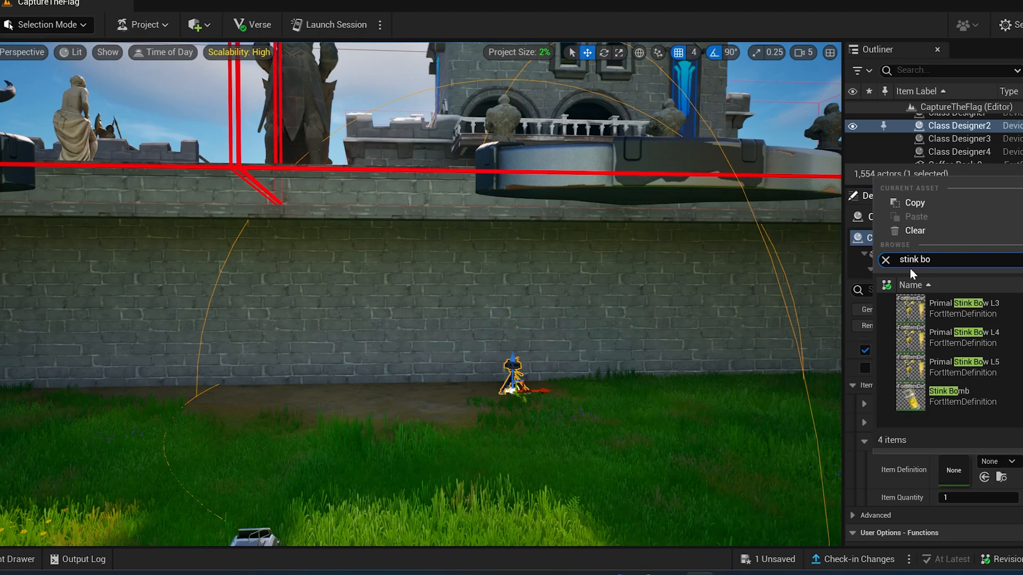
left_click(949, 396)
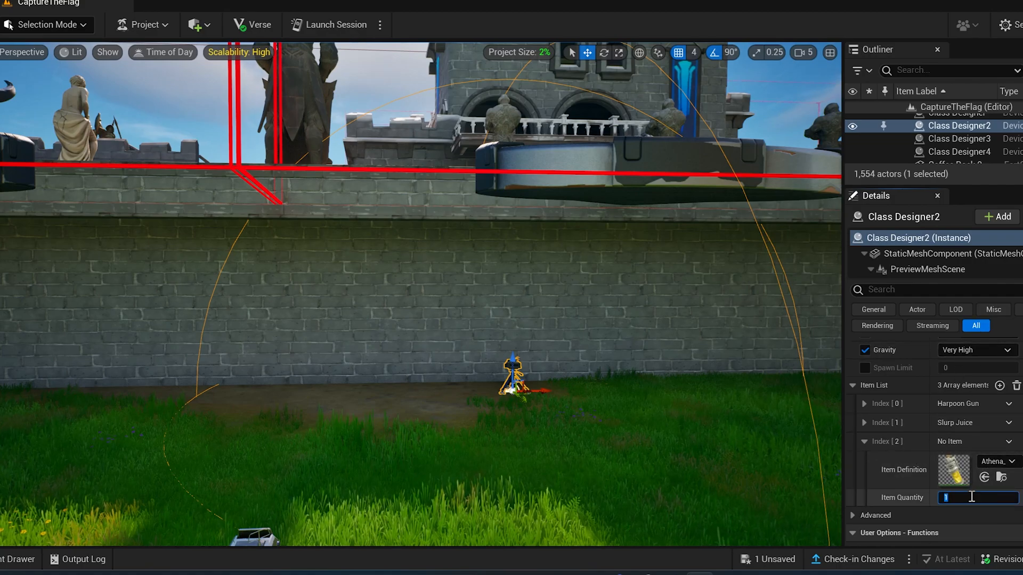
type("2")
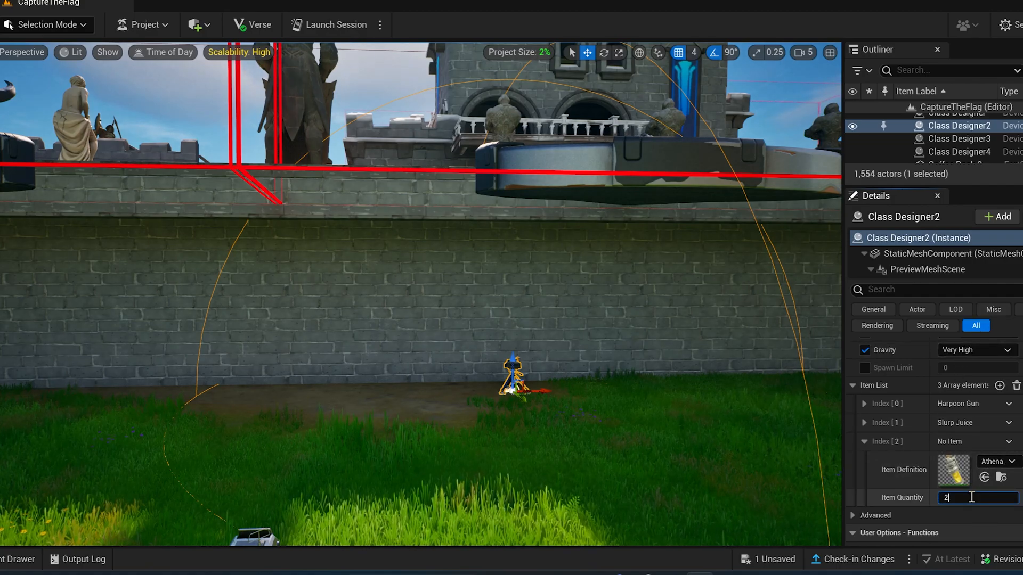
- Add a fourth item entry and search the picker for a shield item
scroll("up", 3)
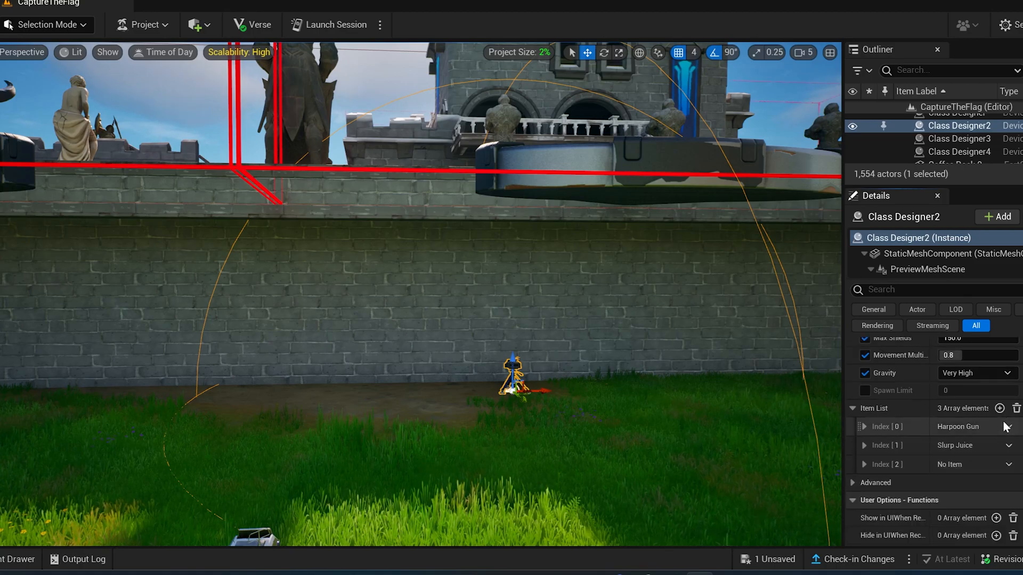
left_click(997, 408)
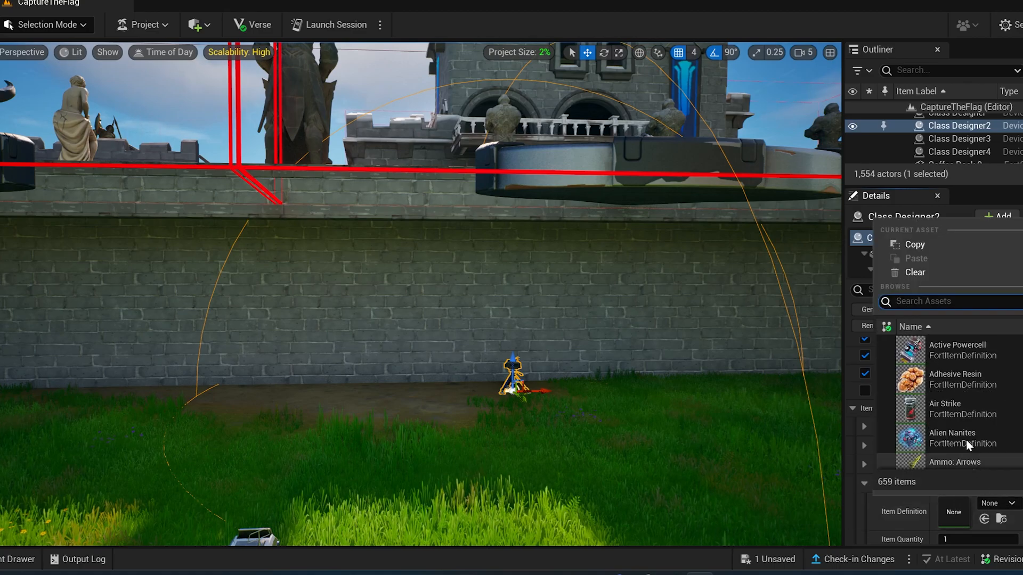
type("sheild")
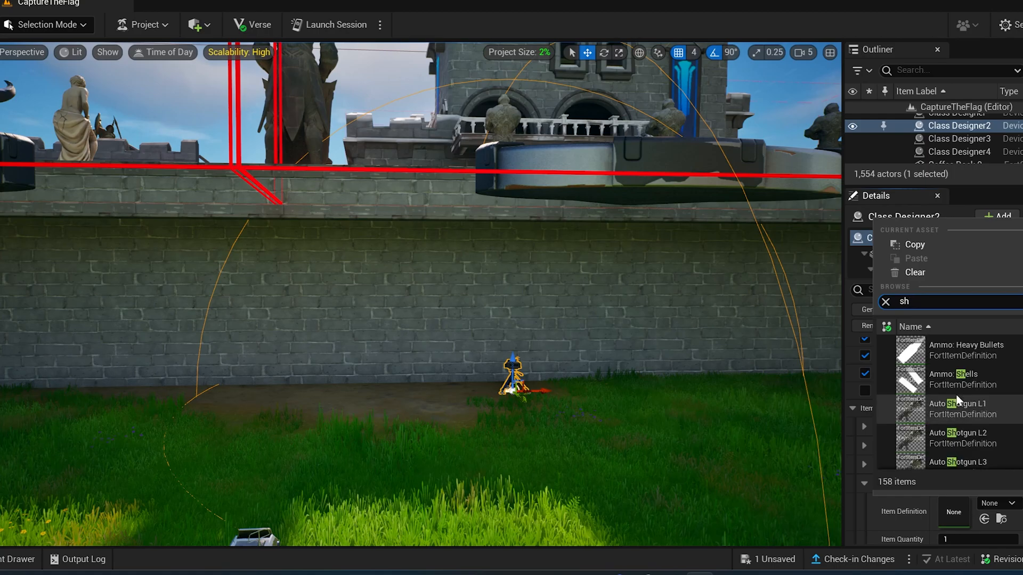
type("ield")
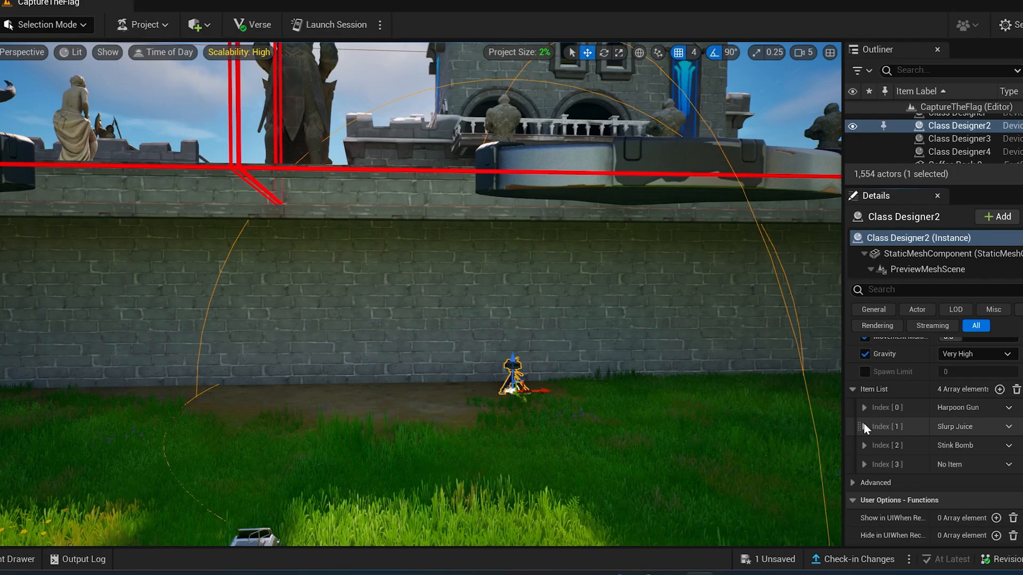
scroll("up", 3)
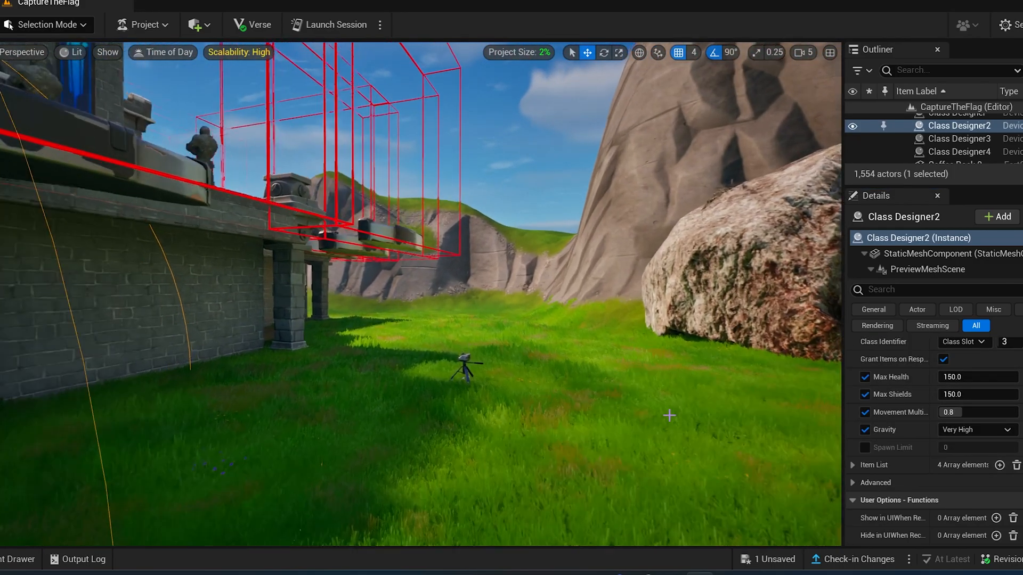
left_click(968, 158)
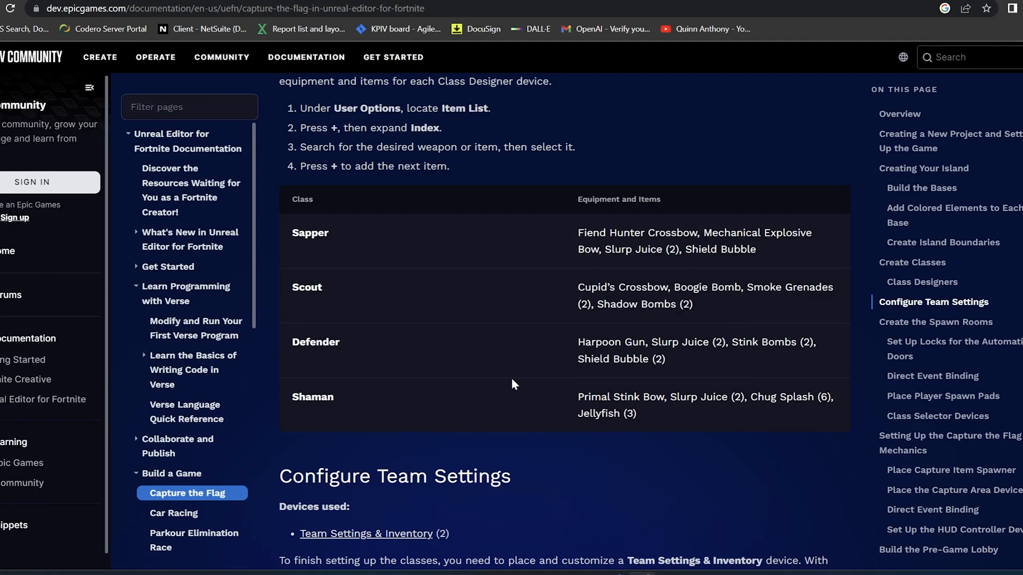
mouse_move(652, 401)
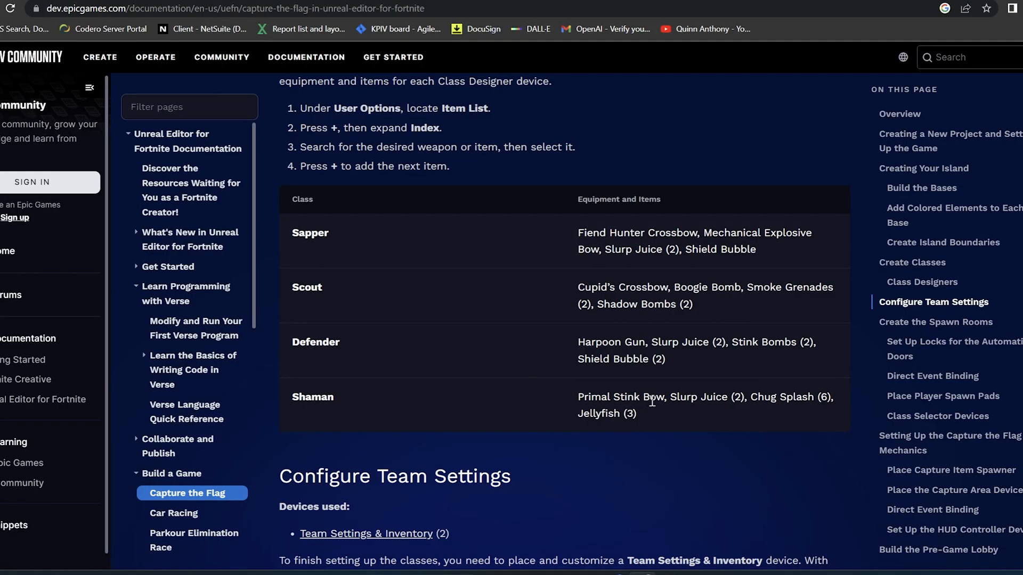
mouse_move(688, 398)
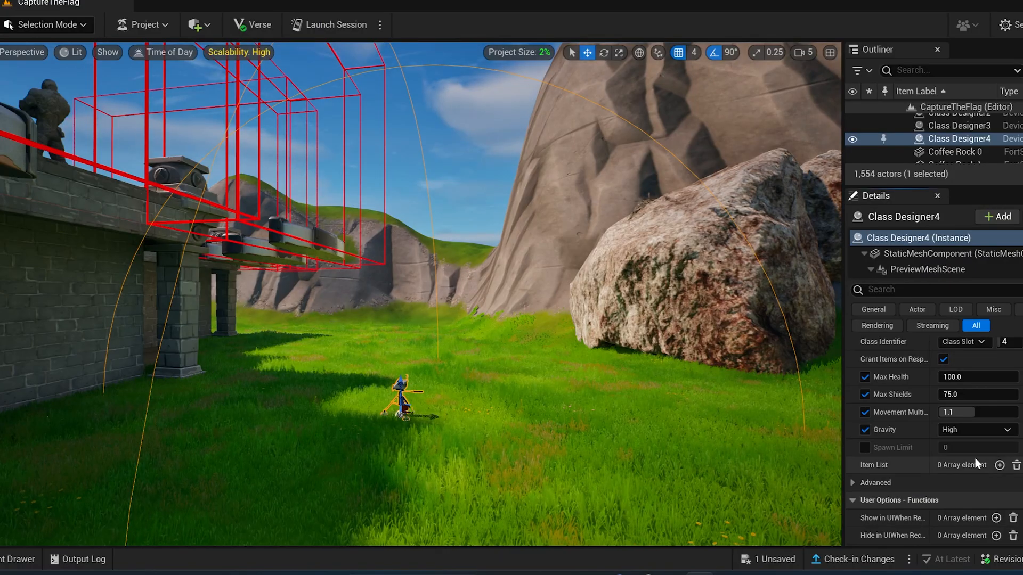
- Add a first item entry and set it to the Primal Stink Bow
left_click(1000, 465)
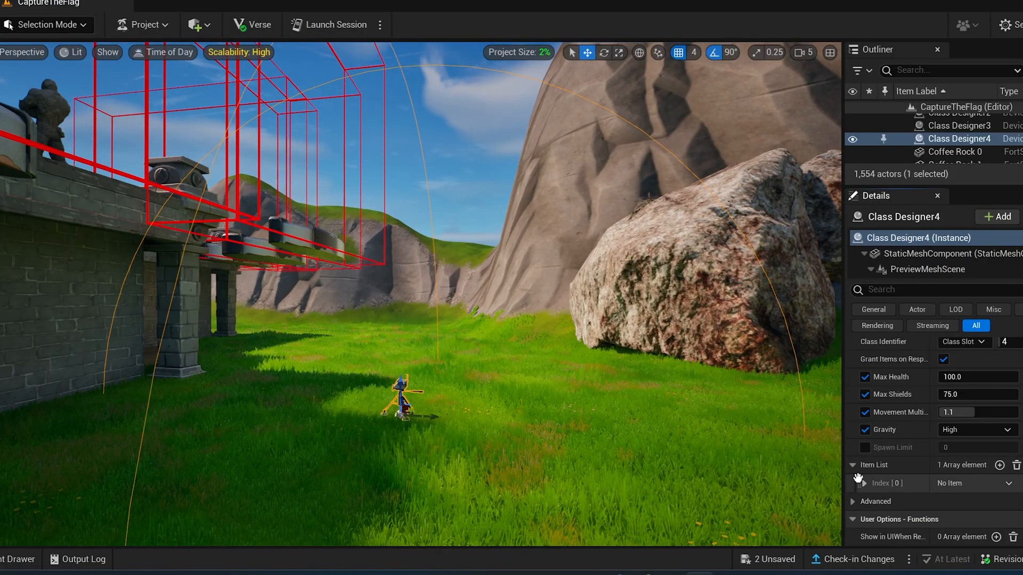
left_click(861, 484)
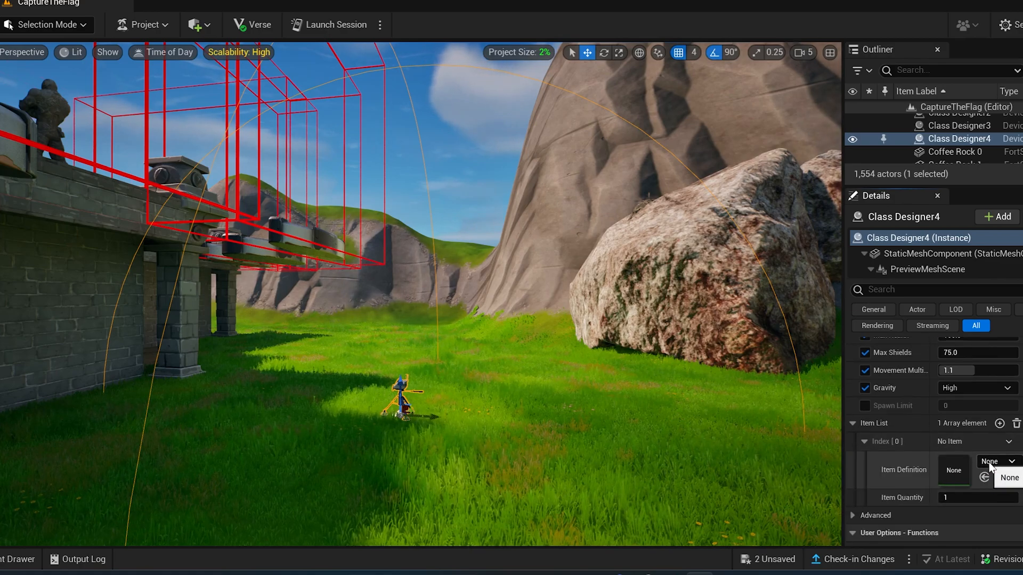
left_click(991, 461)
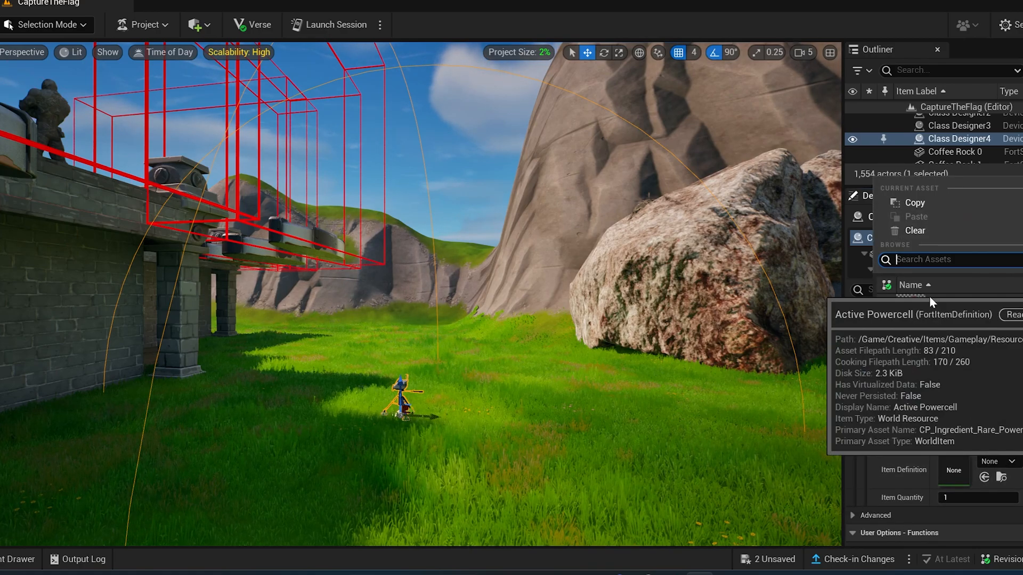
type("primal")
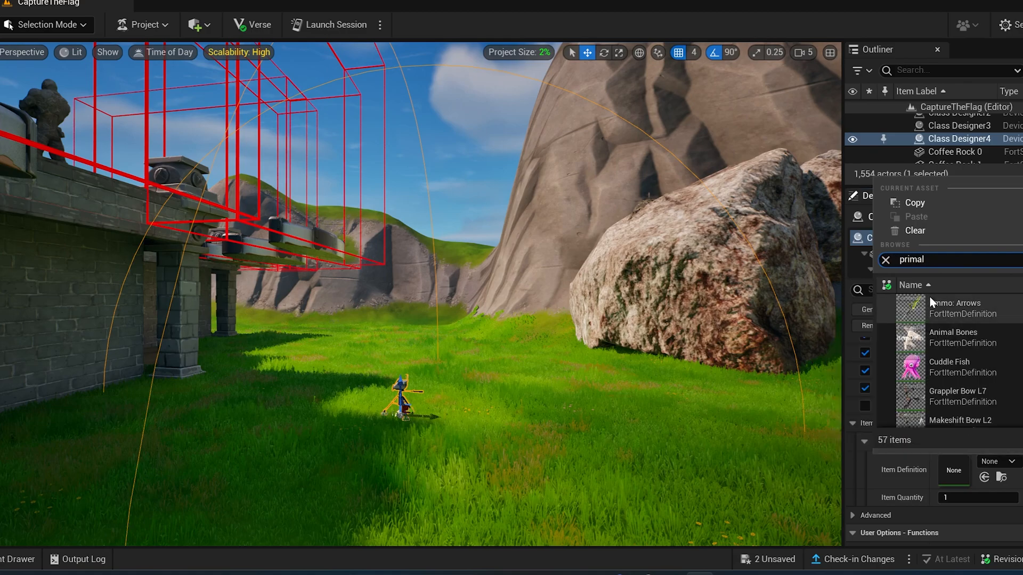
type("stin")
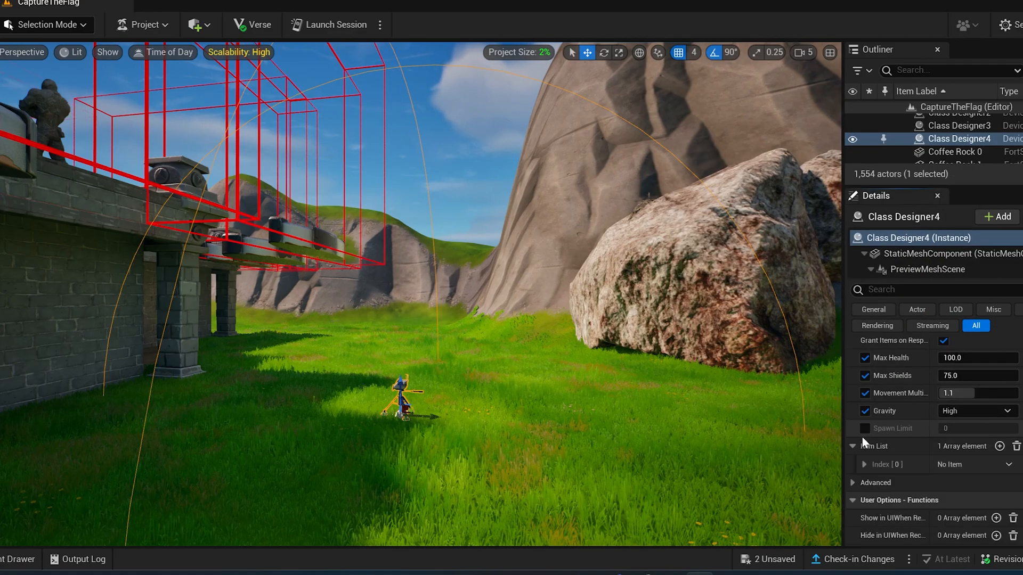
- Set the next entries to Slurp Juice and Chug Splash
left_click(998, 447)
type("s")
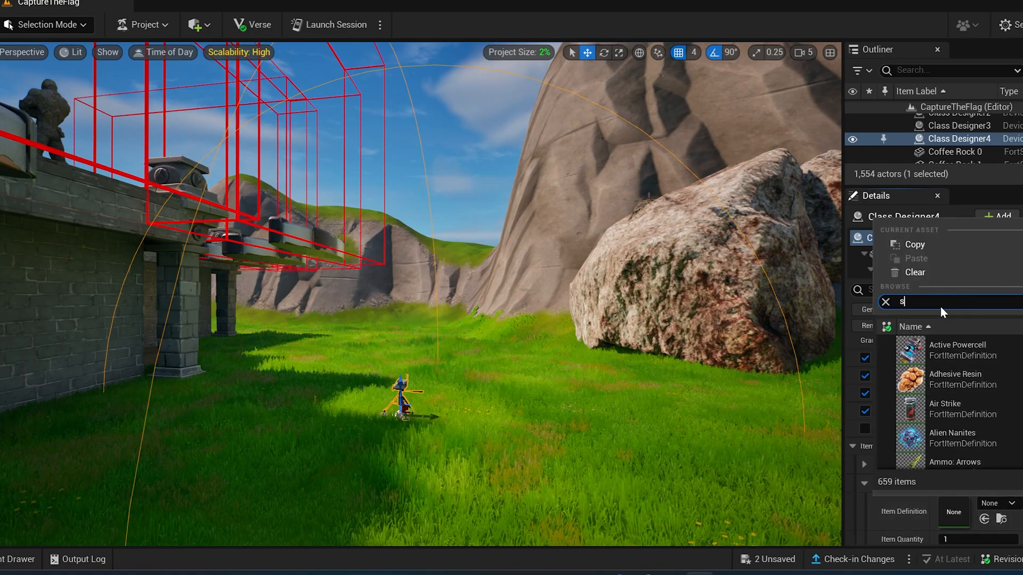
type("u")
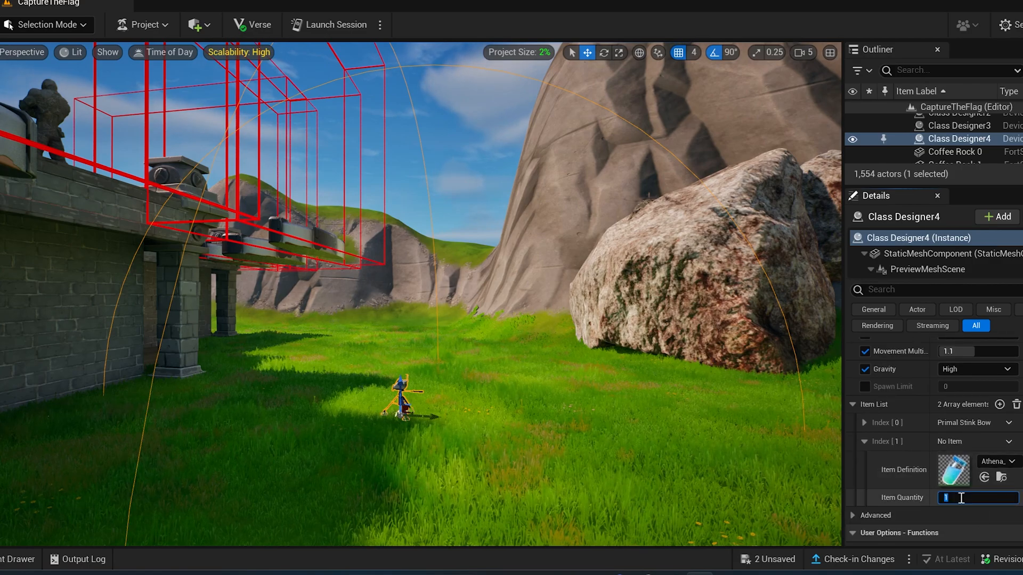
left_click(864, 445)
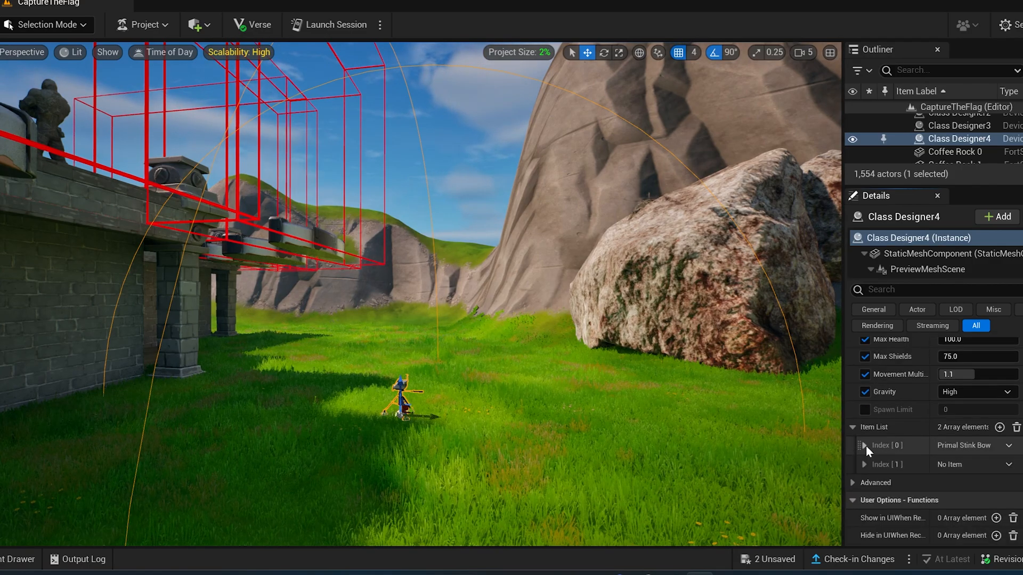
left_click(995, 429)
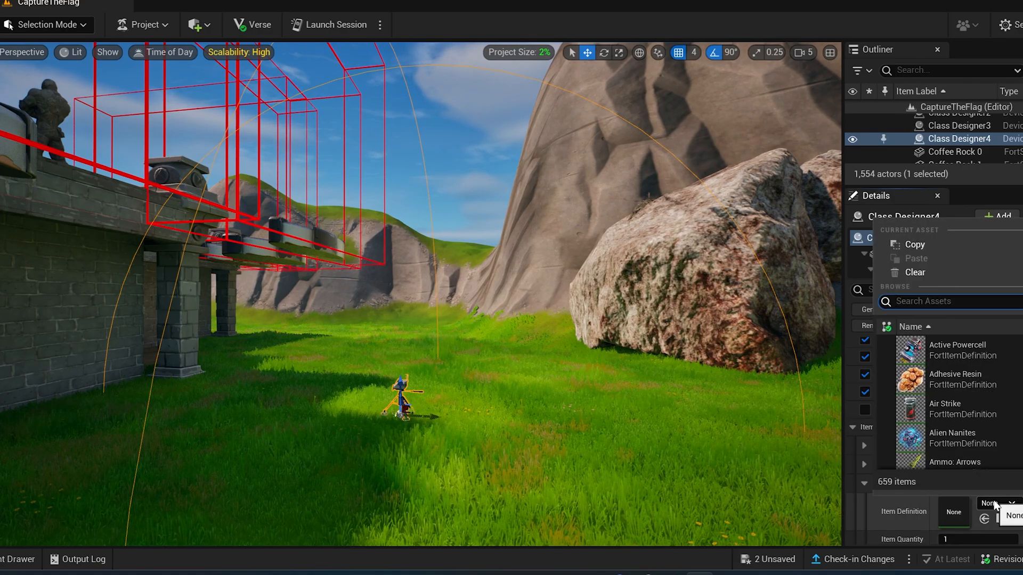
type("chug")
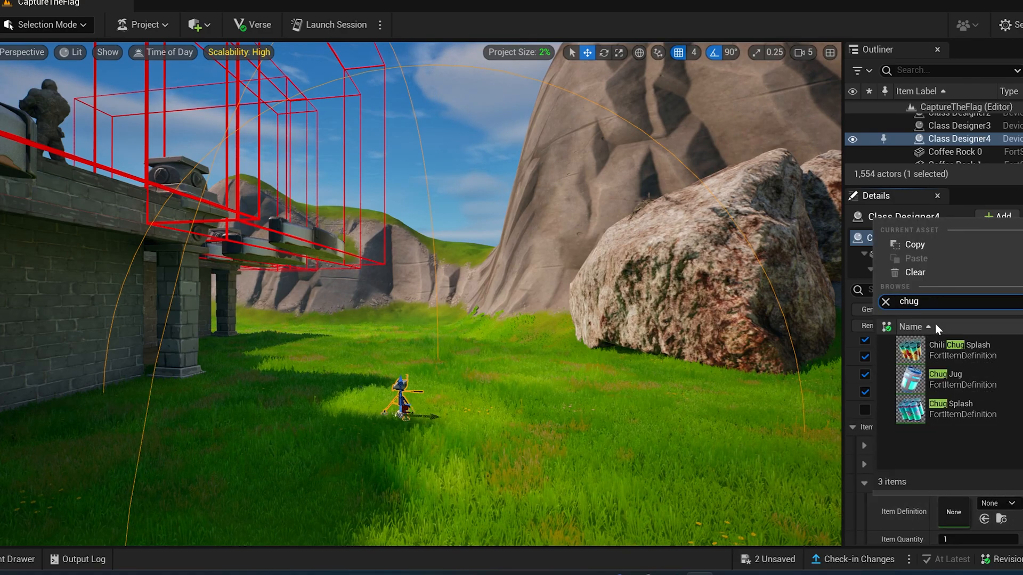
type("spl")
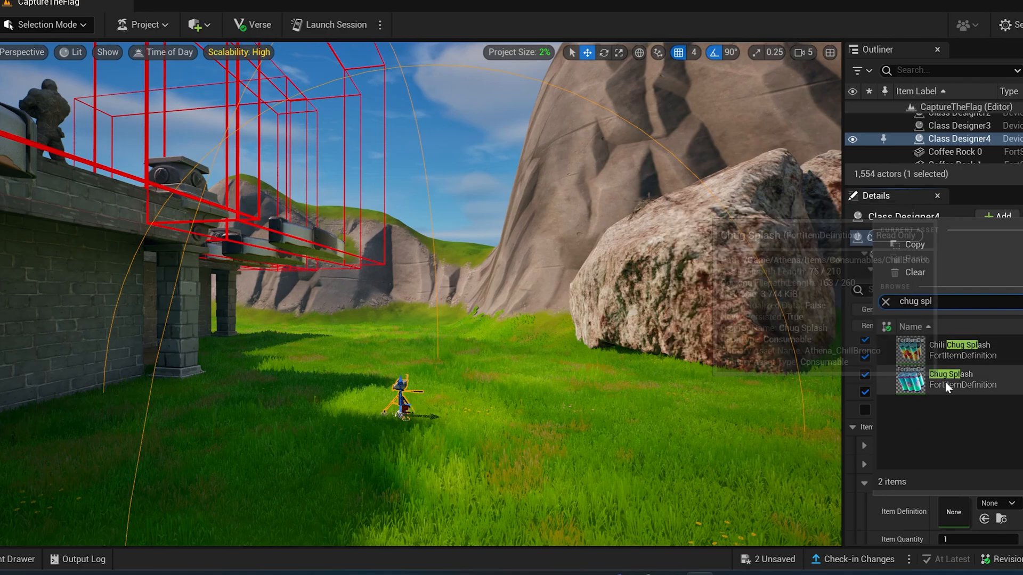
left_click(949, 379)
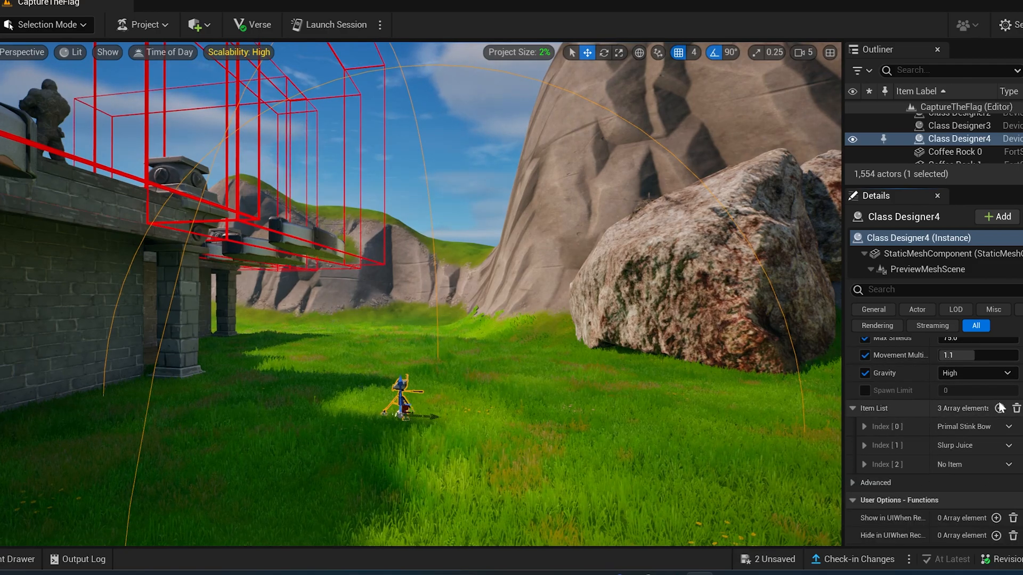
- Add a fourth entry set to the Jellyfish
left_click(1010, 408)
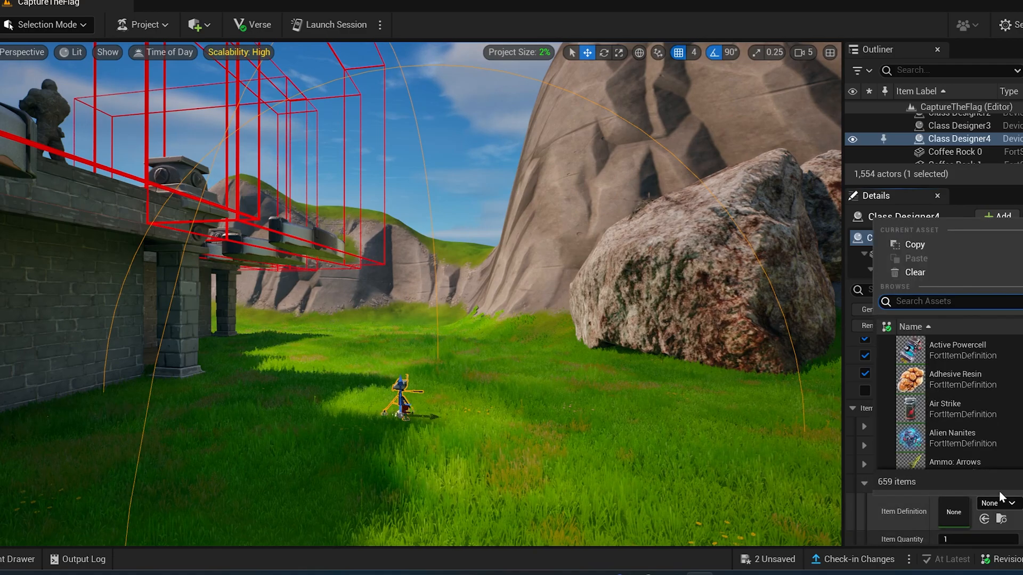
type("jell")
left_click(978, 539)
type("3")
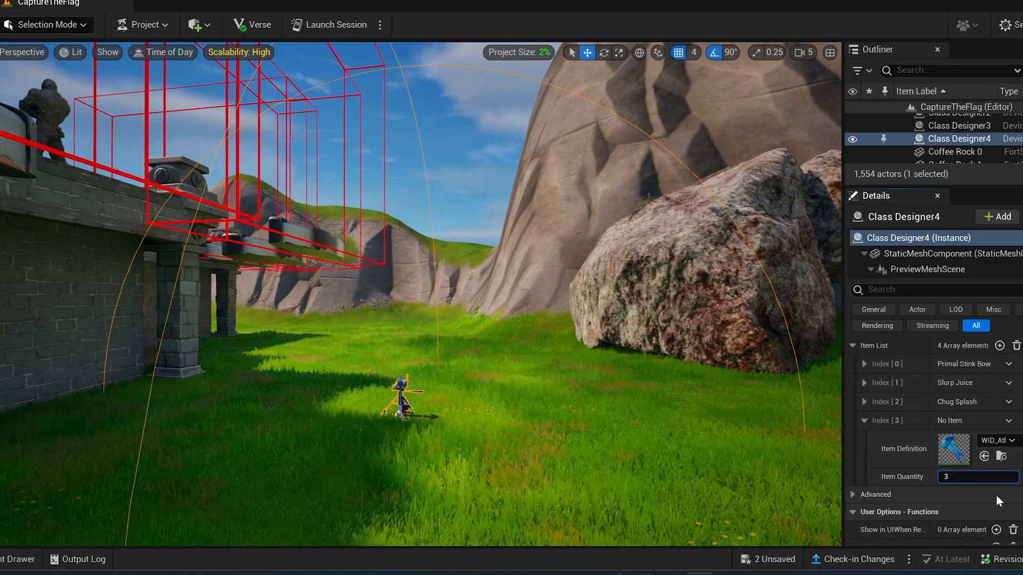
scroll("up", 3)
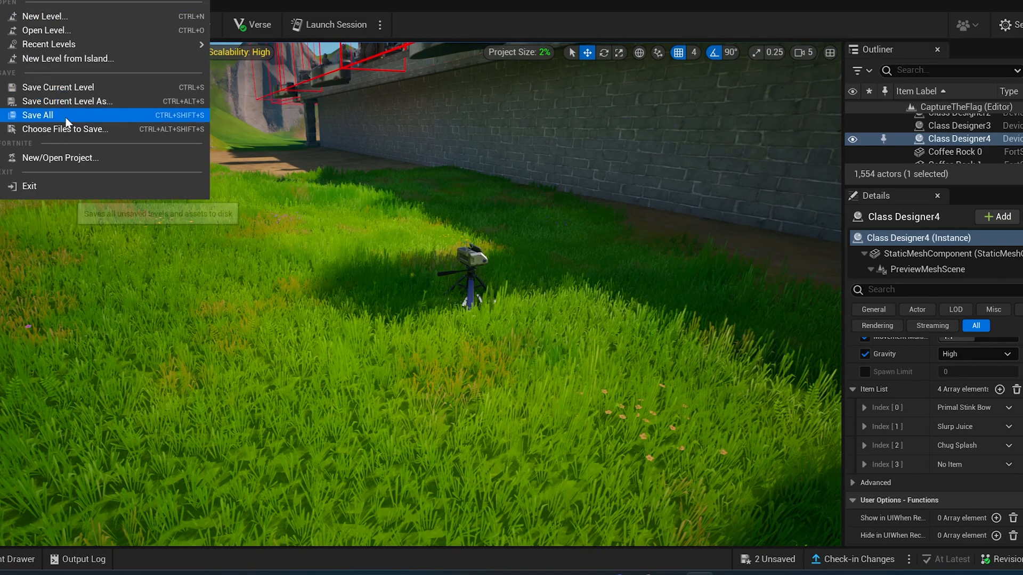
- Save all pending changes with File > Save All
left_click(37, 115)
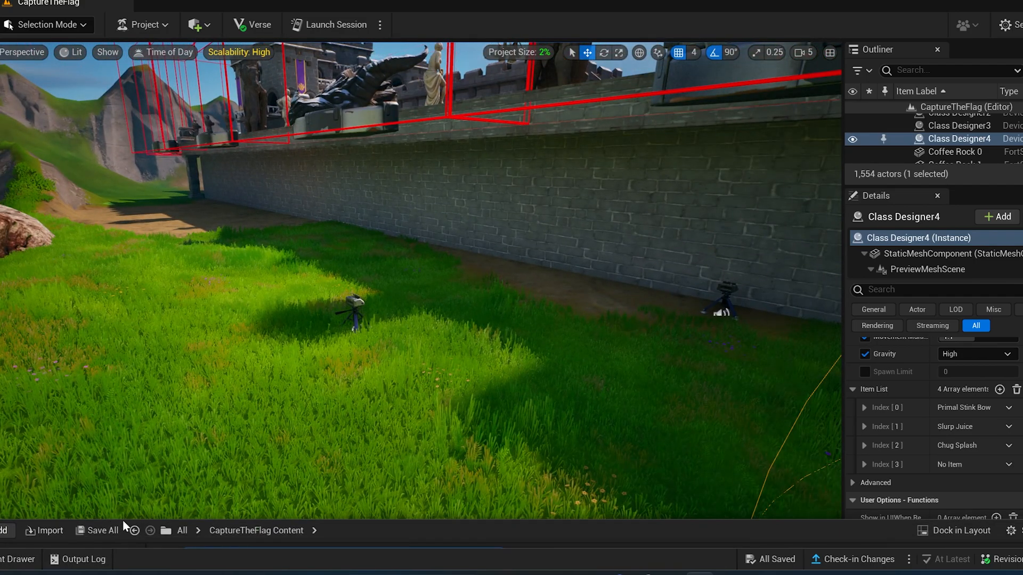
- Find the Team Settings & Inventory device in the Fortnite content folder and place it on the grass
left_click(13, 560)
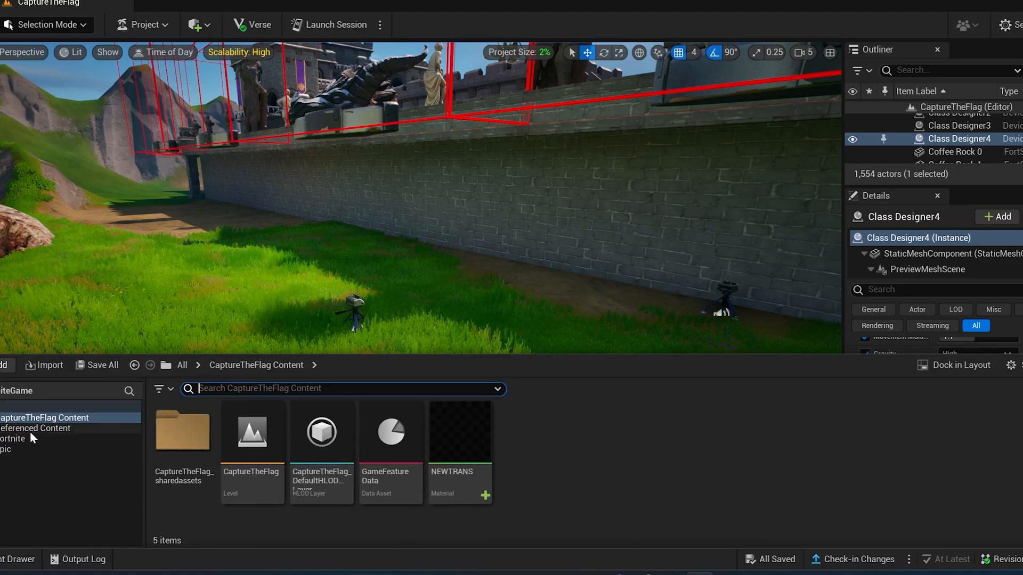
left_click(13, 437)
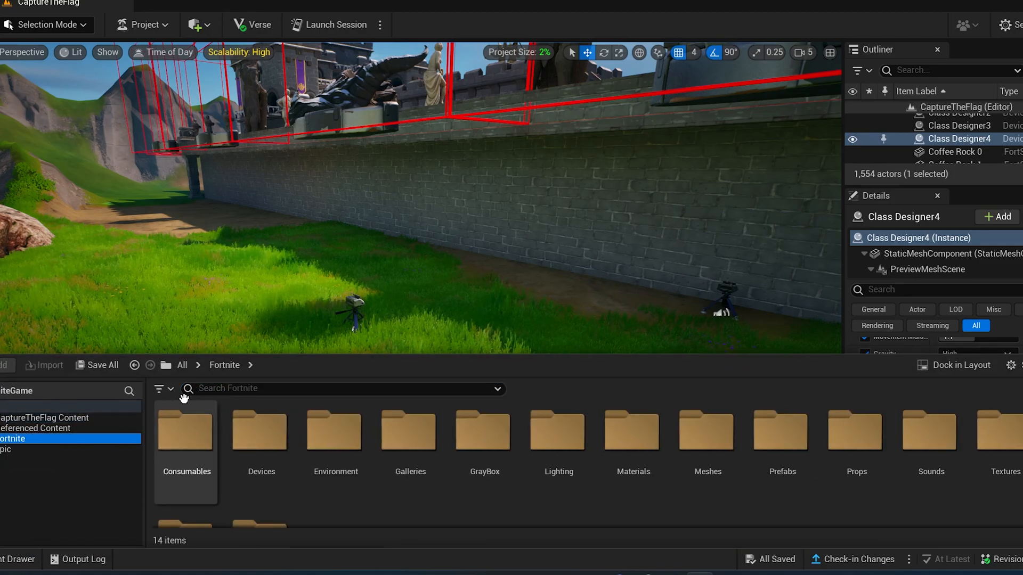
type("team")
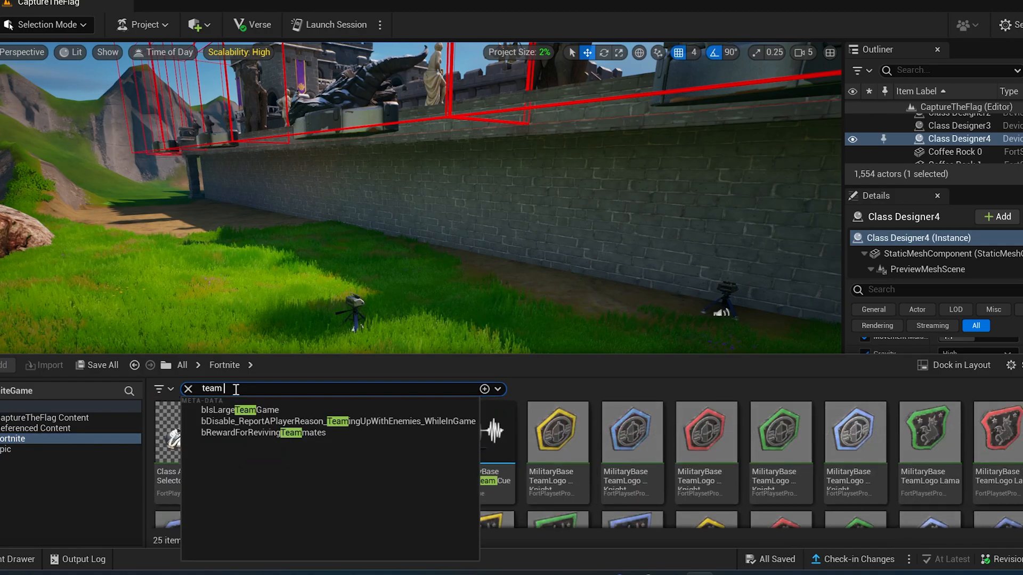
type("inv")
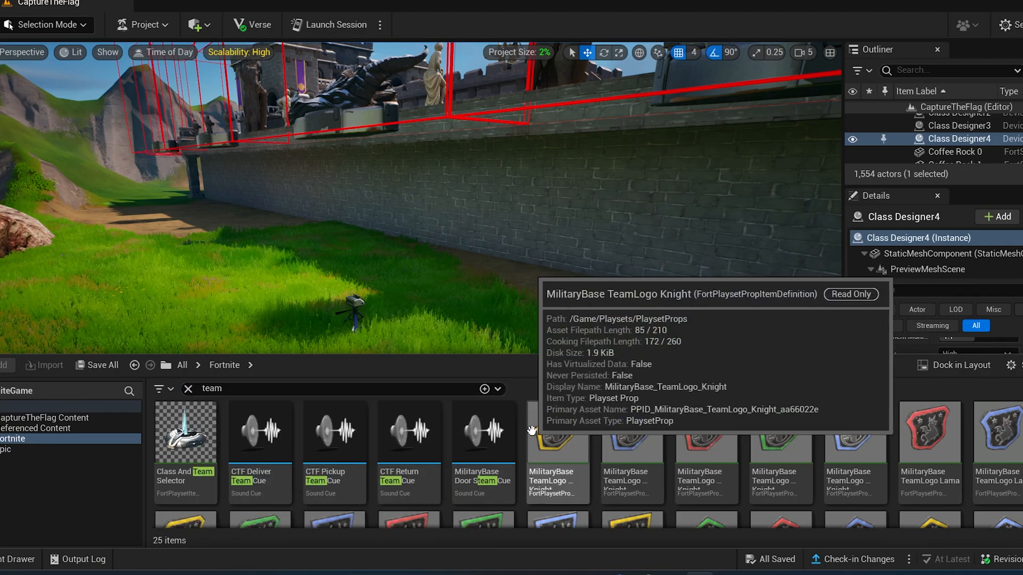
scroll("down", 3)
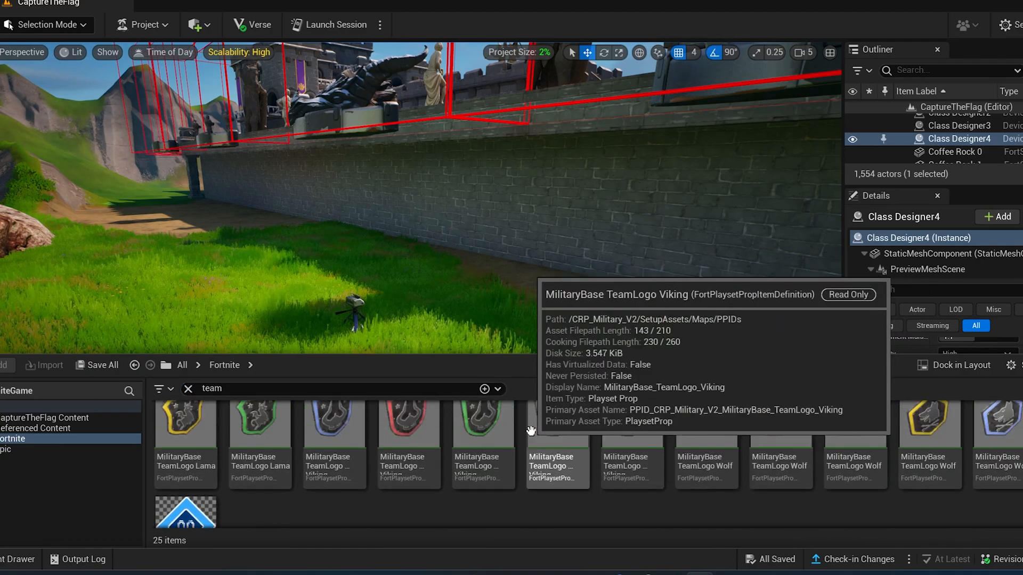
left_click(184, 463)
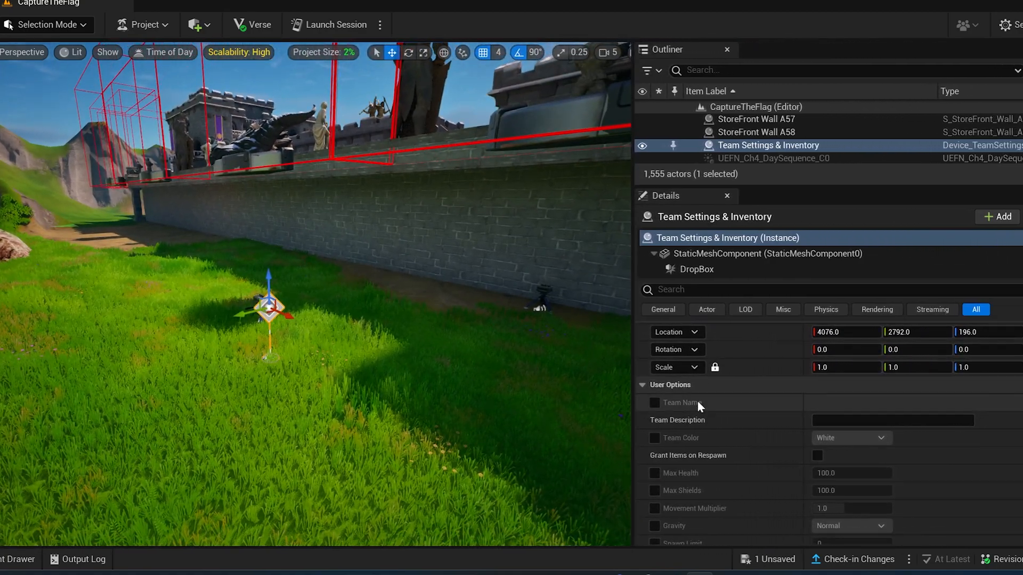
- Name the team device BLUE and override its team colour to Sky Blue
scroll("down", 3)
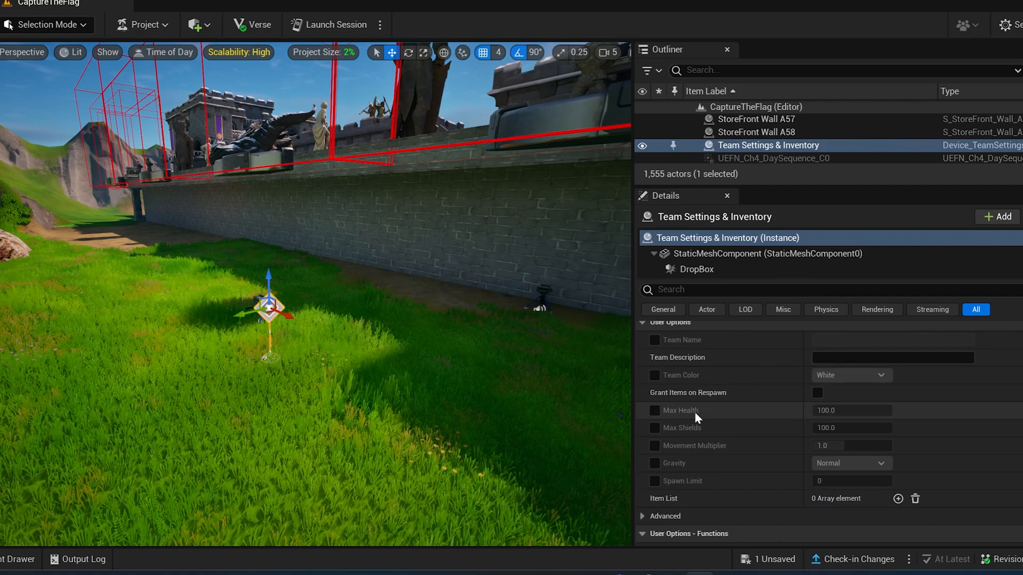
scroll("down", 3)
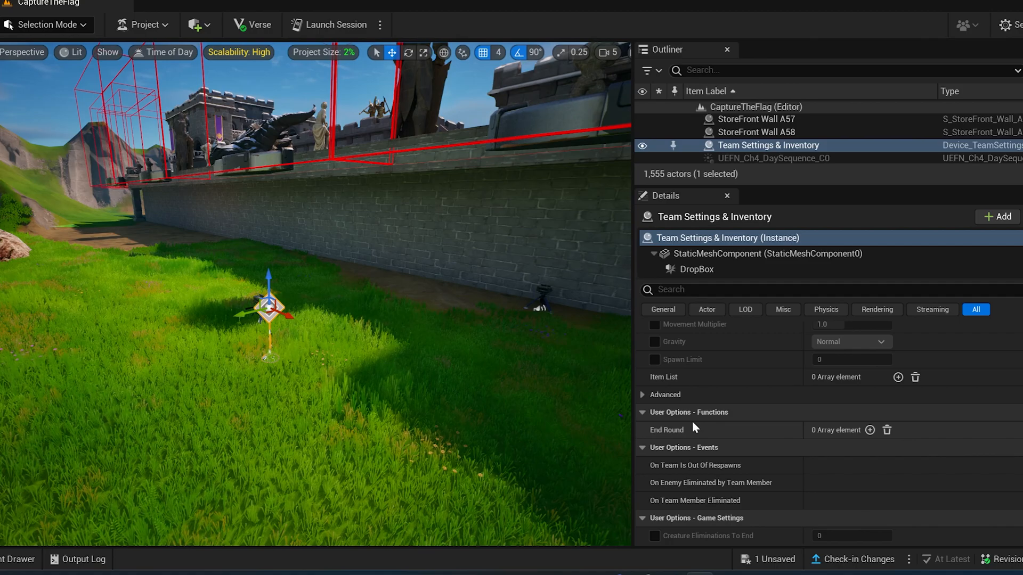
scroll("up", 3)
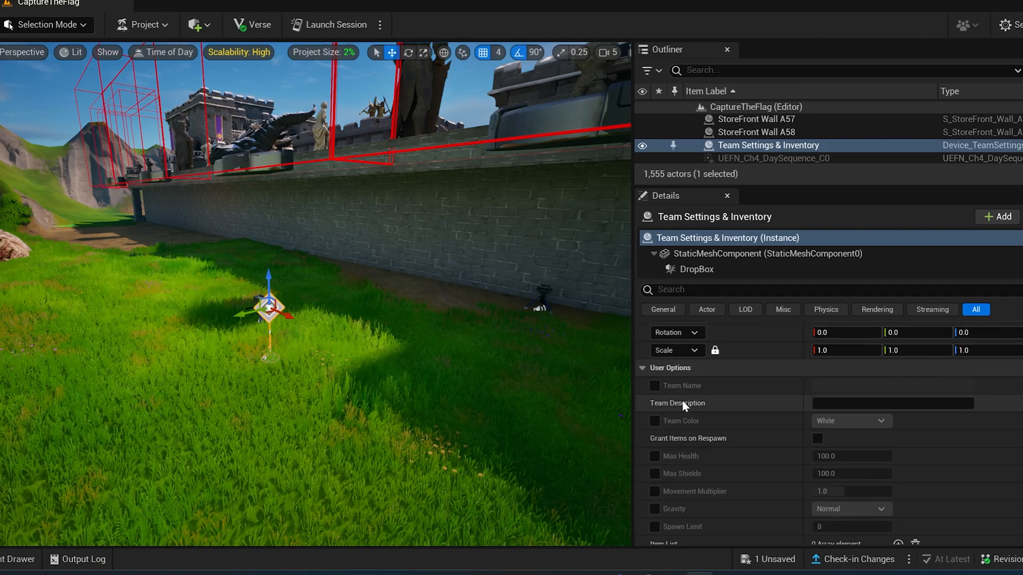
left_click(654, 386)
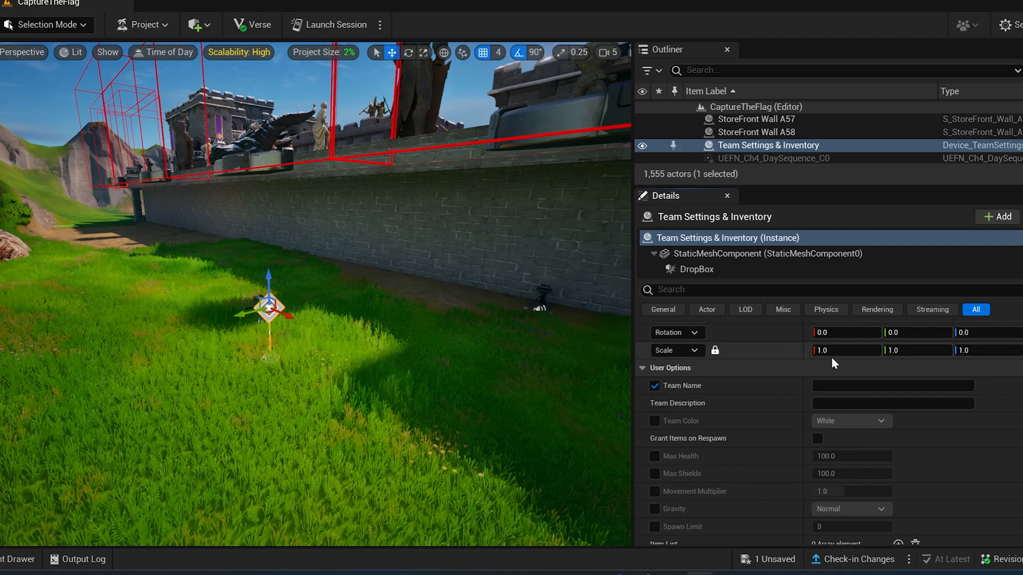
left_click(892, 386)
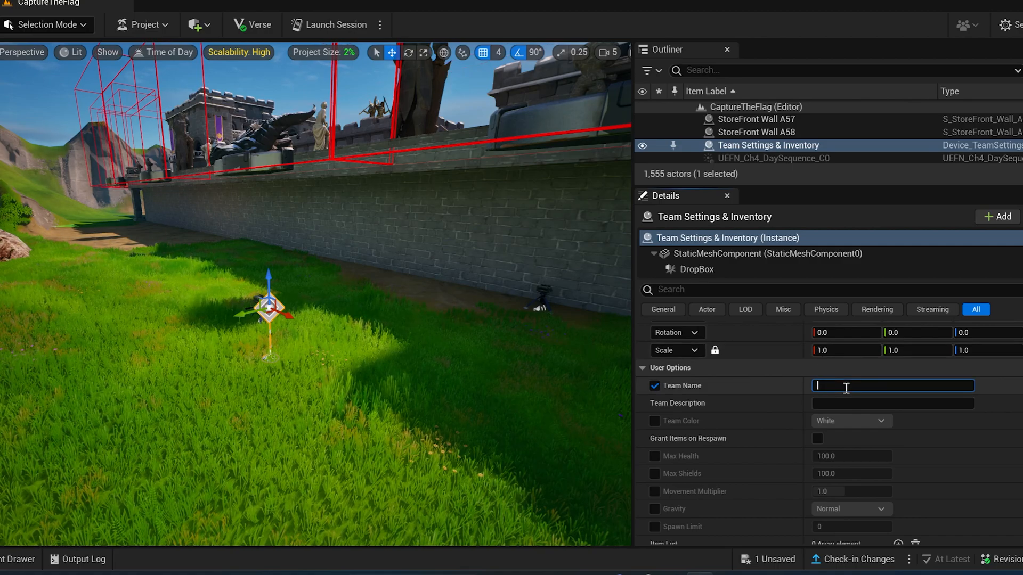
type("BLUE")
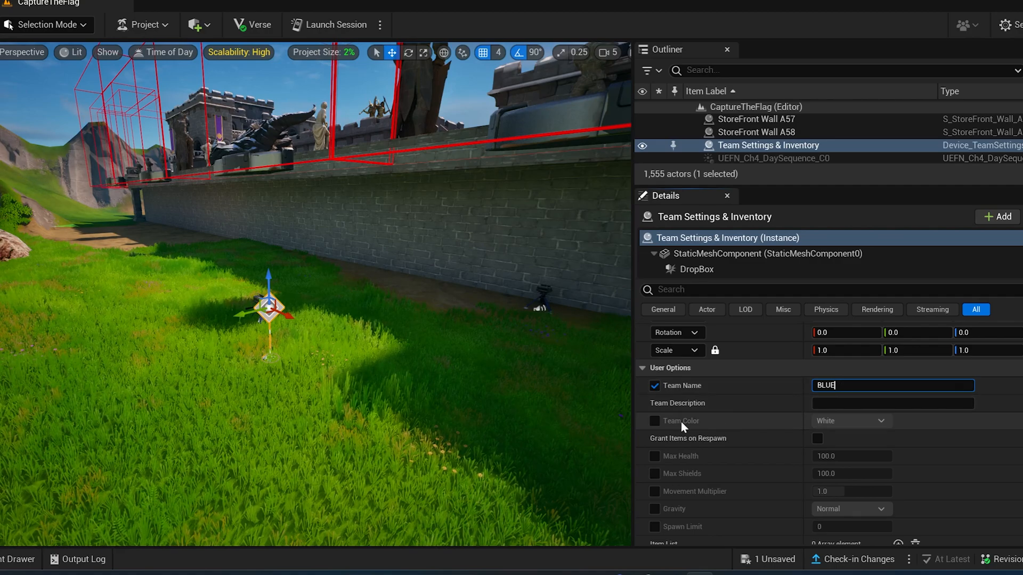
left_click(880, 421)
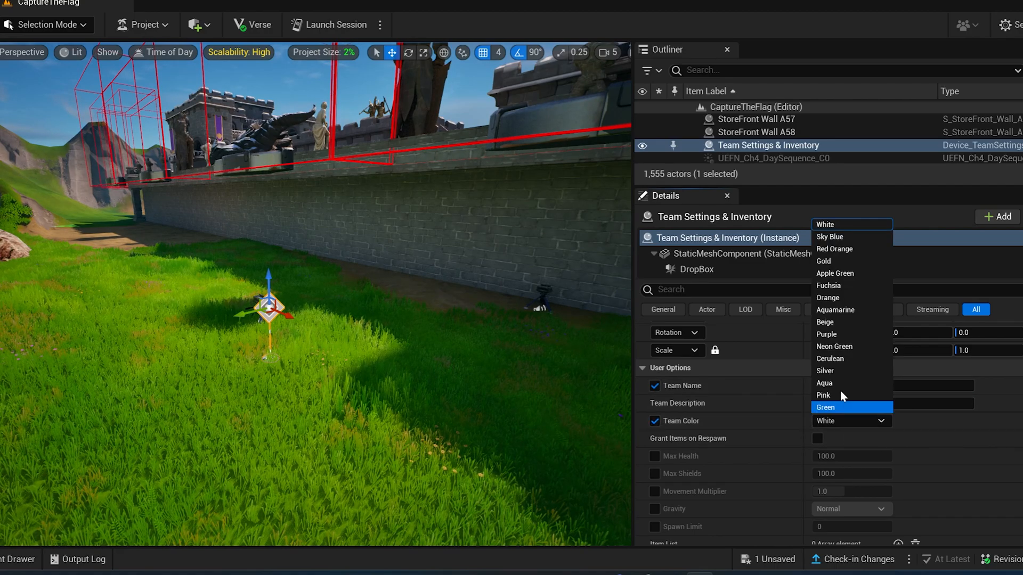
mouse_move(851, 237)
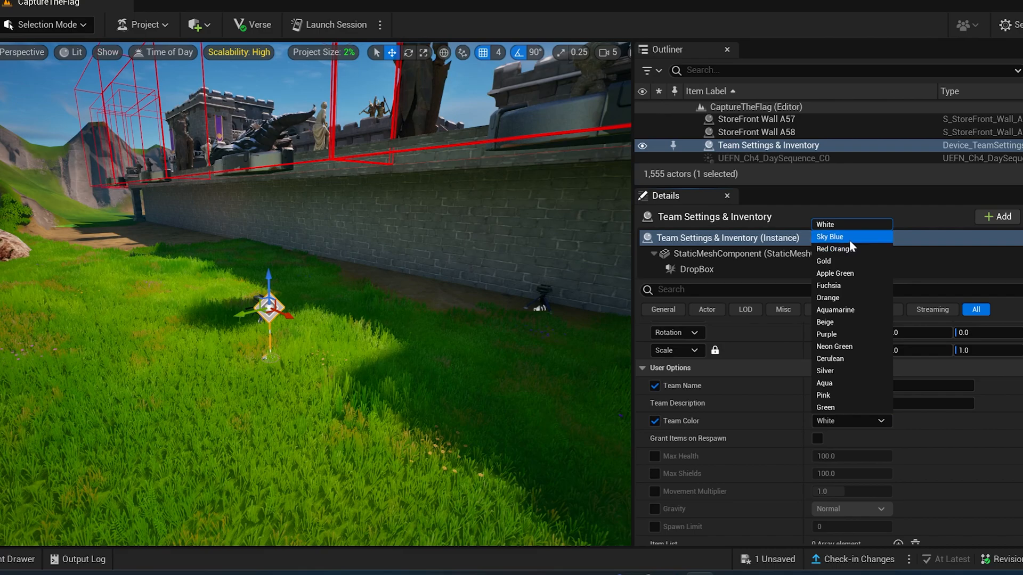
mouse_move(841, 273)
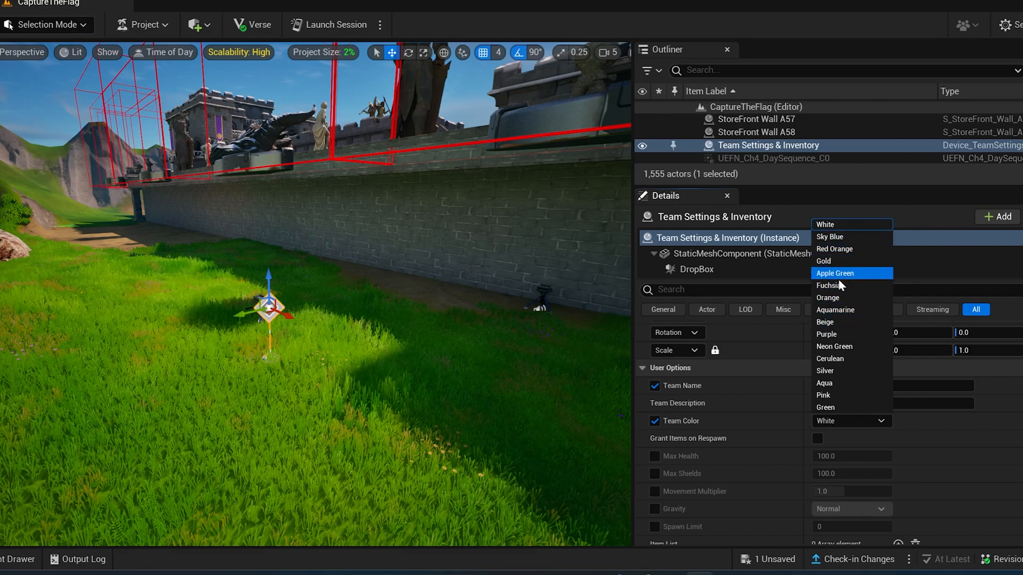
mouse_move(842, 347)
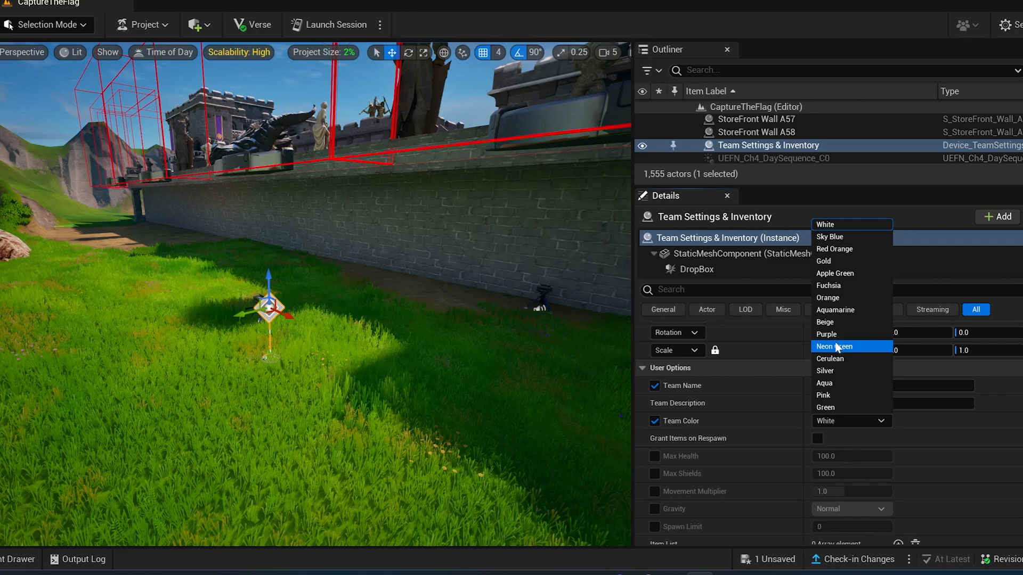
mouse_move(835, 248)
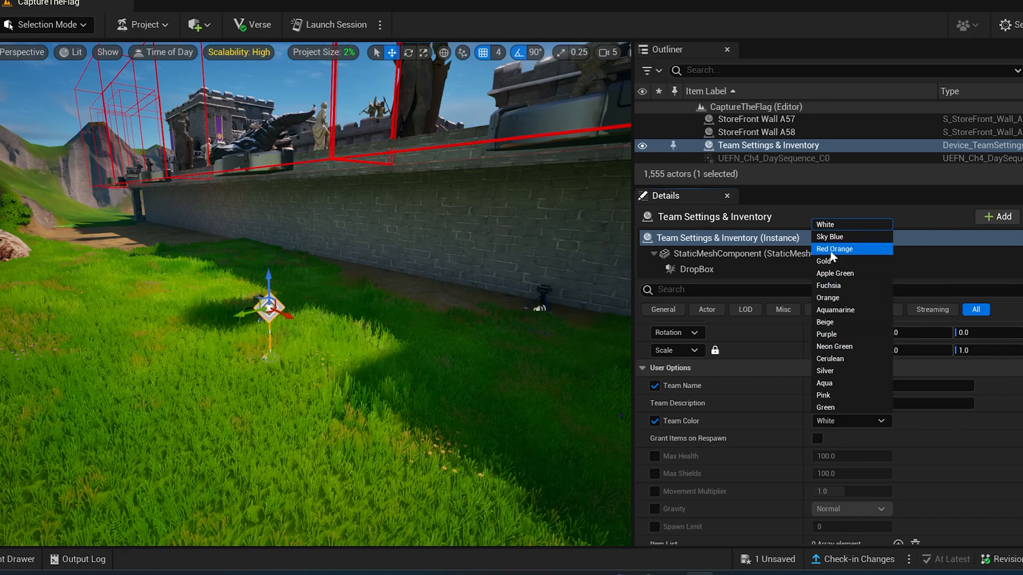
left_click(829, 236)
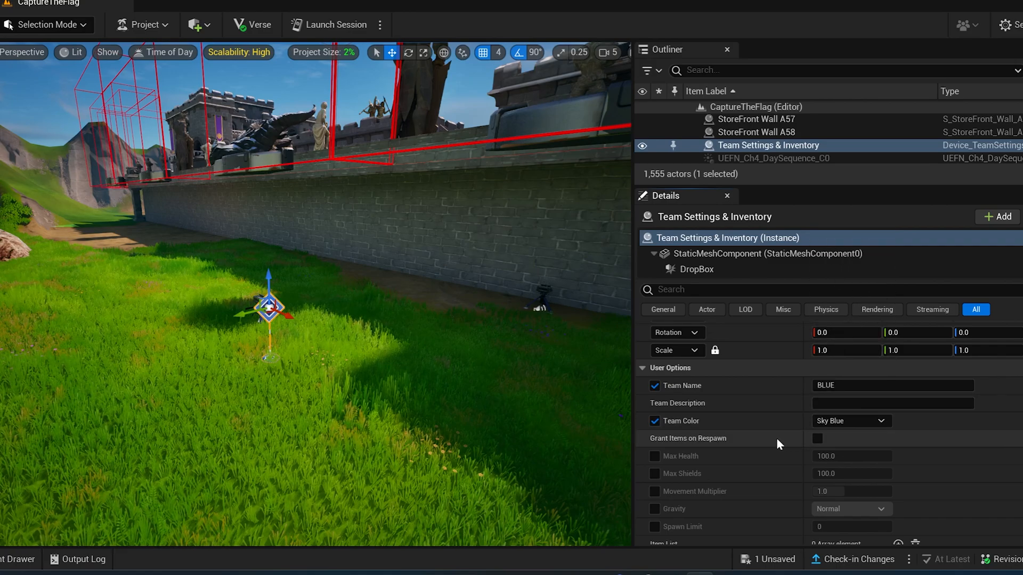
- Enable Grant Items on Respawn and set Equip Granted Item to First Item
left_click(817, 438)
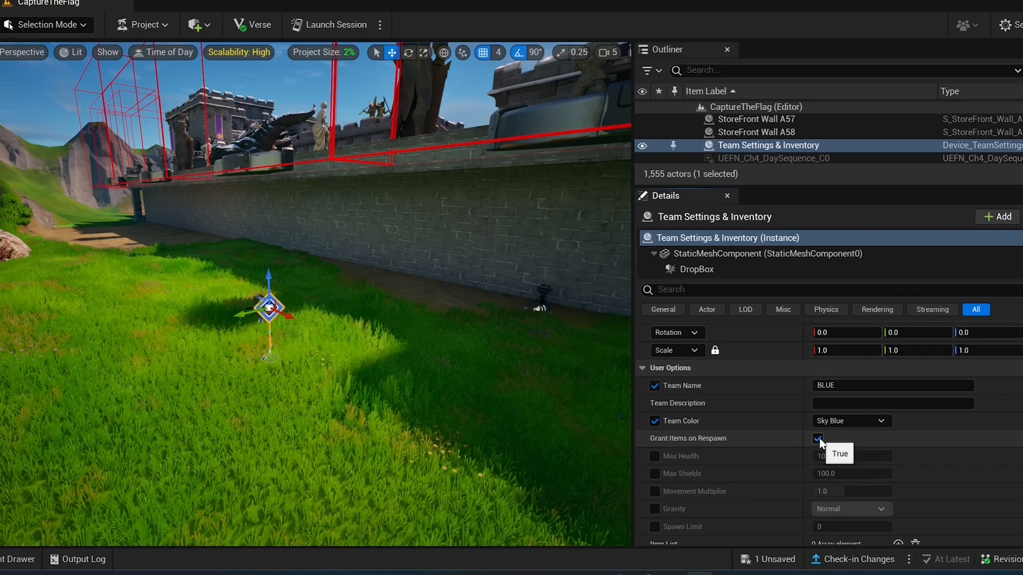
scroll("down", 3)
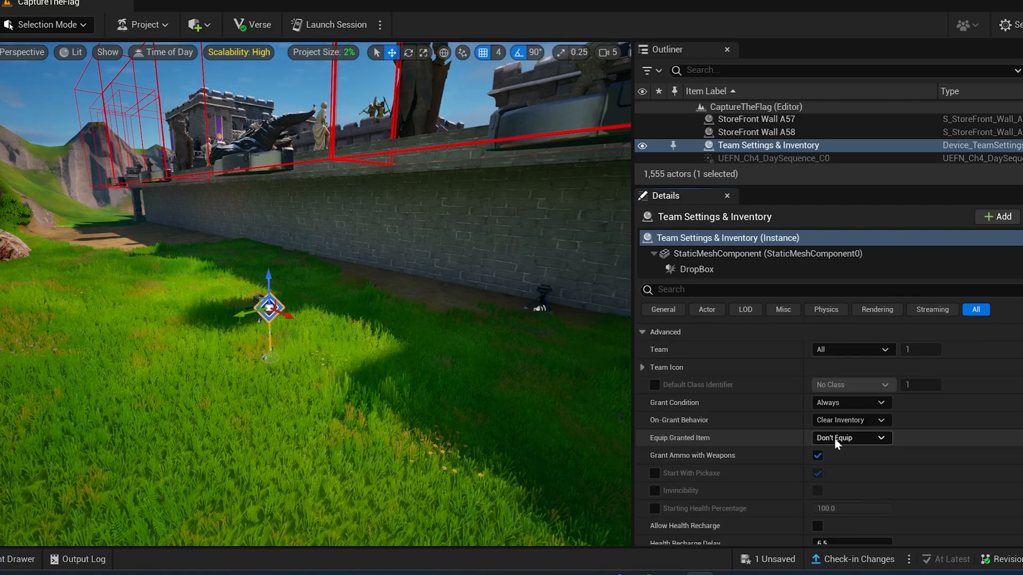
left_click(850, 437)
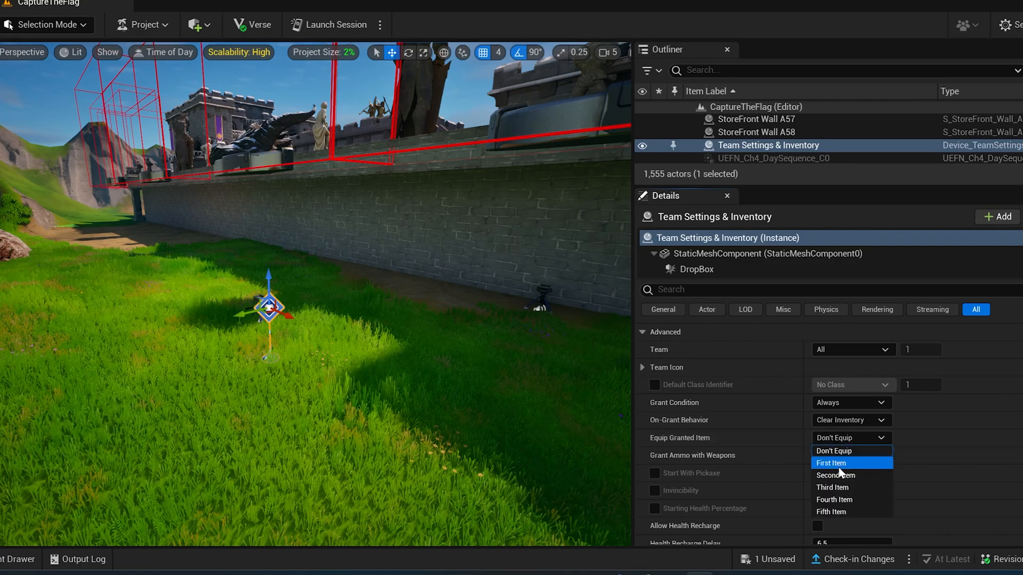
left_click(830, 463)
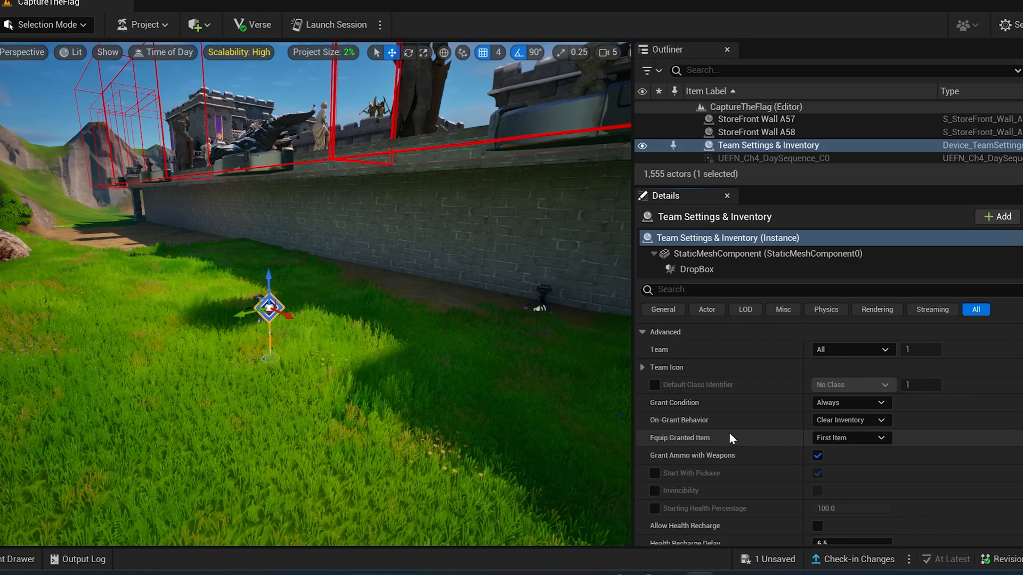
scroll("down", 3)
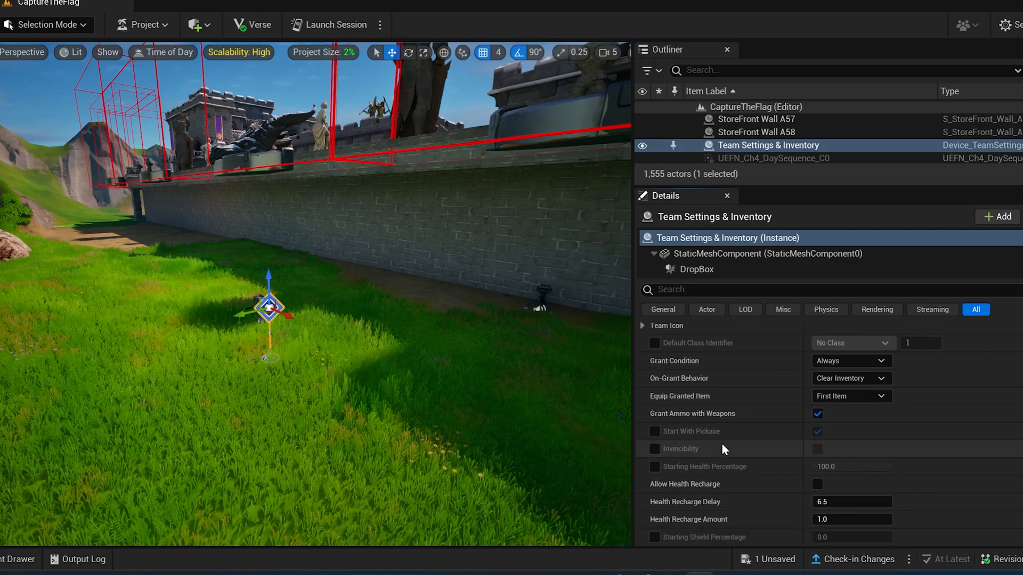
scroll("up", 3)
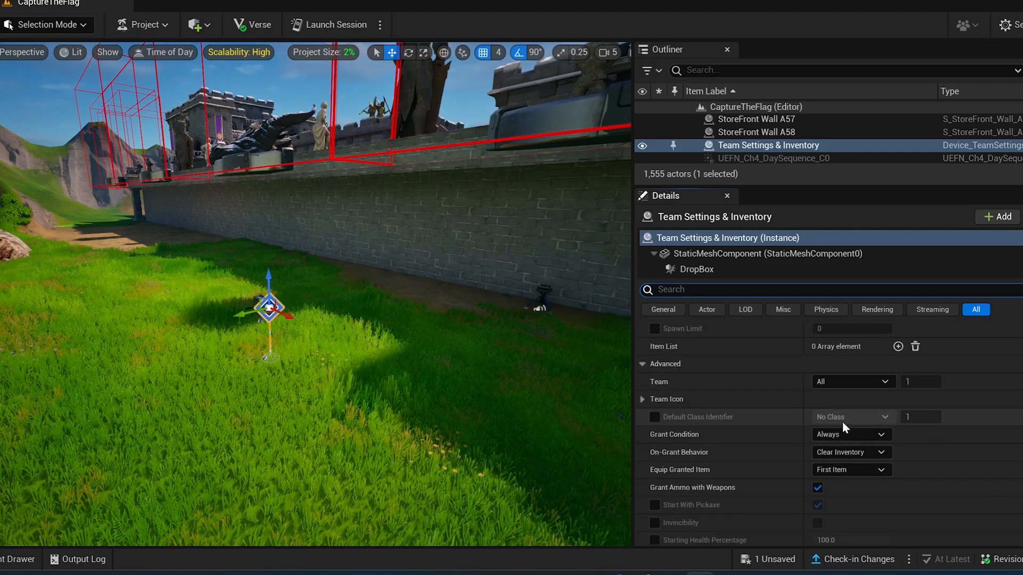
scroll("down", 3)
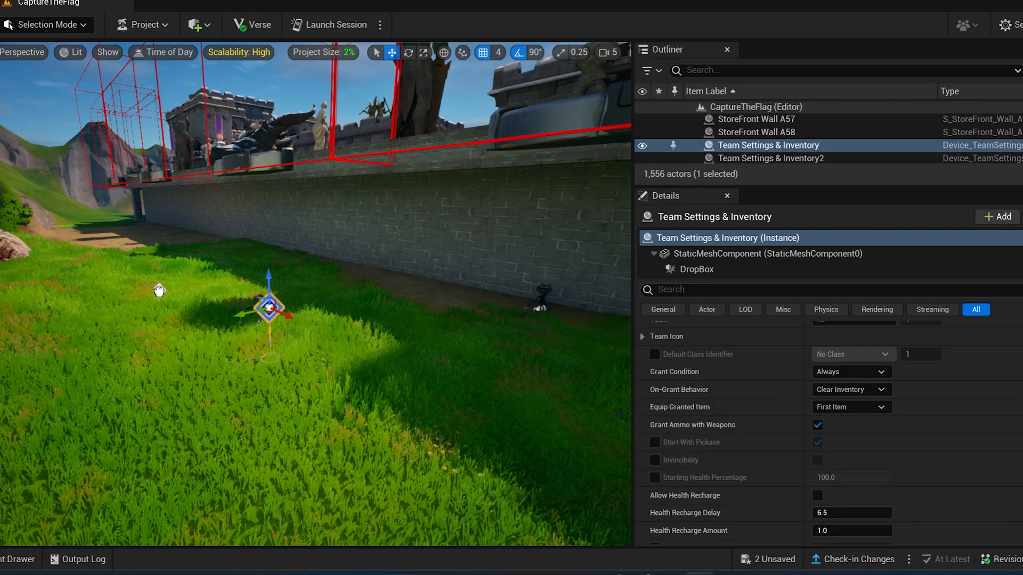
- Name the second team device RED with Red Orange colour, items granted on respawn and first item equipped
left_click(771, 145)
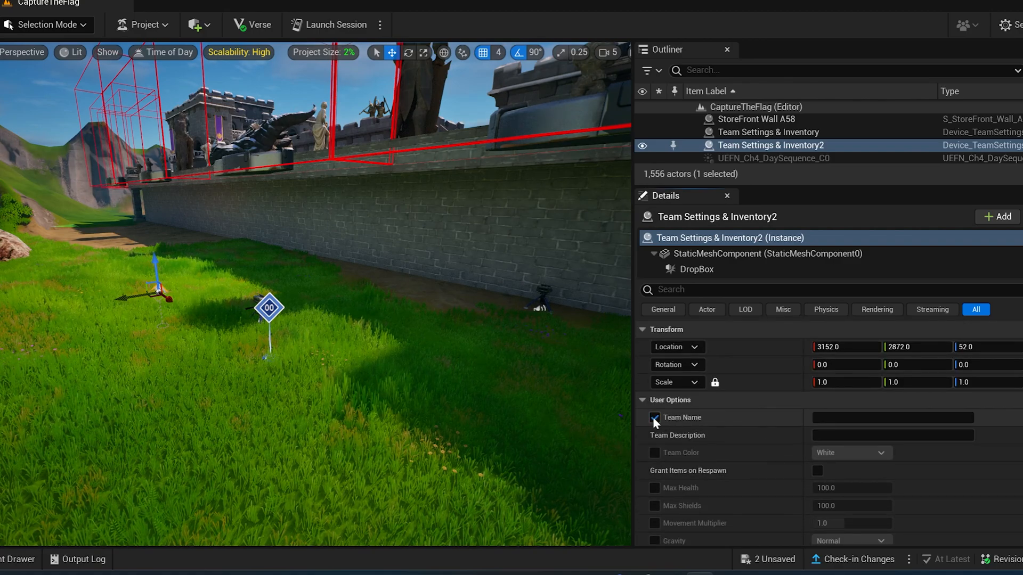
type("Red")
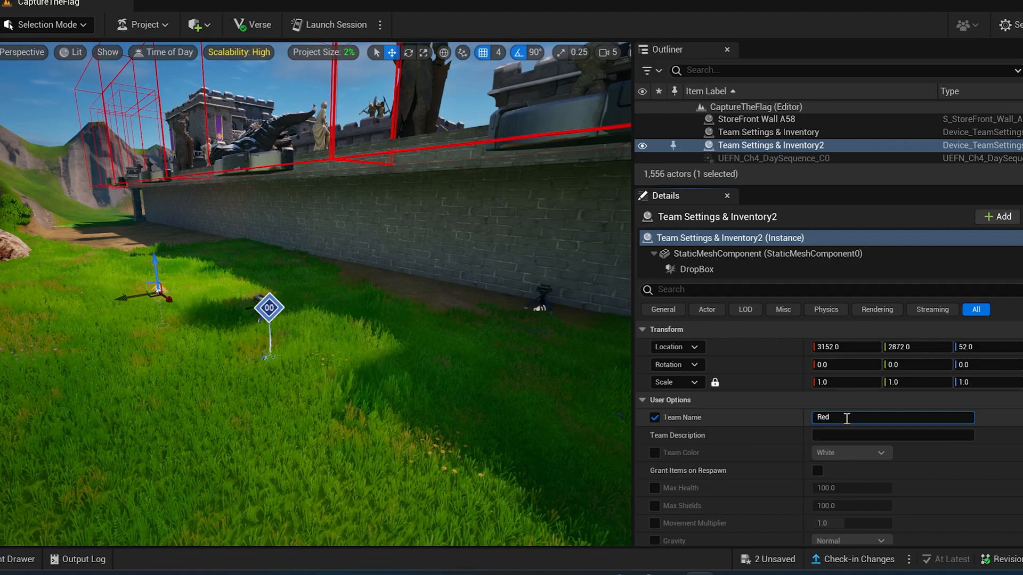
type("RED")
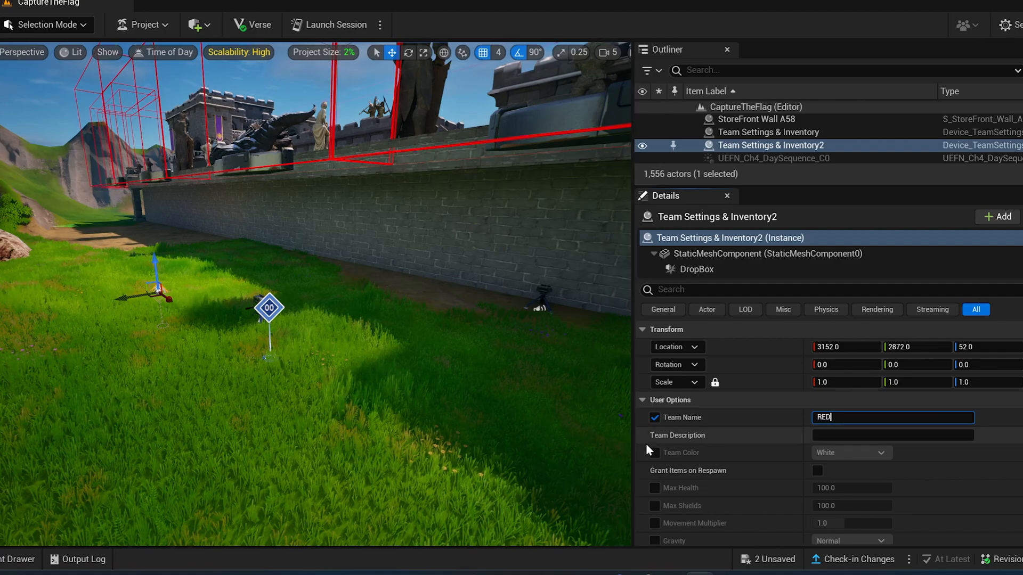
left_click(655, 453)
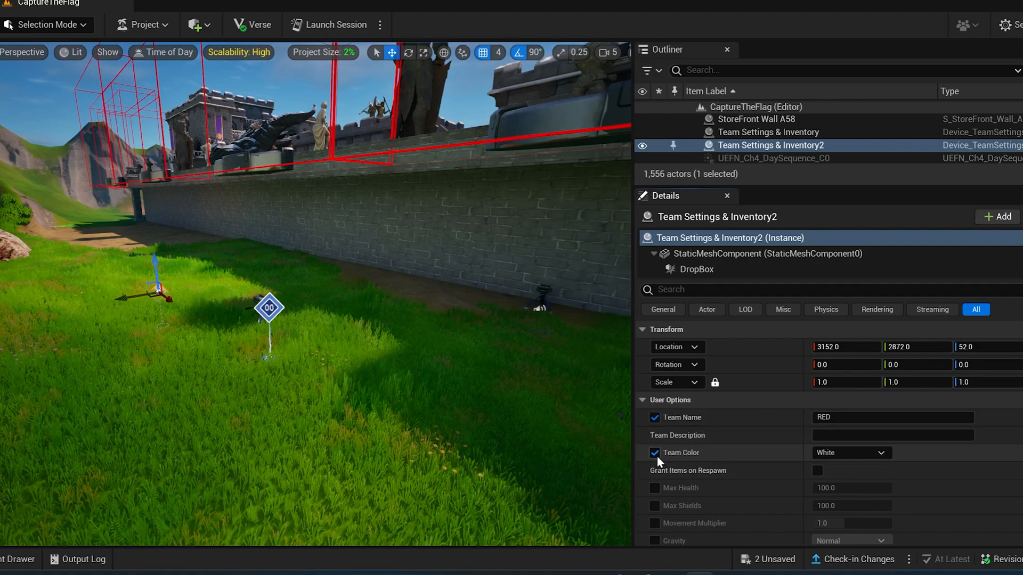
left_click(850, 453)
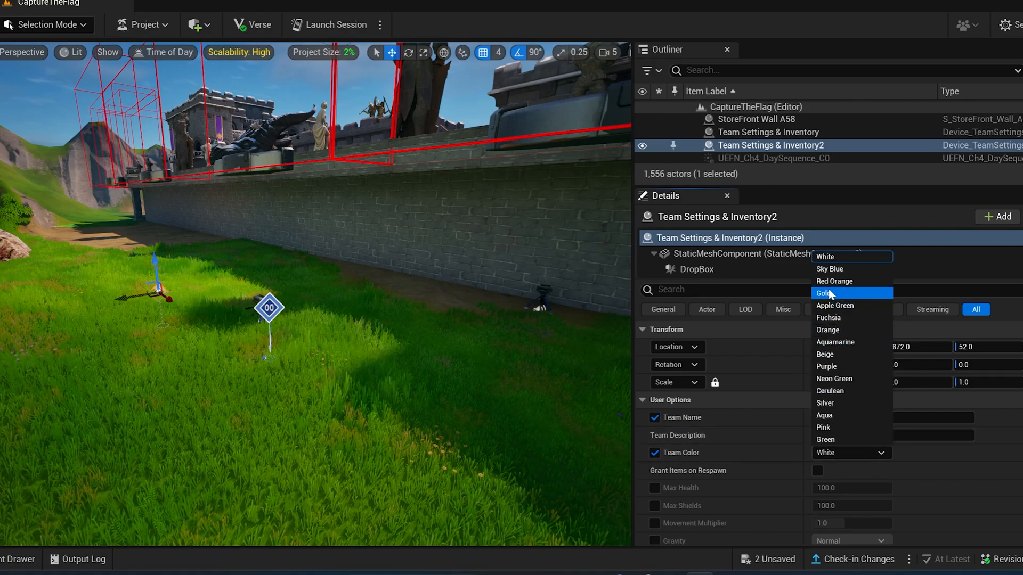
mouse_move(835, 281)
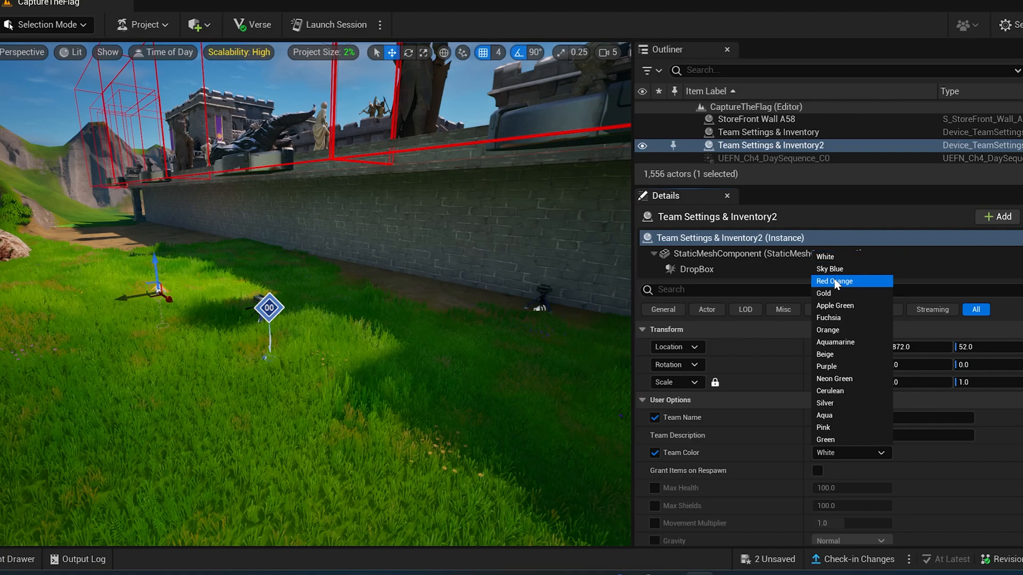
left_click(834, 280)
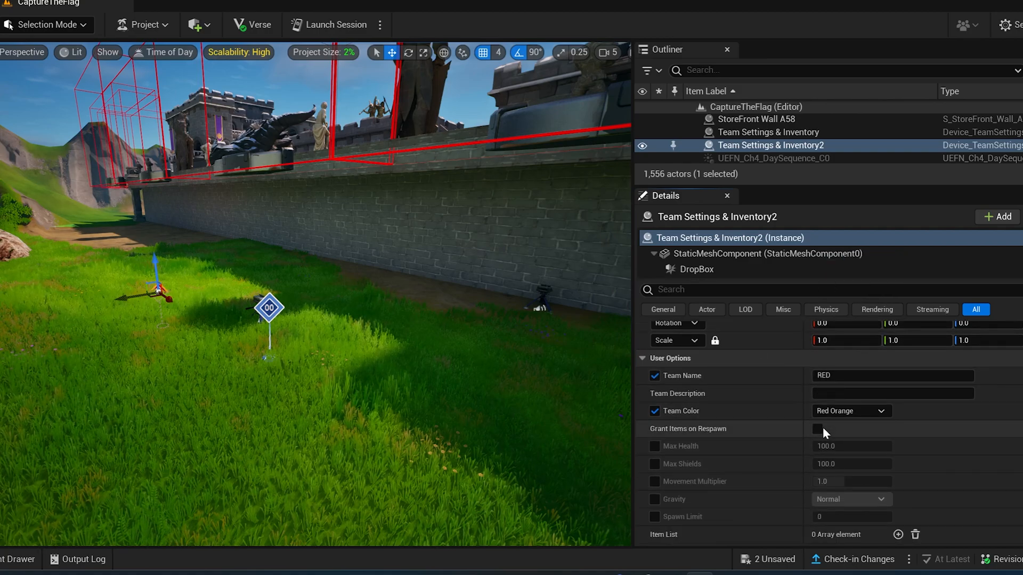
left_click(817, 428)
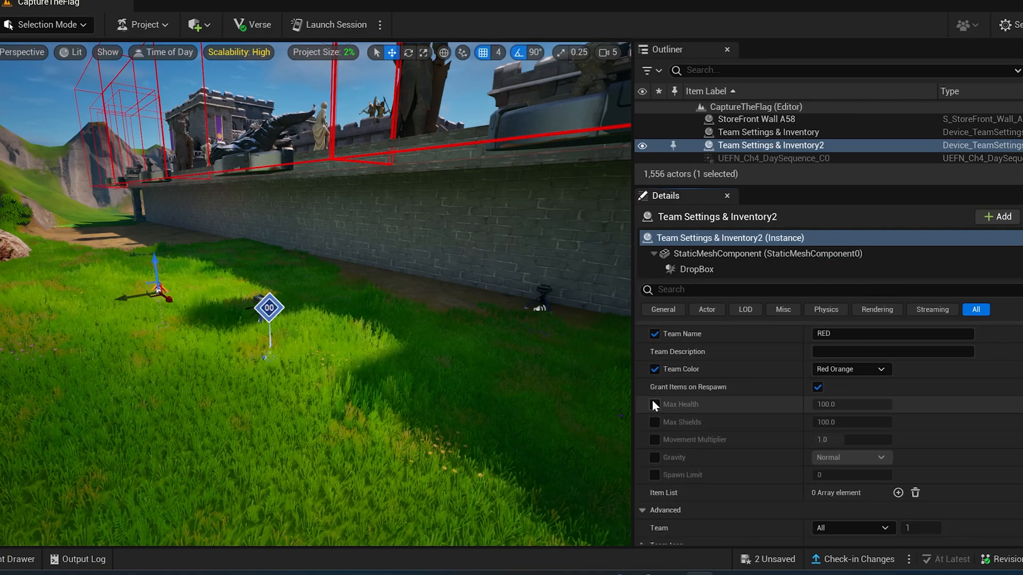
scroll("down", 3)
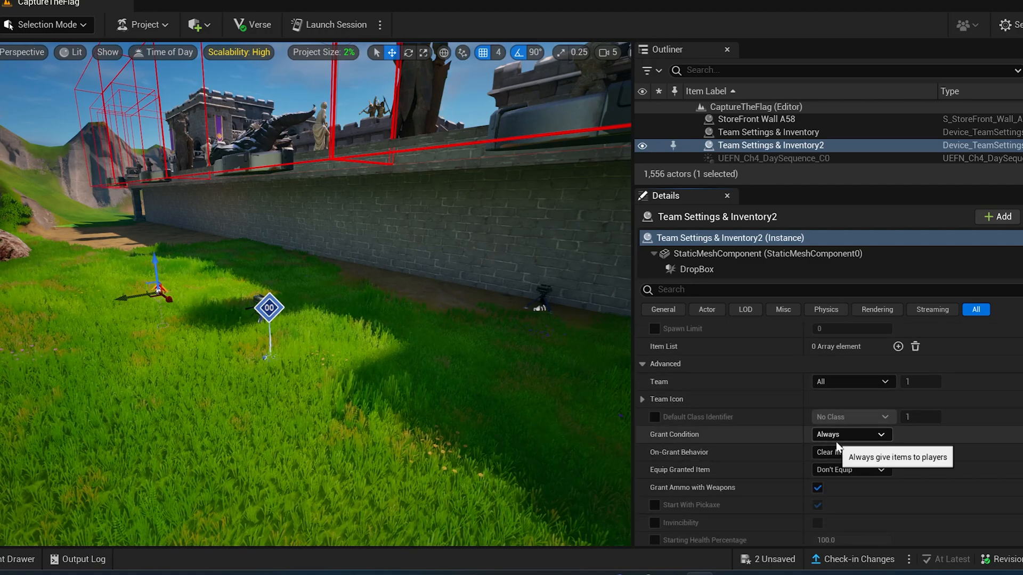
left_click(851, 470)
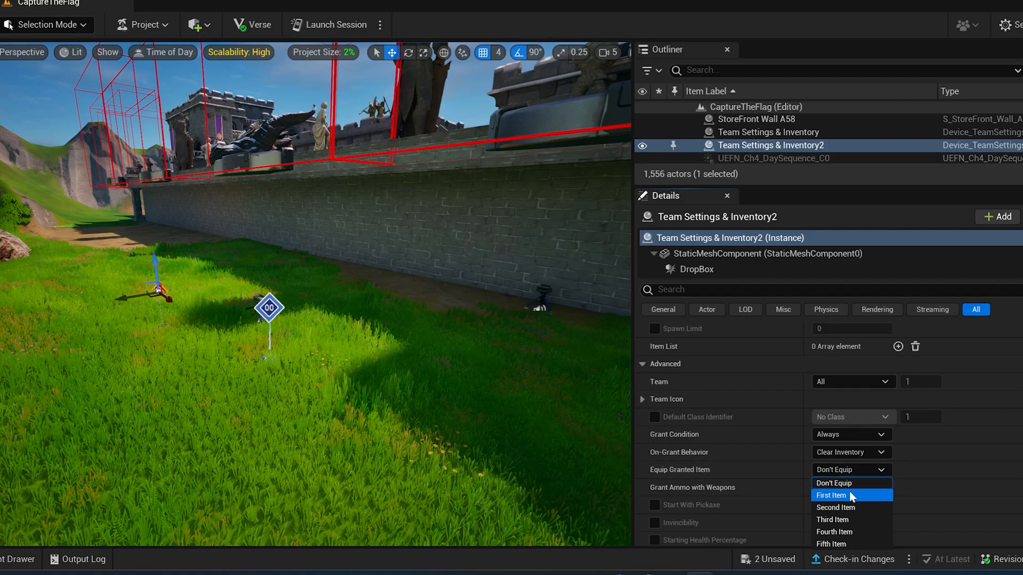
left_click(831, 495)
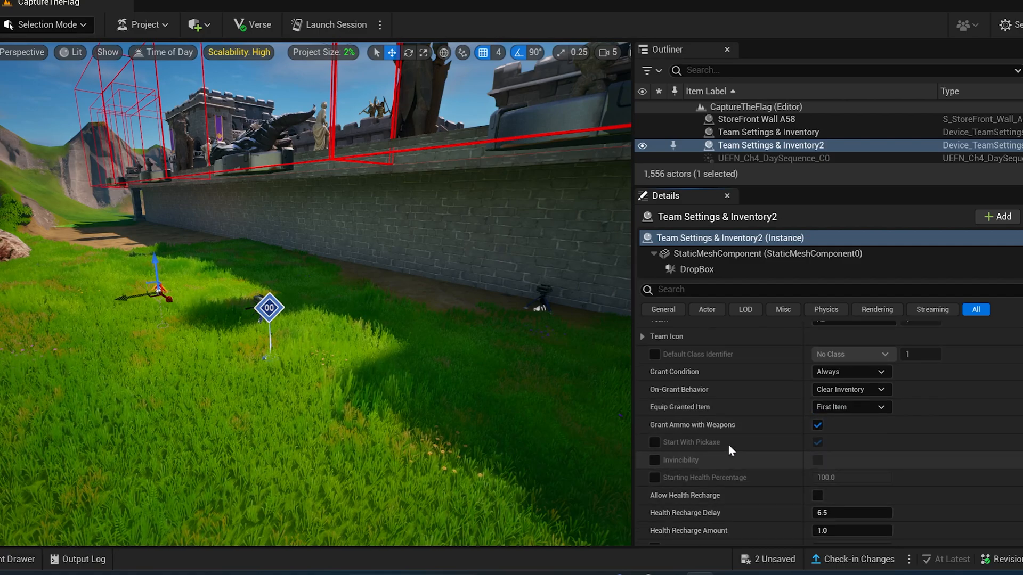
mouse_move(438, 281)
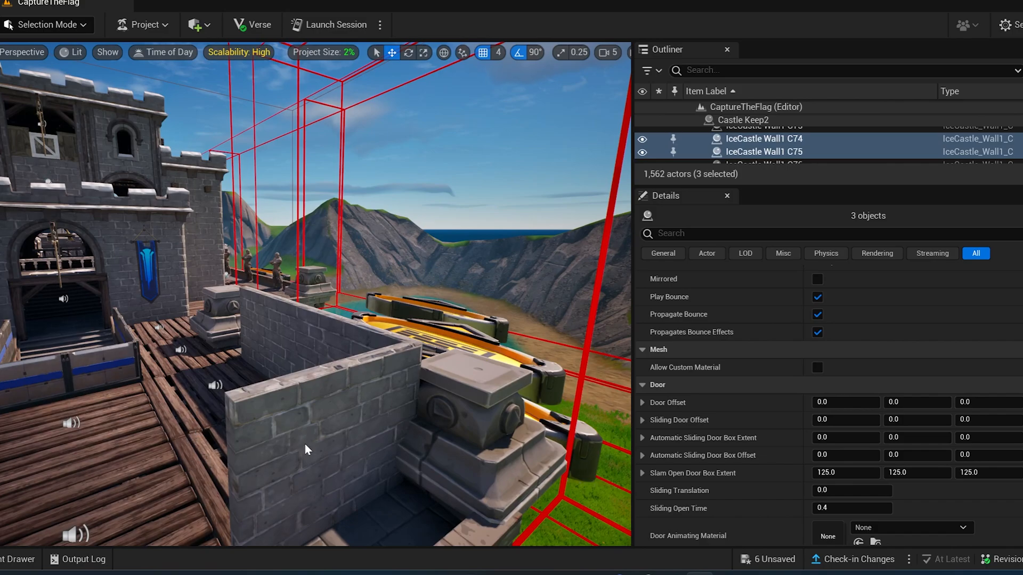
- Shift-select several IceCastle wall pieces on the castle keep
left_click(254, 309)
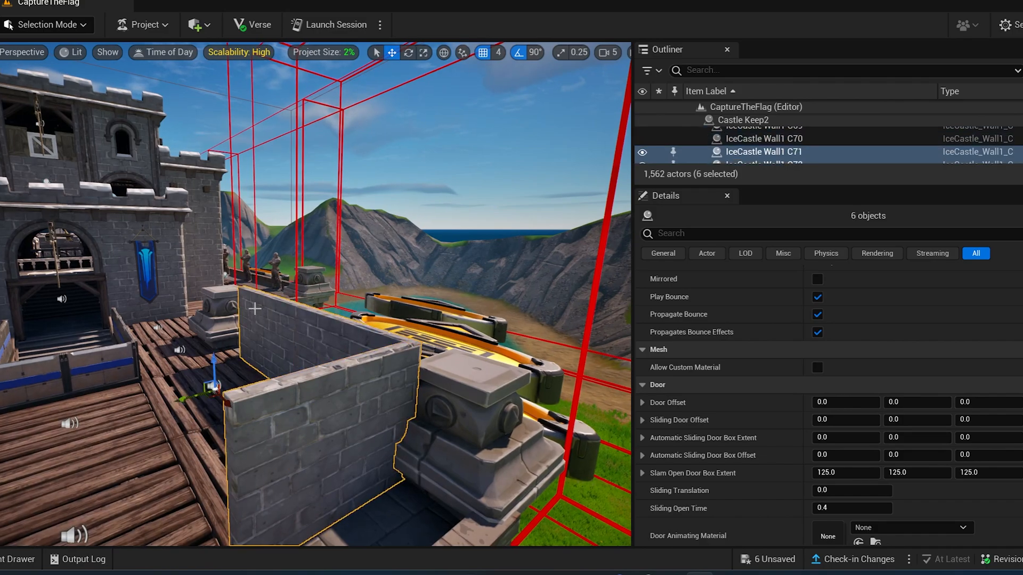